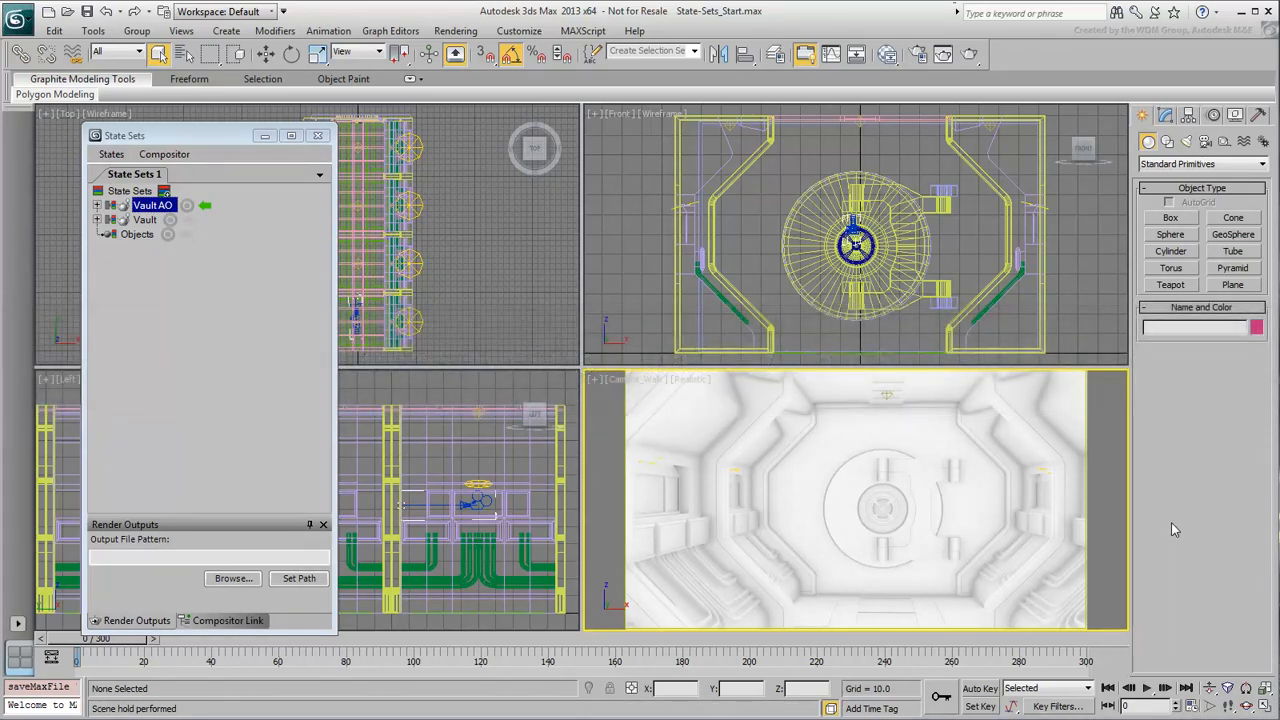
pyautogui.moveTo(1175, 520)
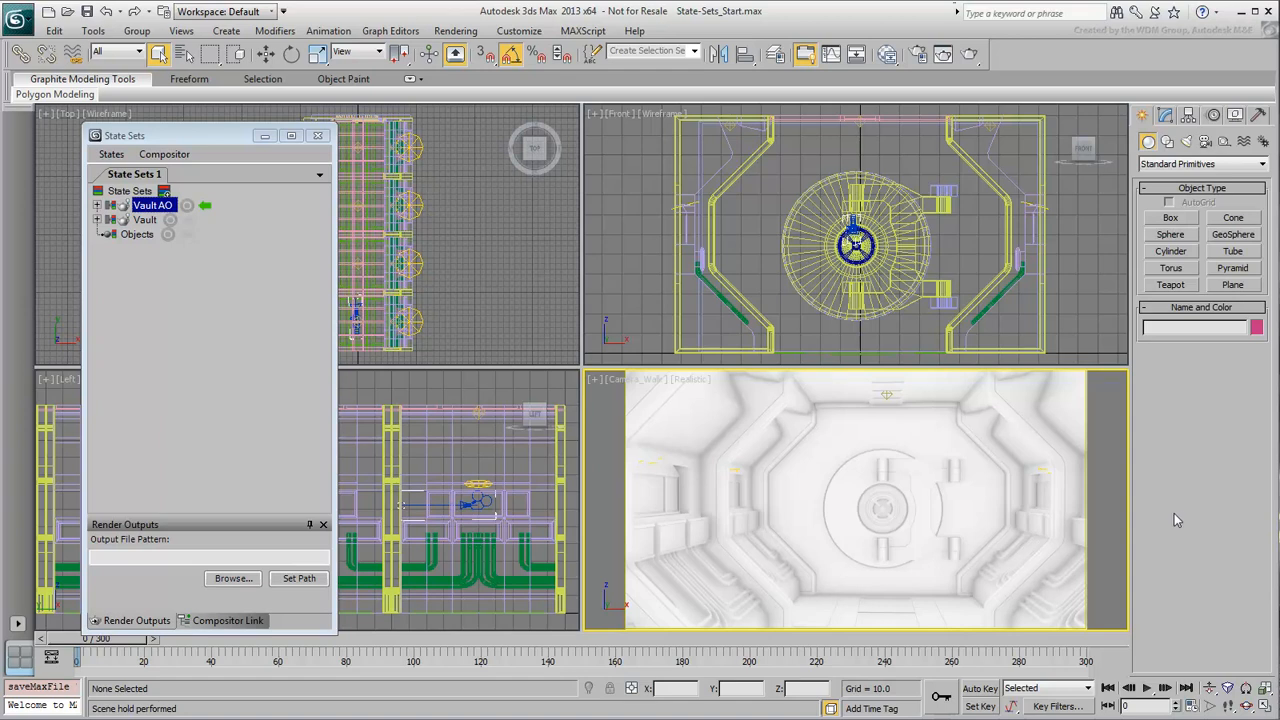
pyautogui.moveTo(1175, 525)
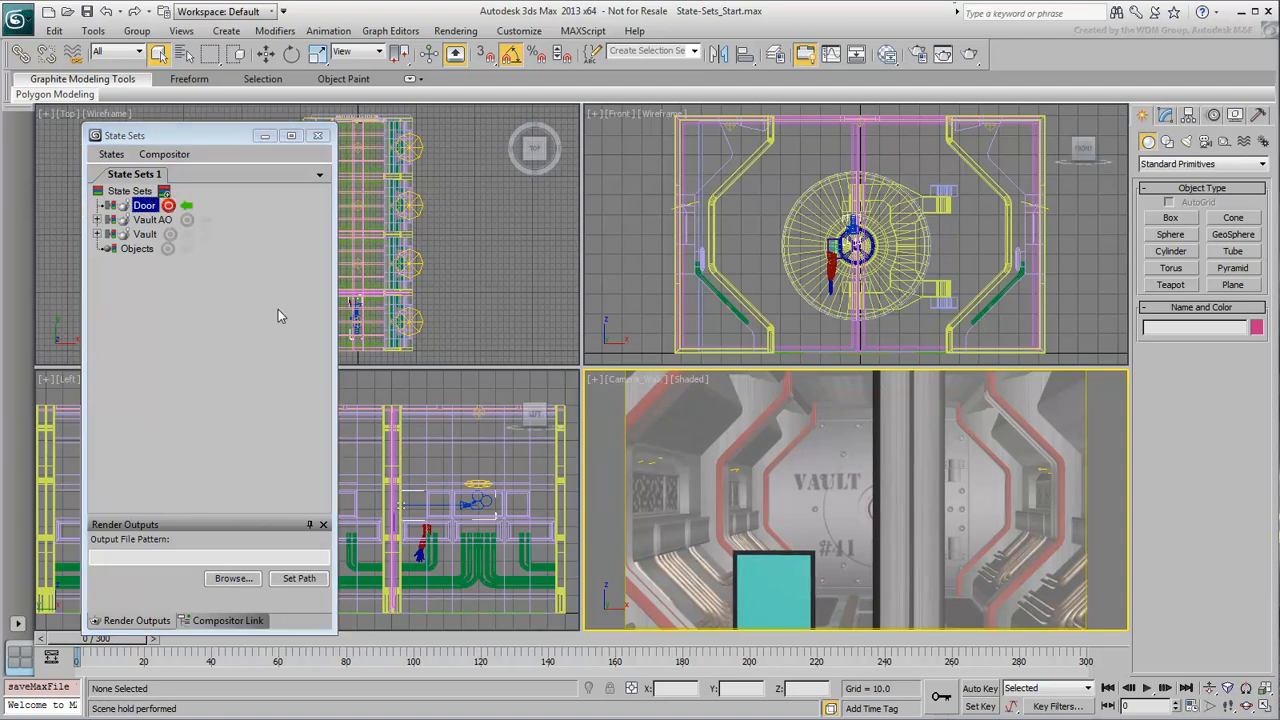
# - Hide the Vault named selection set
pyautogui.click(693, 51)
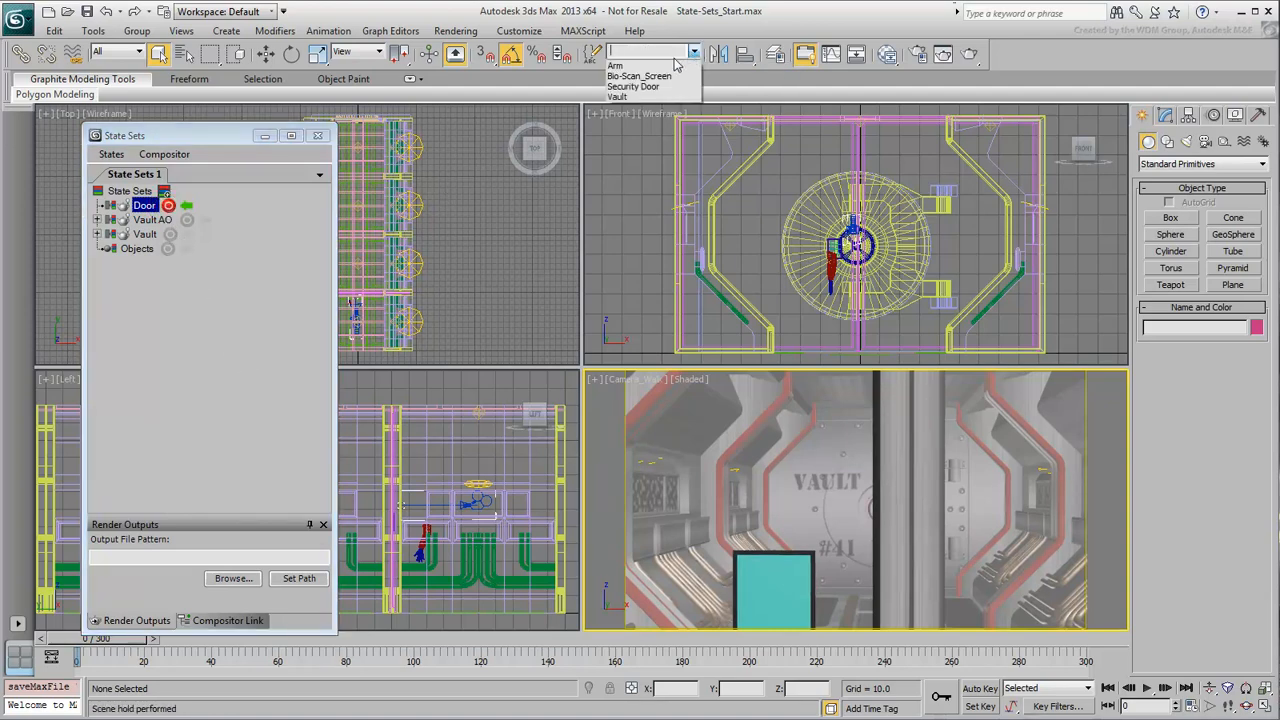
pyautogui.rightClick(710, 428)
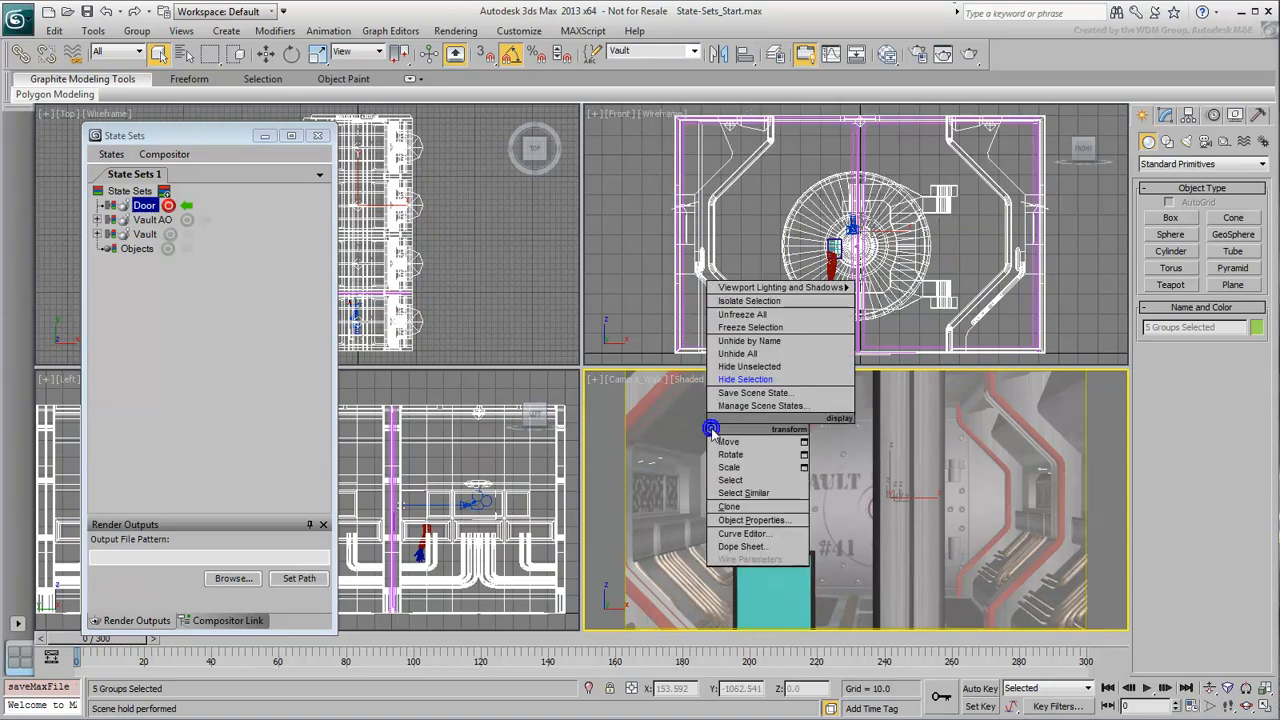
pyautogui.click(745, 379)
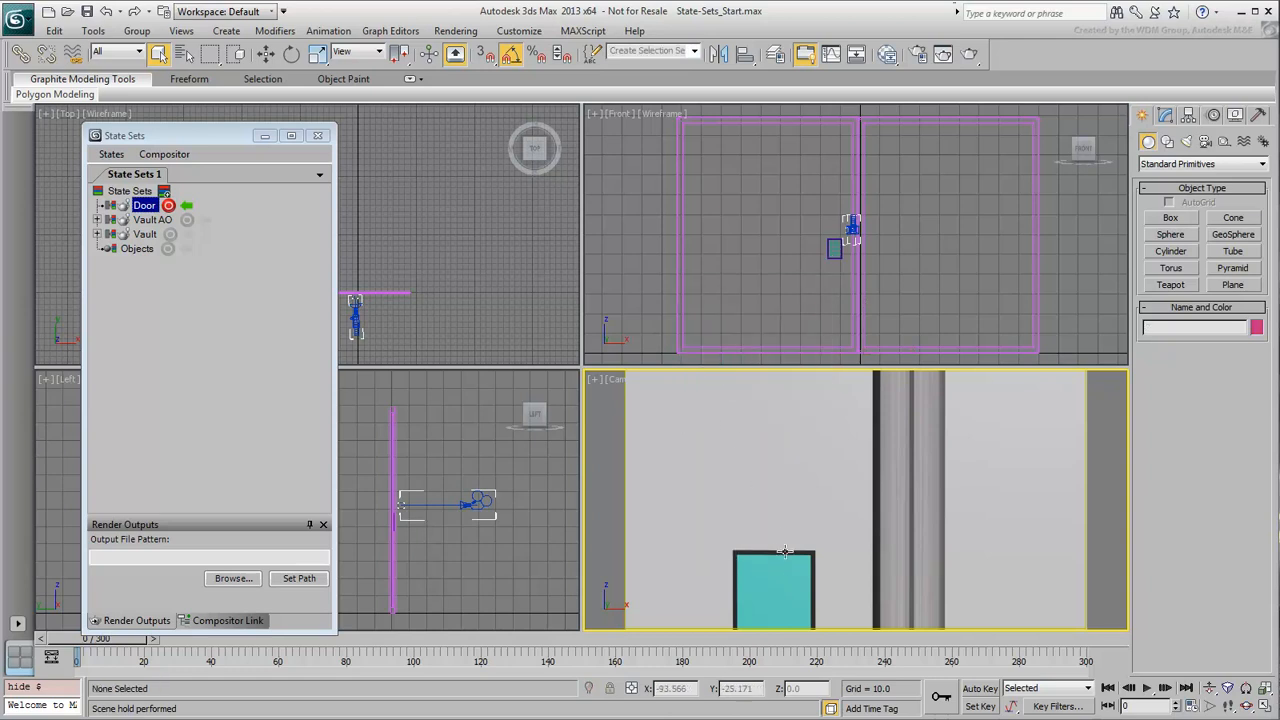
# - Select the Bio-Scan_Screen set and hide it
pyautogui.click(773, 590)
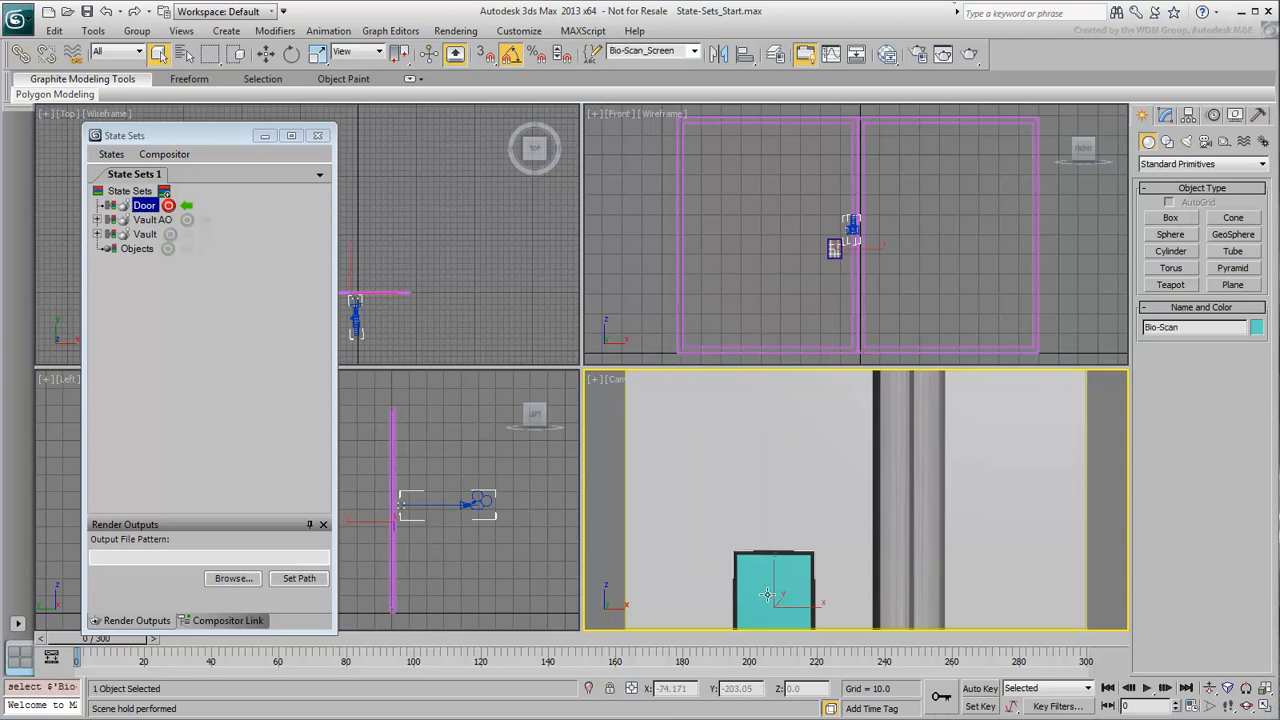
pyautogui.click(265, 54)
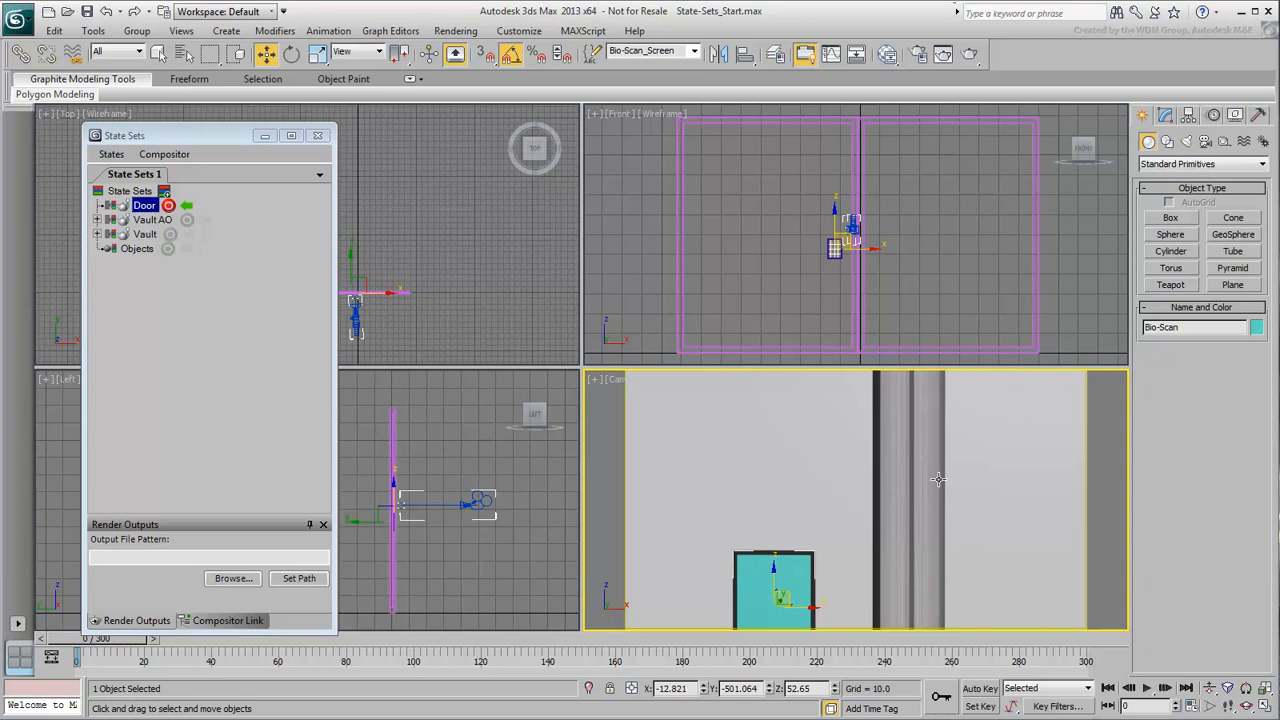
pyautogui.rightClick(938, 479)
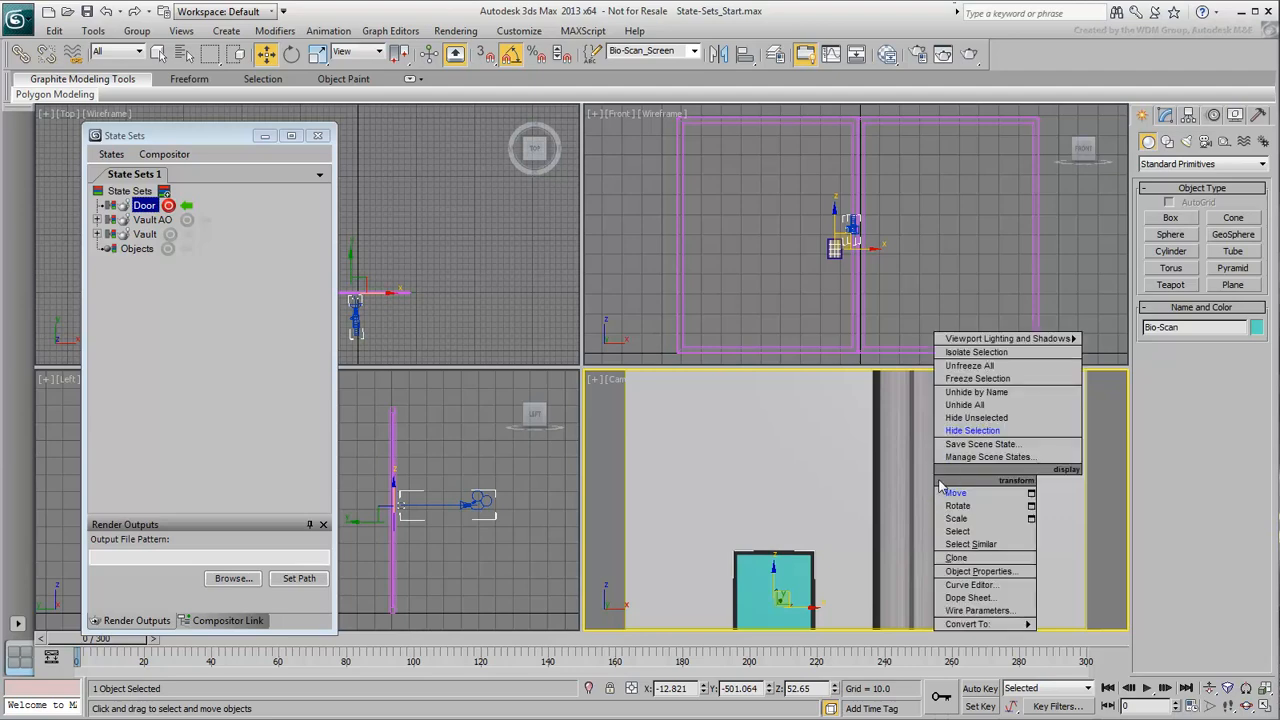
pyautogui.click(971, 430)
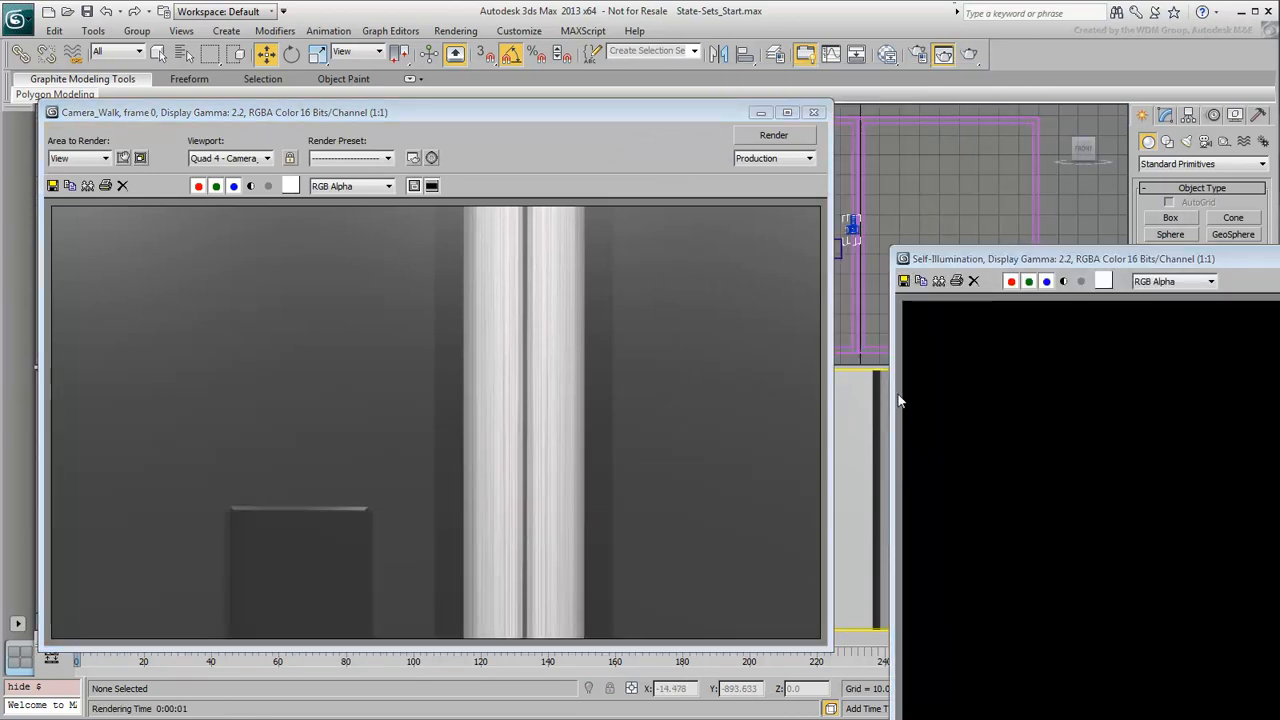
# - Close the Self-Illumination render window and select the Door-Left and Door-Right panels
pyautogui.moveTo(1060, 258); pyautogui.dragTo(840, 223)
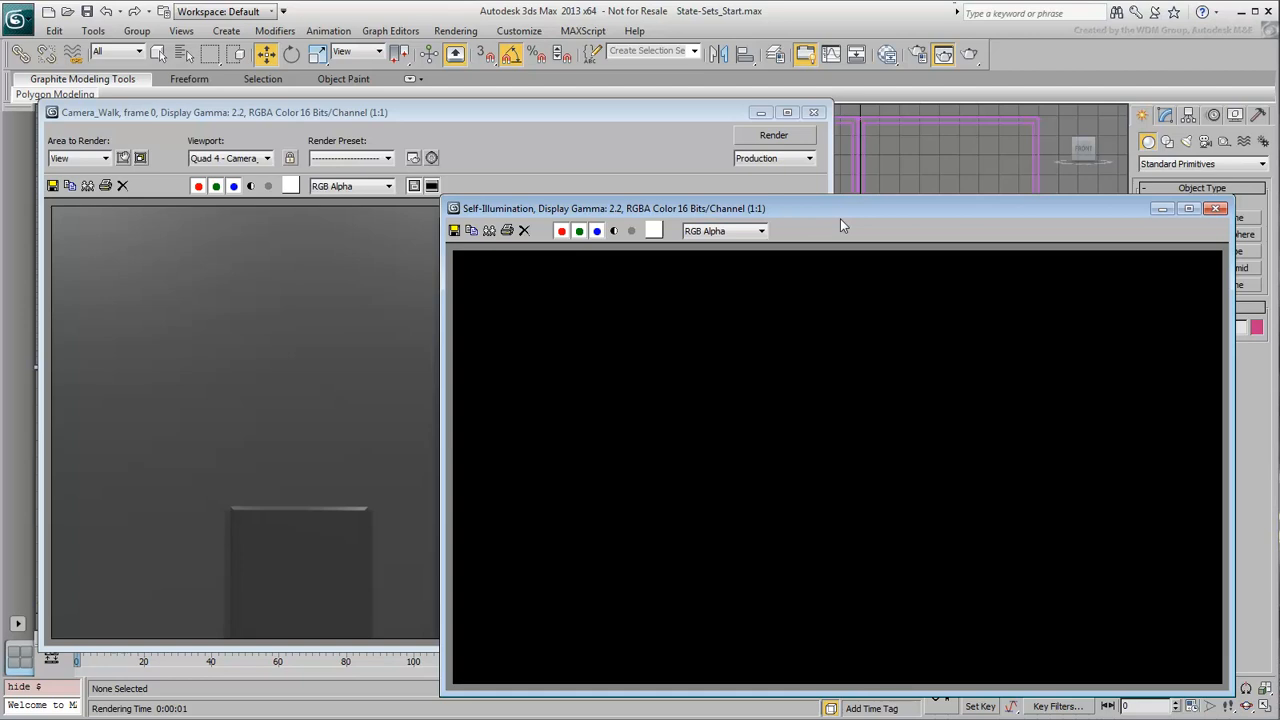
pyautogui.moveTo(958, 220)
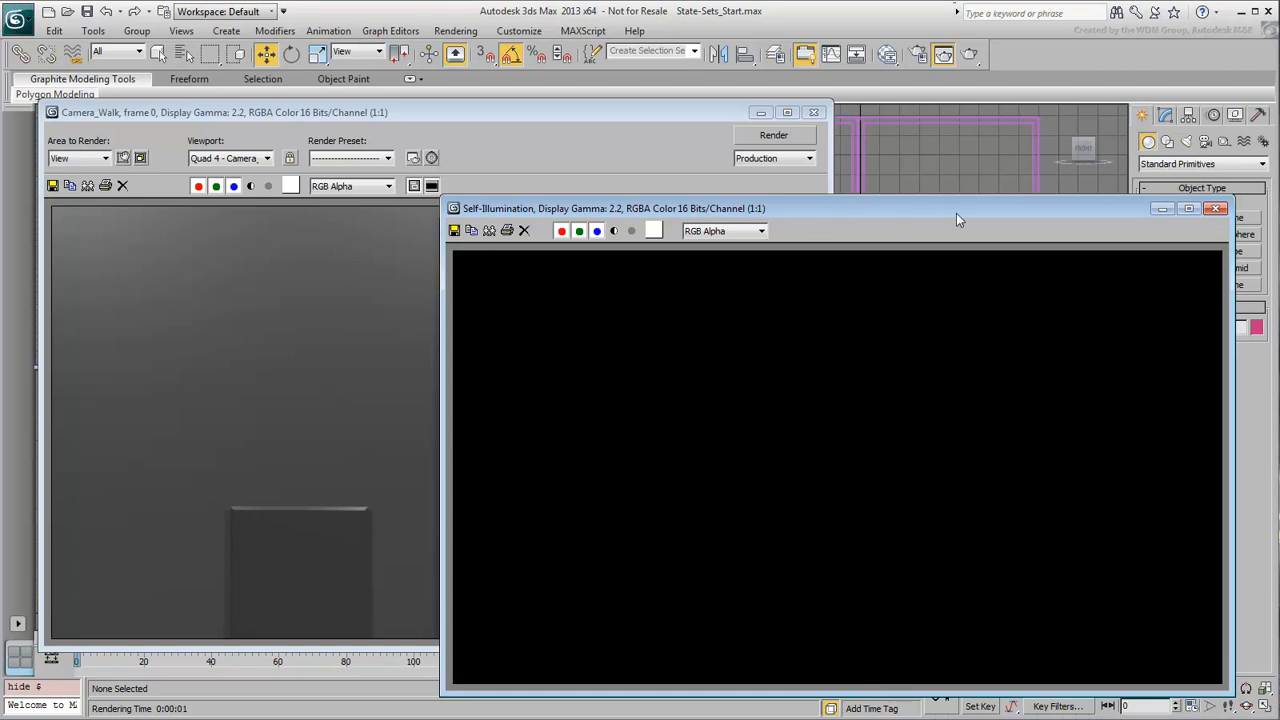
pyautogui.click(1216, 208)
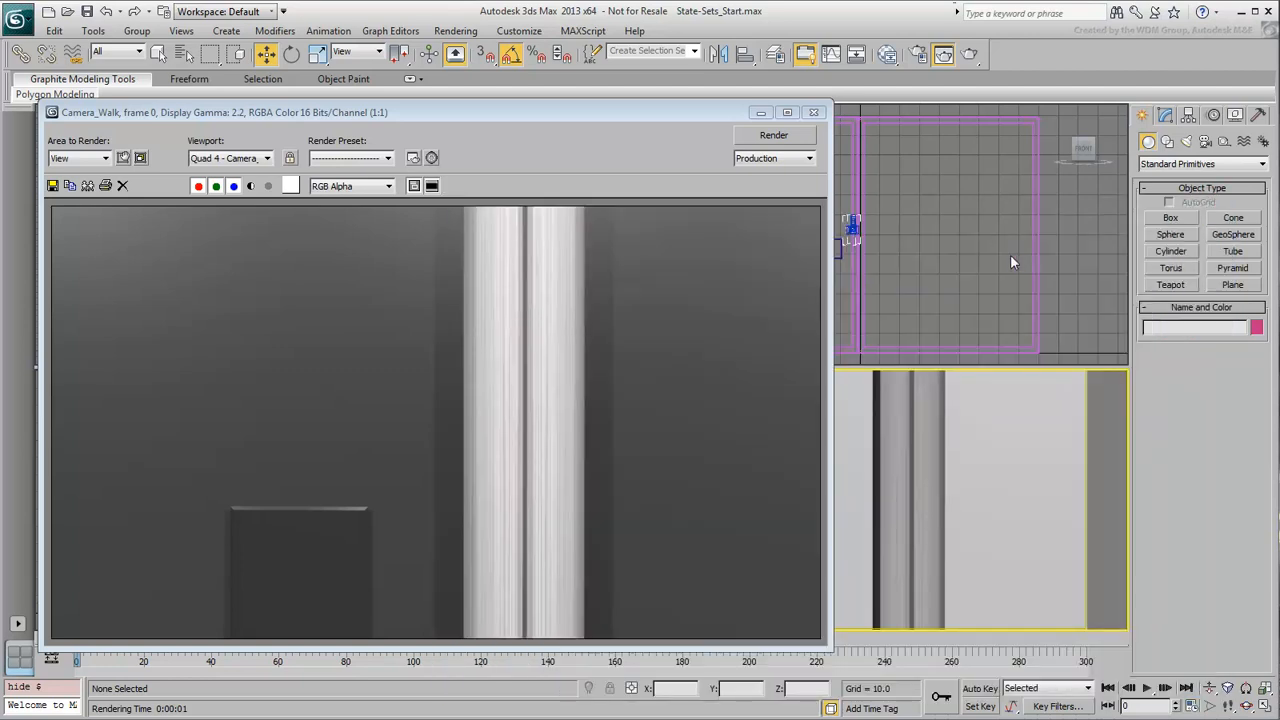
pyautogui.moveTo(1008, 264)
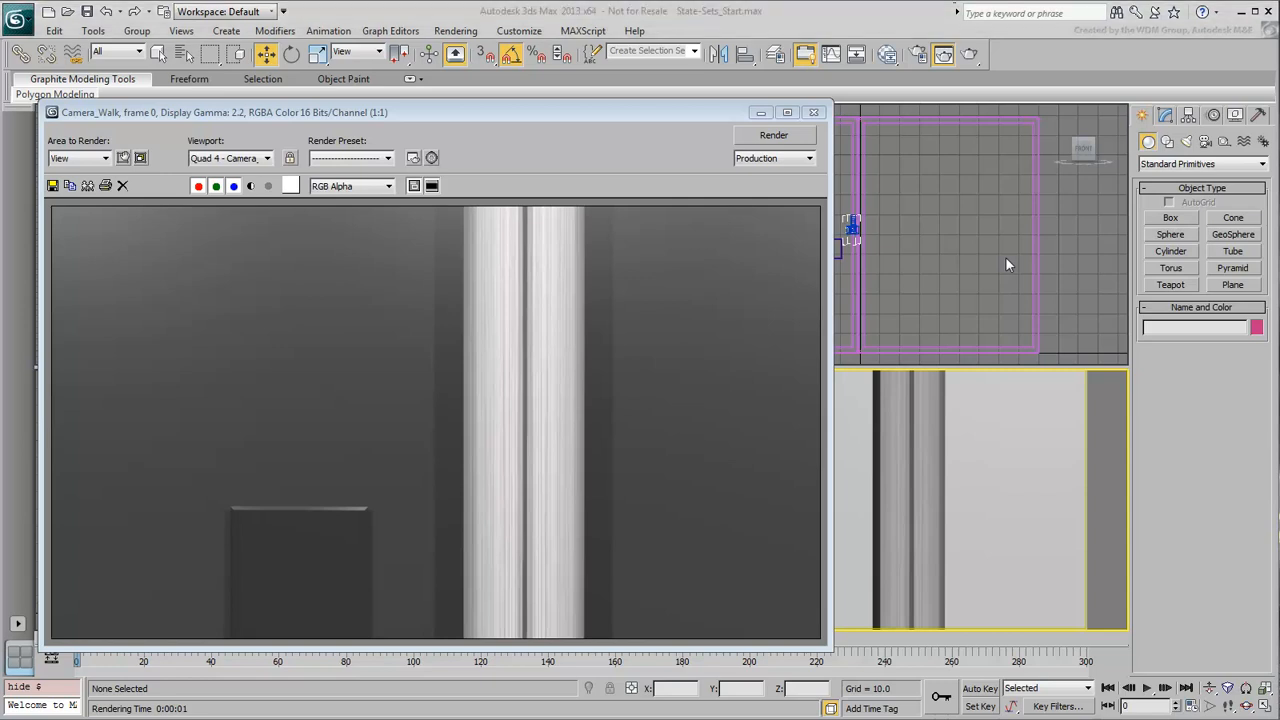
pyautogui.click(888, 467)
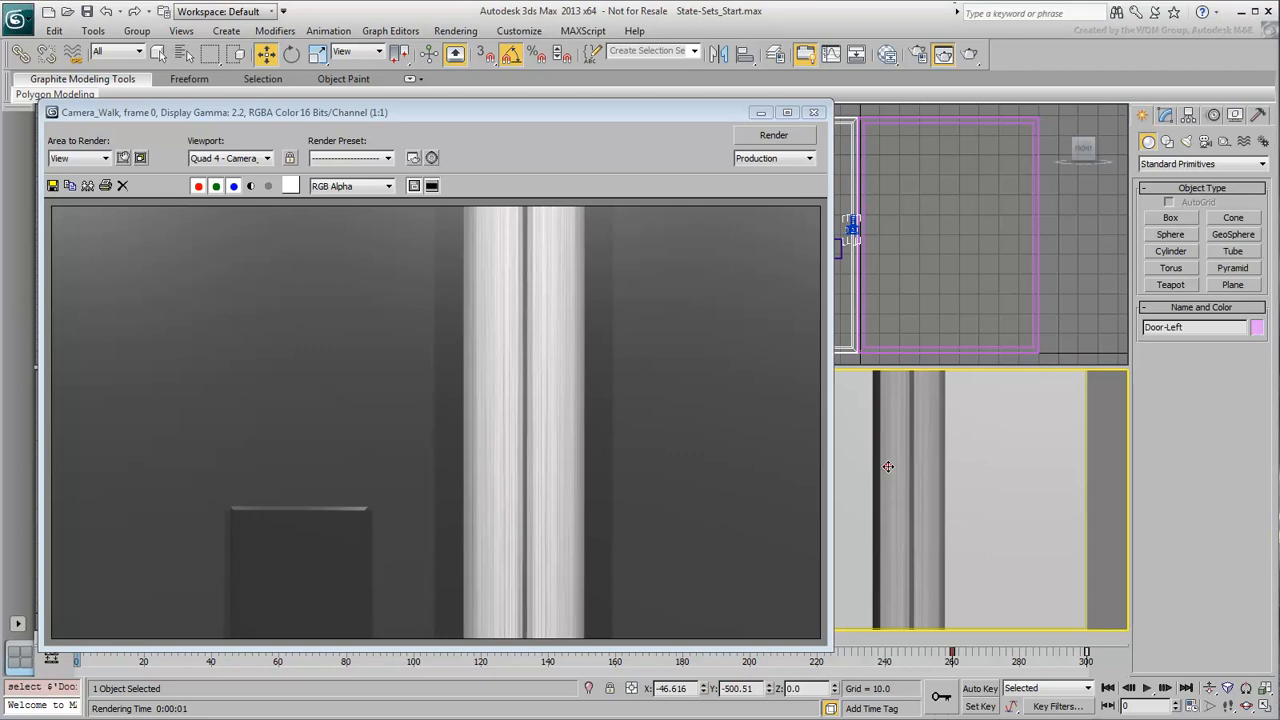
pyautogui.click(936, 454)
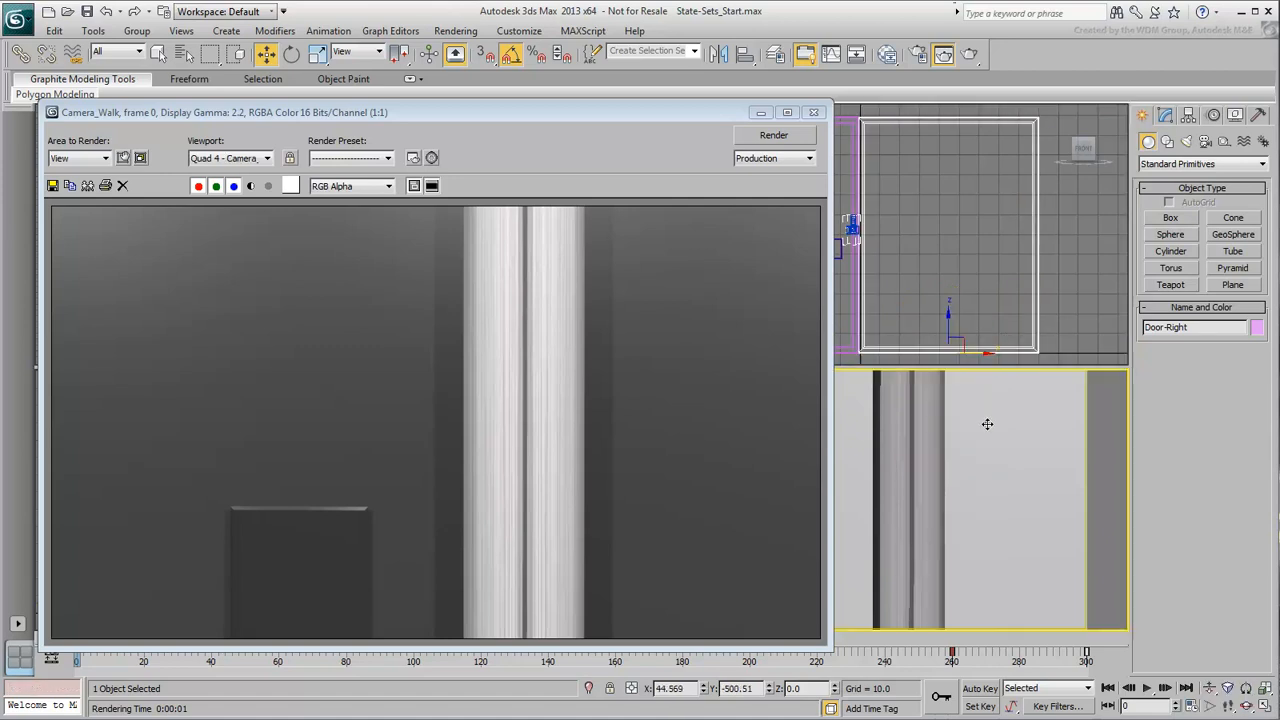
pyautogui.moveTo(967, 289)
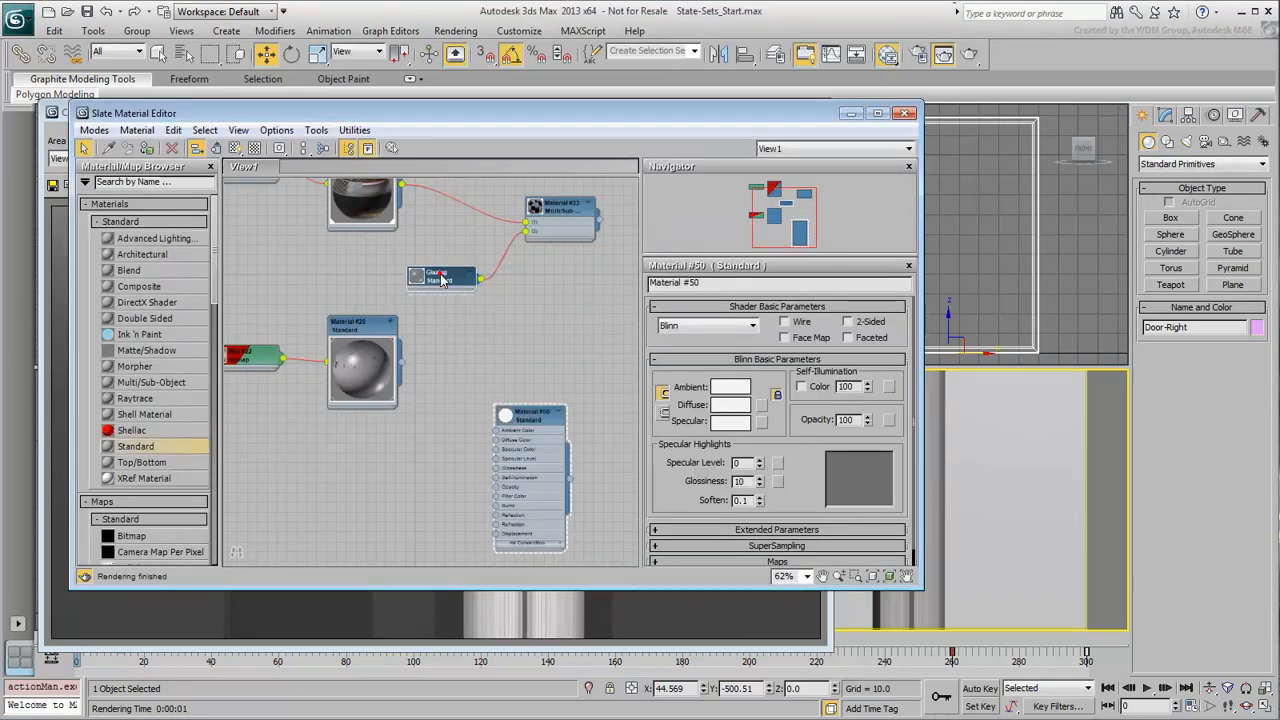
# - Select the Glazing material node and bring up its assign-to-selection options
pyautogui.click(442, 277)
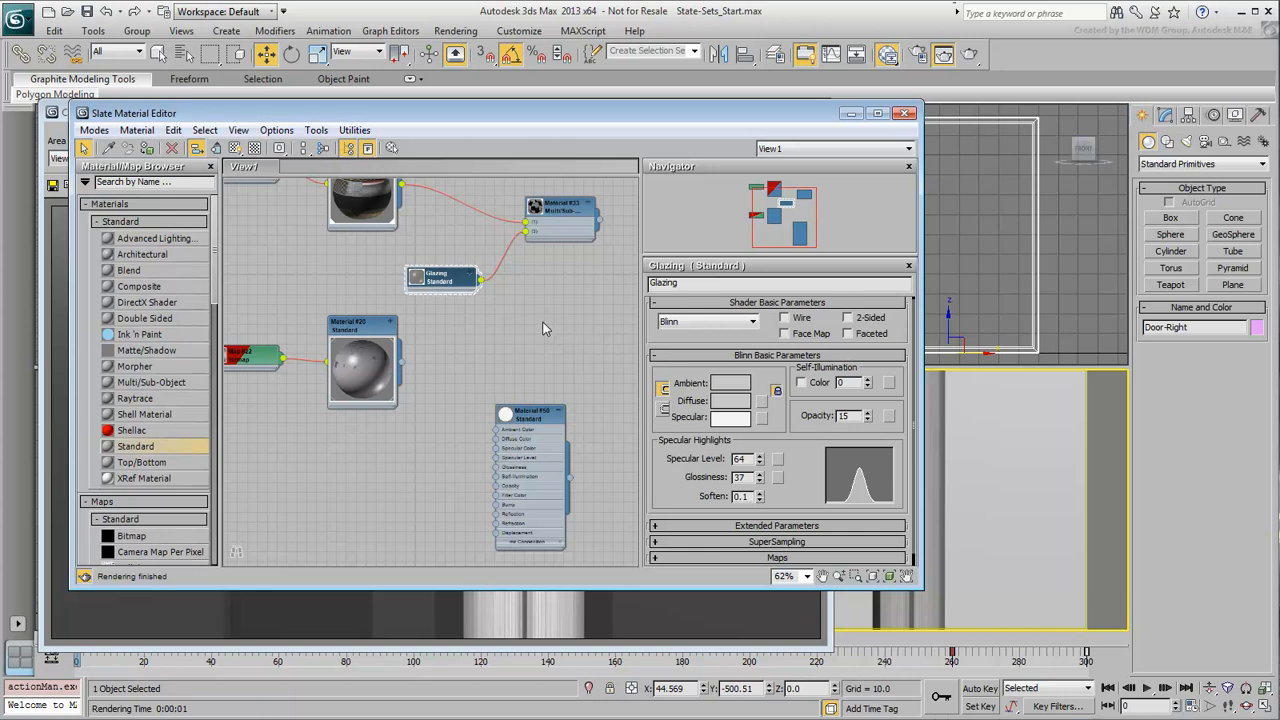
pyautogui.rightClick(440, 278)
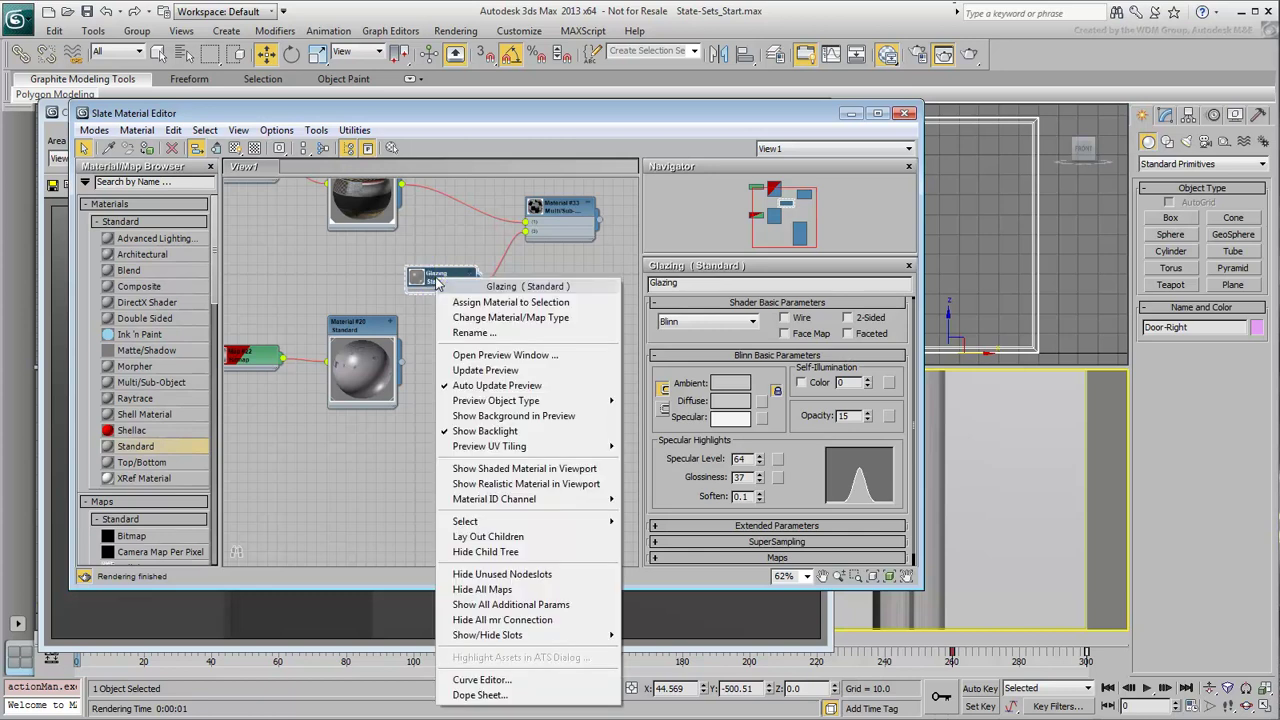
pyautogui.moveTo(493, 499)
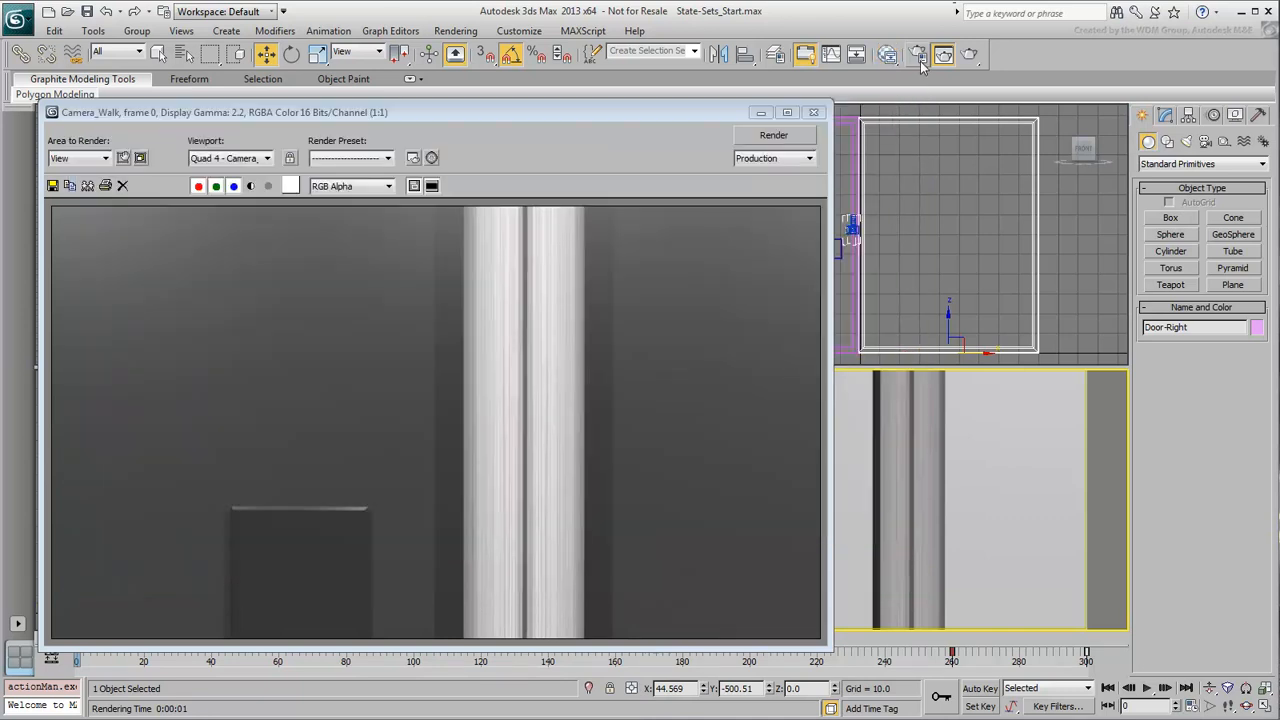
# - Disable the Self-Illumination element in Render Setup's Render Elements
pyautogui.click(917, 55)
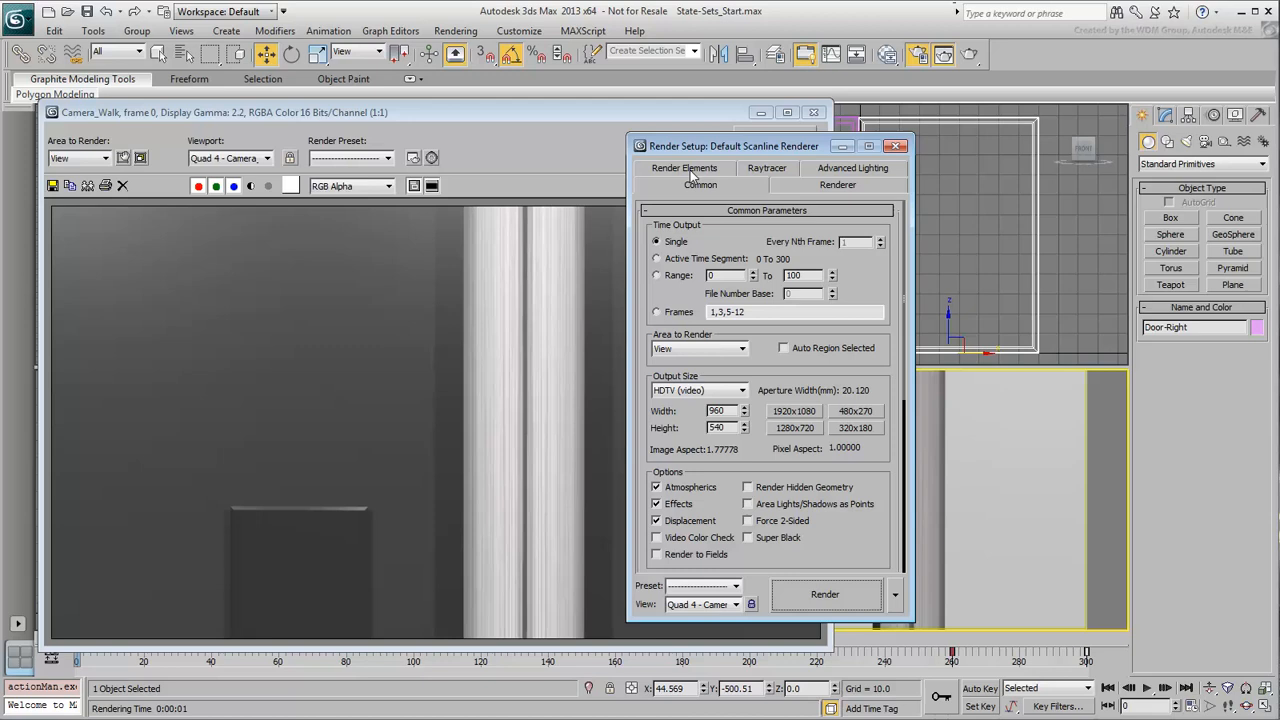
pyautogui.click(684, 168)
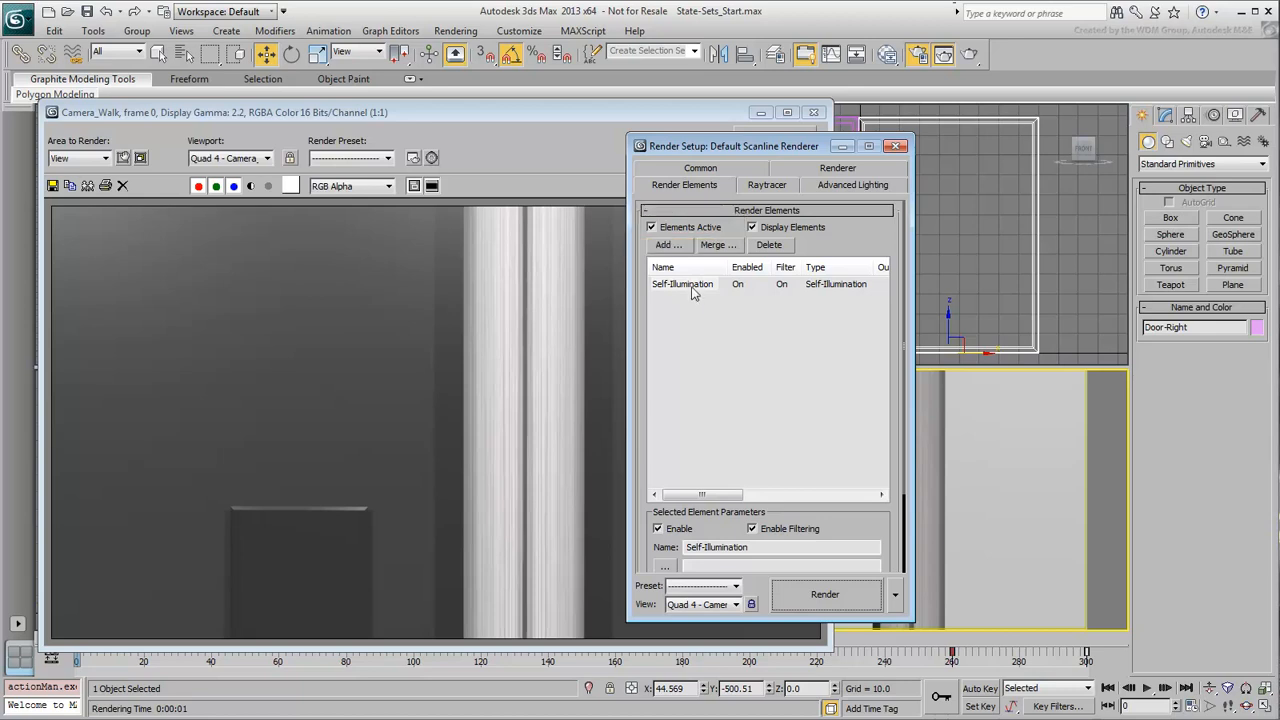
pyautogui.click(682, 283)
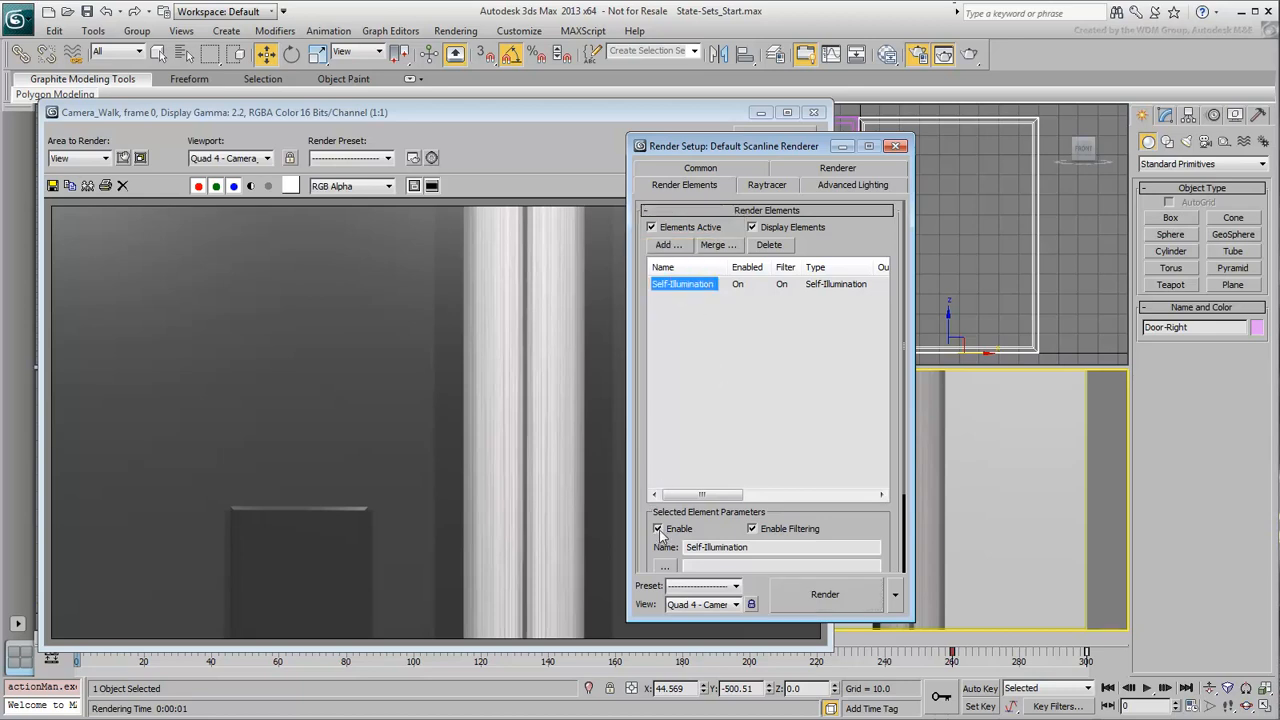
pyautogui.click(658, 528)
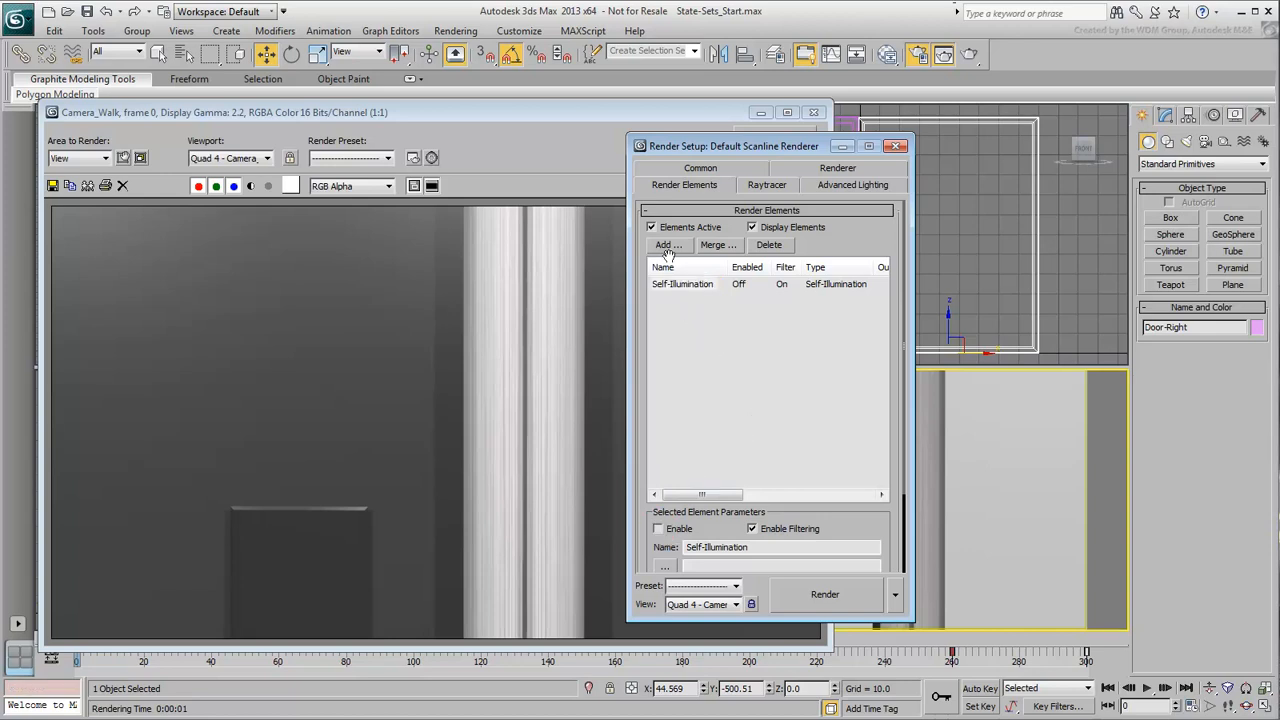
# - Add a Matte render element and turn on its Material ID masking
pyautogui.click(668, 244)
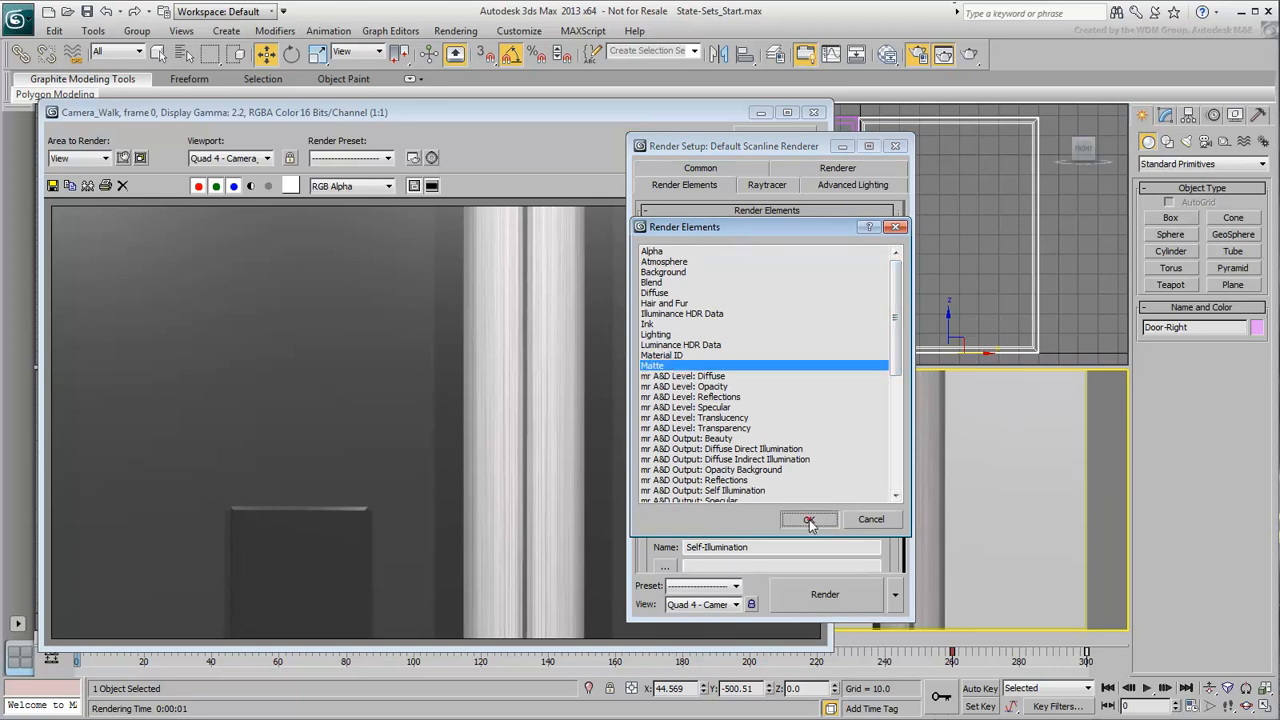
pyautogui.click(810, 519)
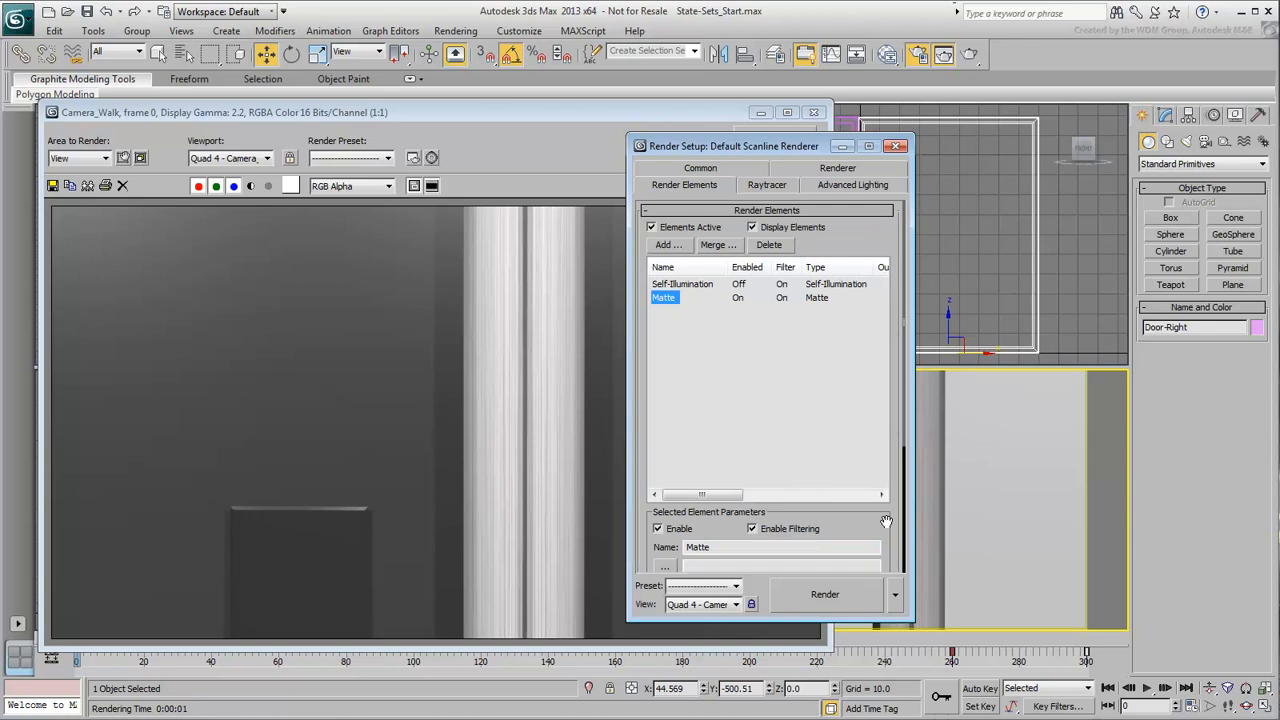
pyautogui.scroll(-3)
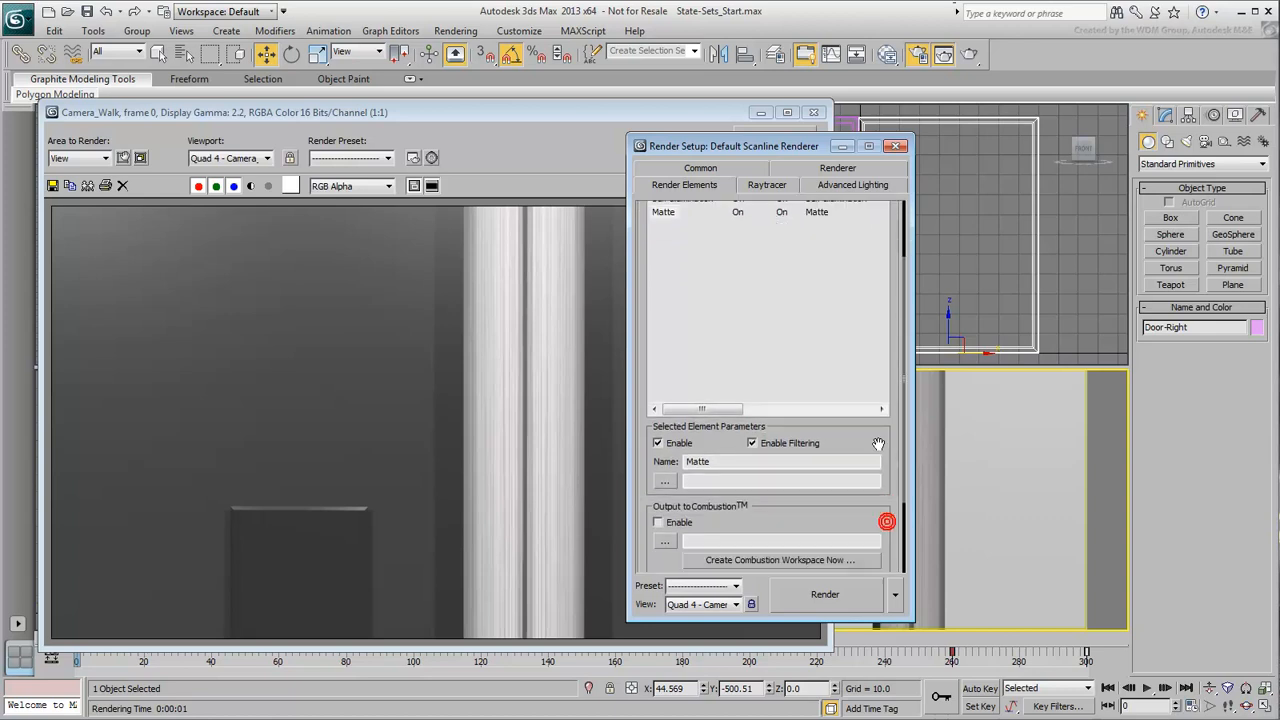
pyautogui.scroll(-3)
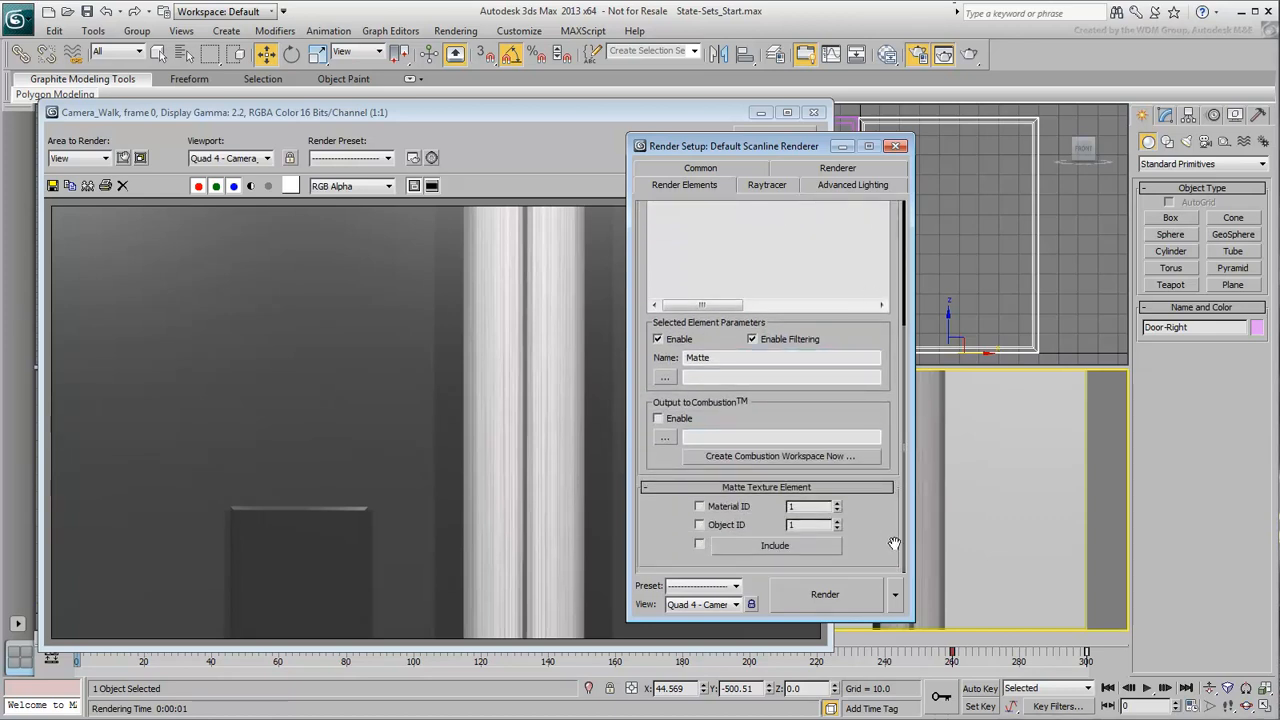
pyautogui.moveTo(721, 515)
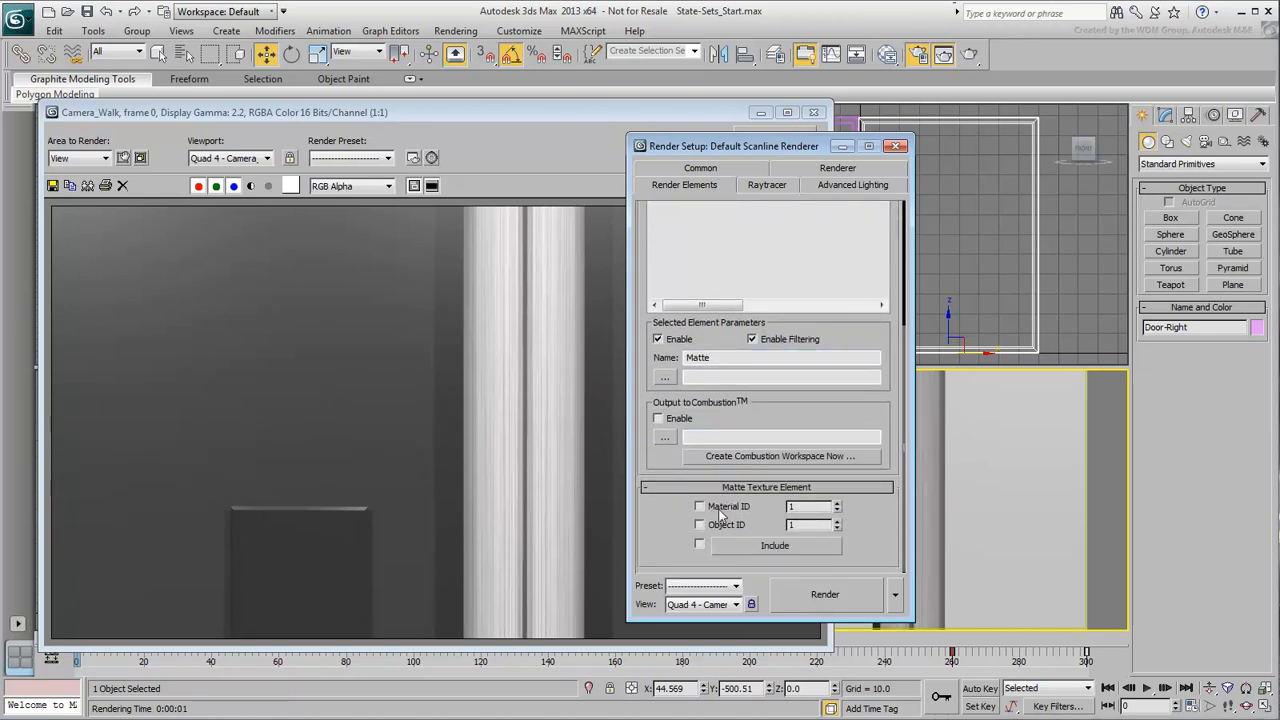
pyautogui.click(700, 506)
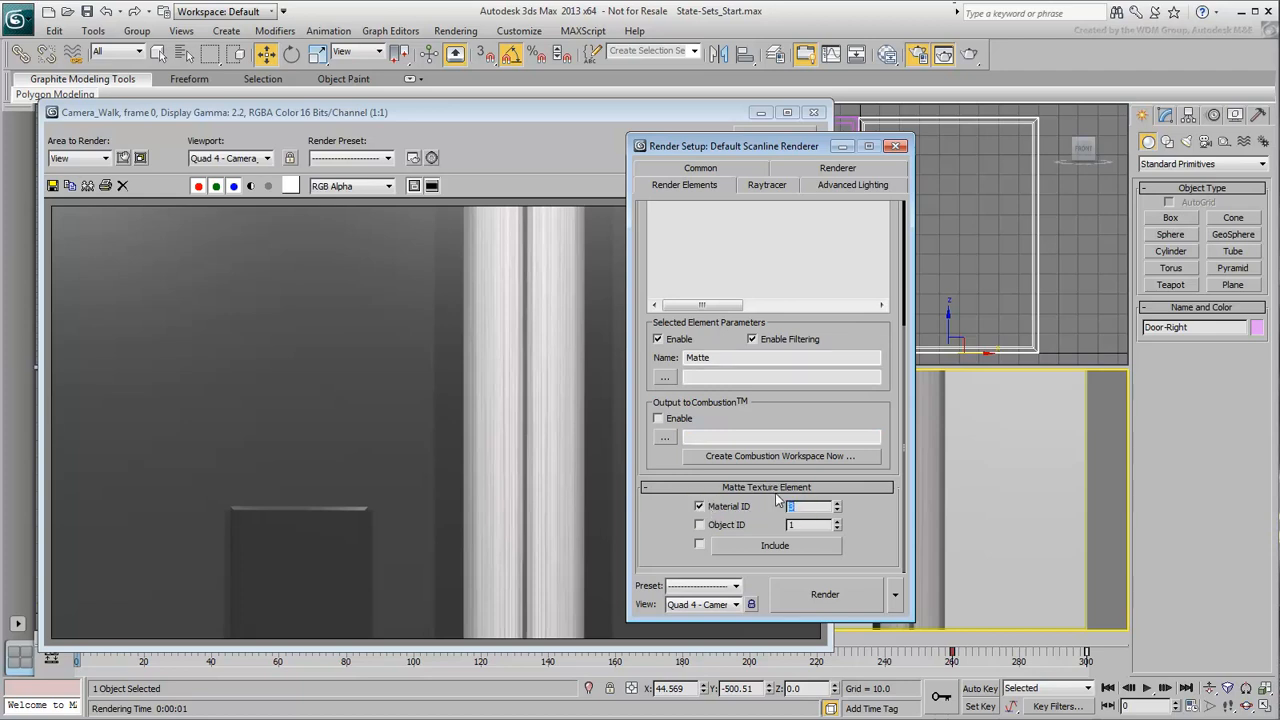
pyautogui.moveTo(878, 526)
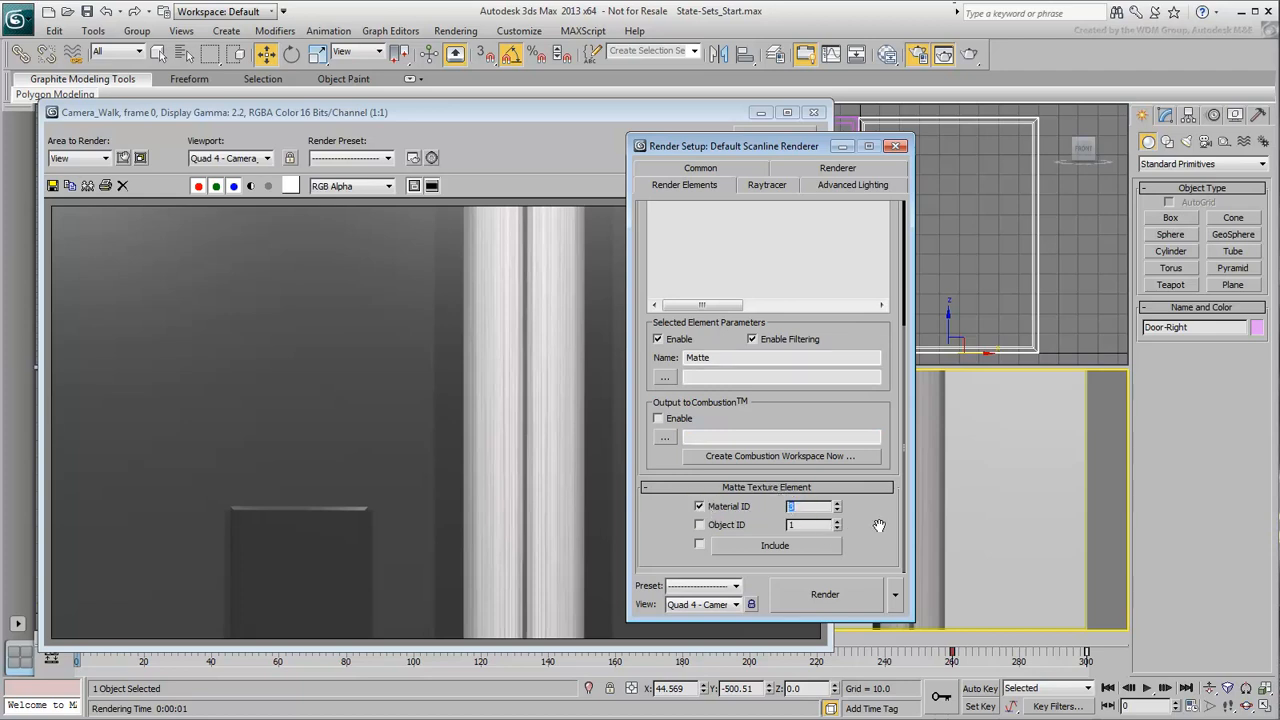
# - Test-render the black-and-white Matte pass, close it, and show the Common render parameters
pyautogui.click(825, 594)
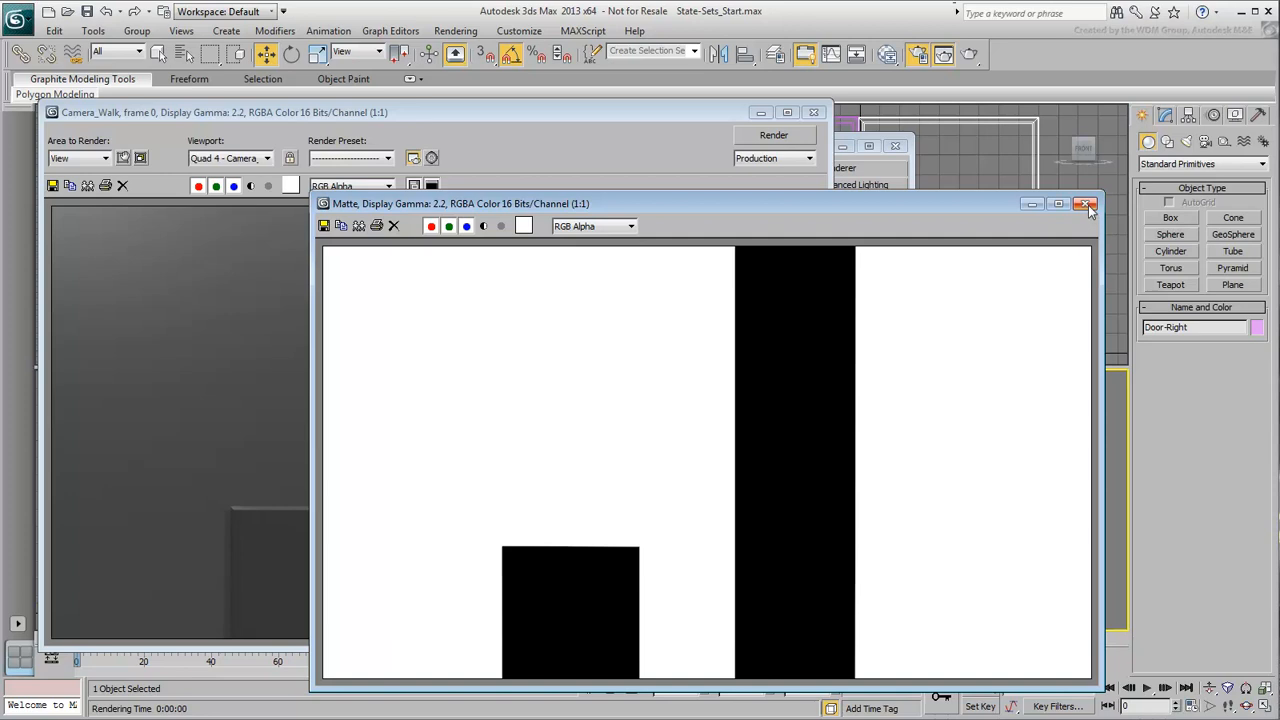
pyautogui.click(1087, 204)
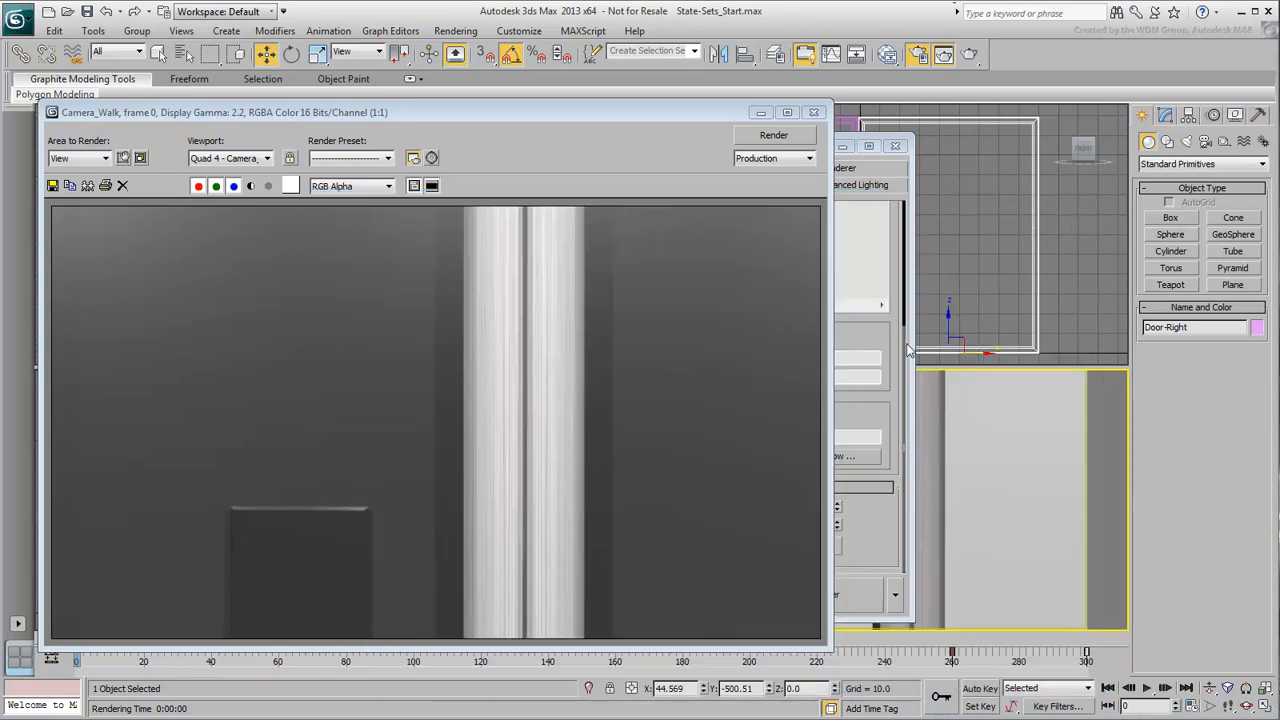
pyautogui.click(773, 135)
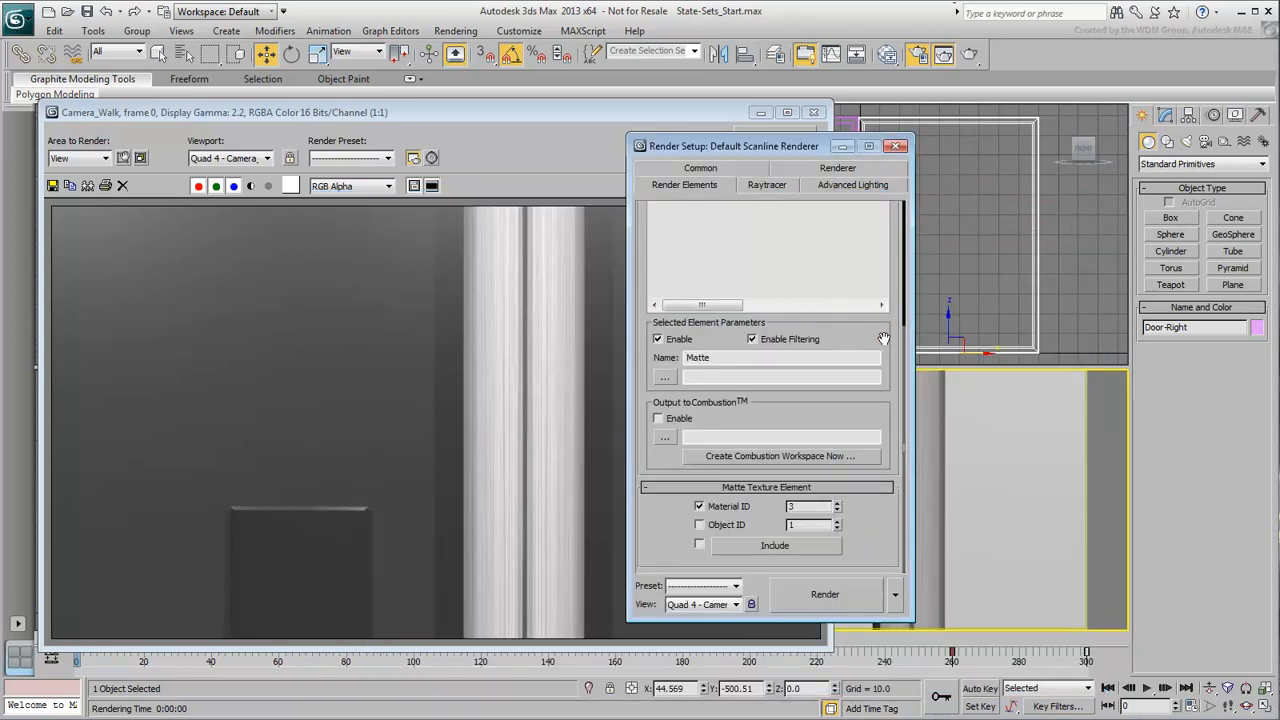
pyautogui.click(700, 167)
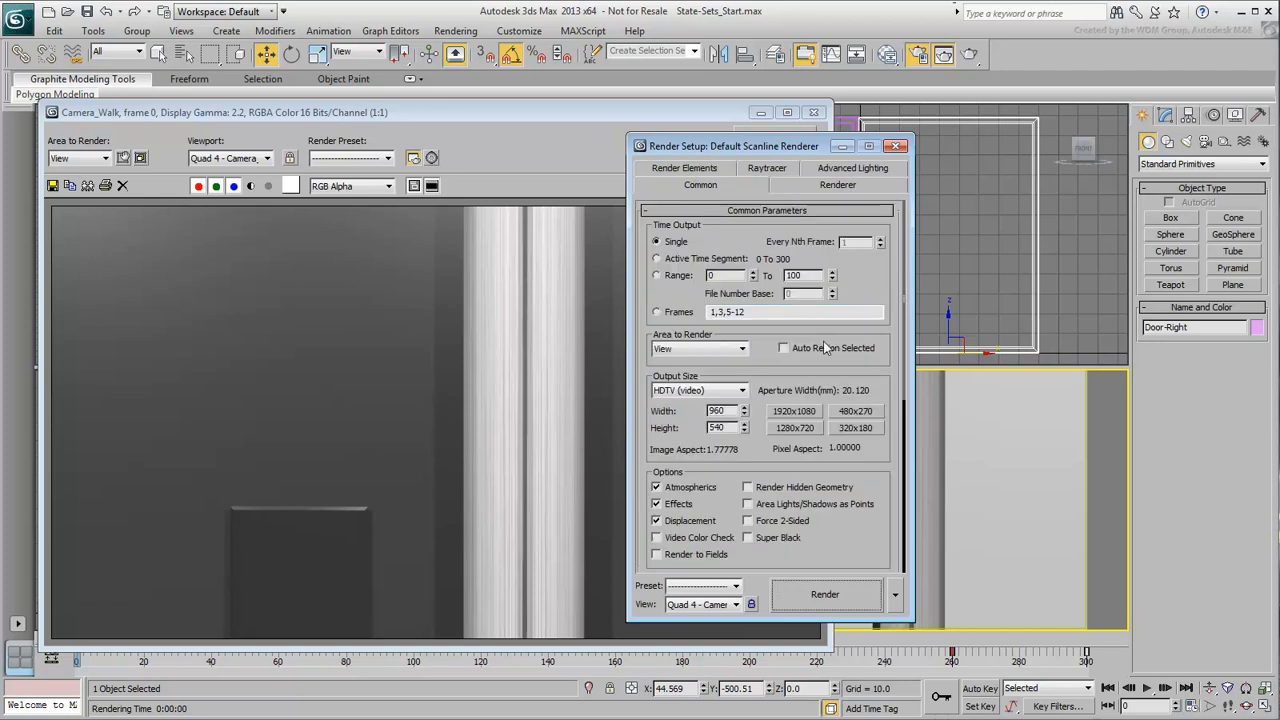
# - Set render output to Active Time Segment (0–300) and close Render Setup
pyautogui.click(657, 258)
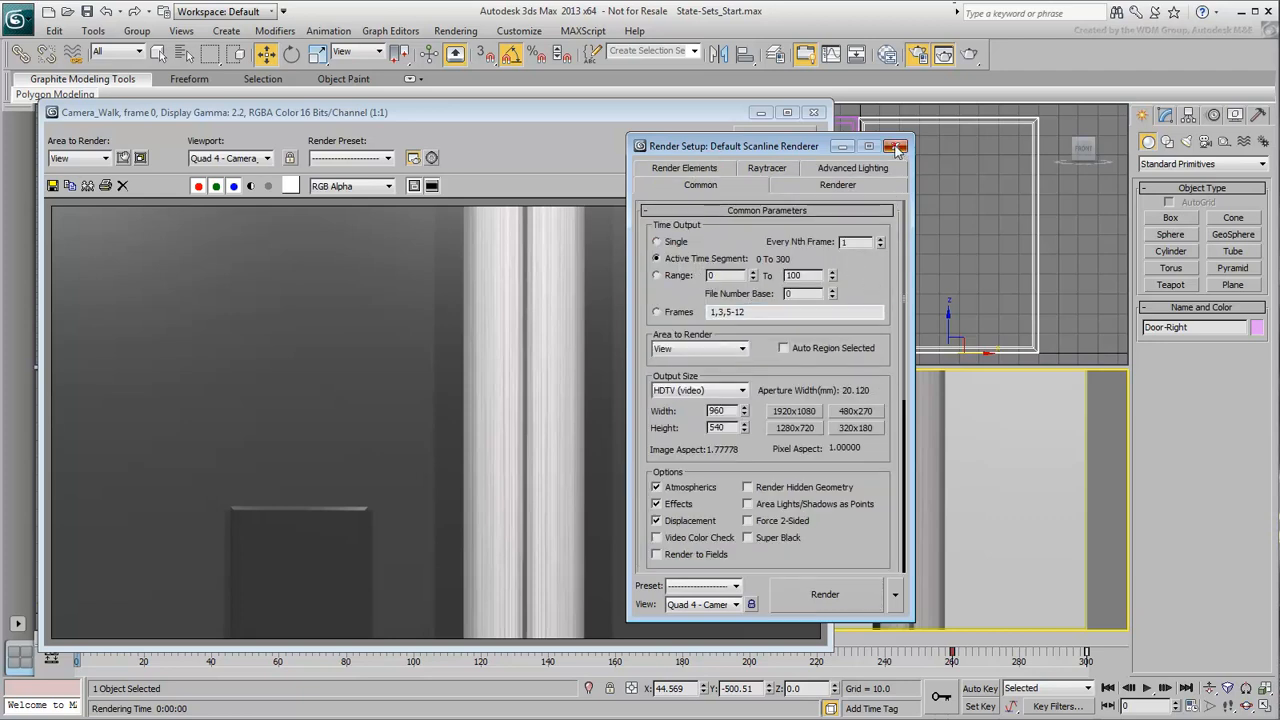
pyautogui.click(896, 146)
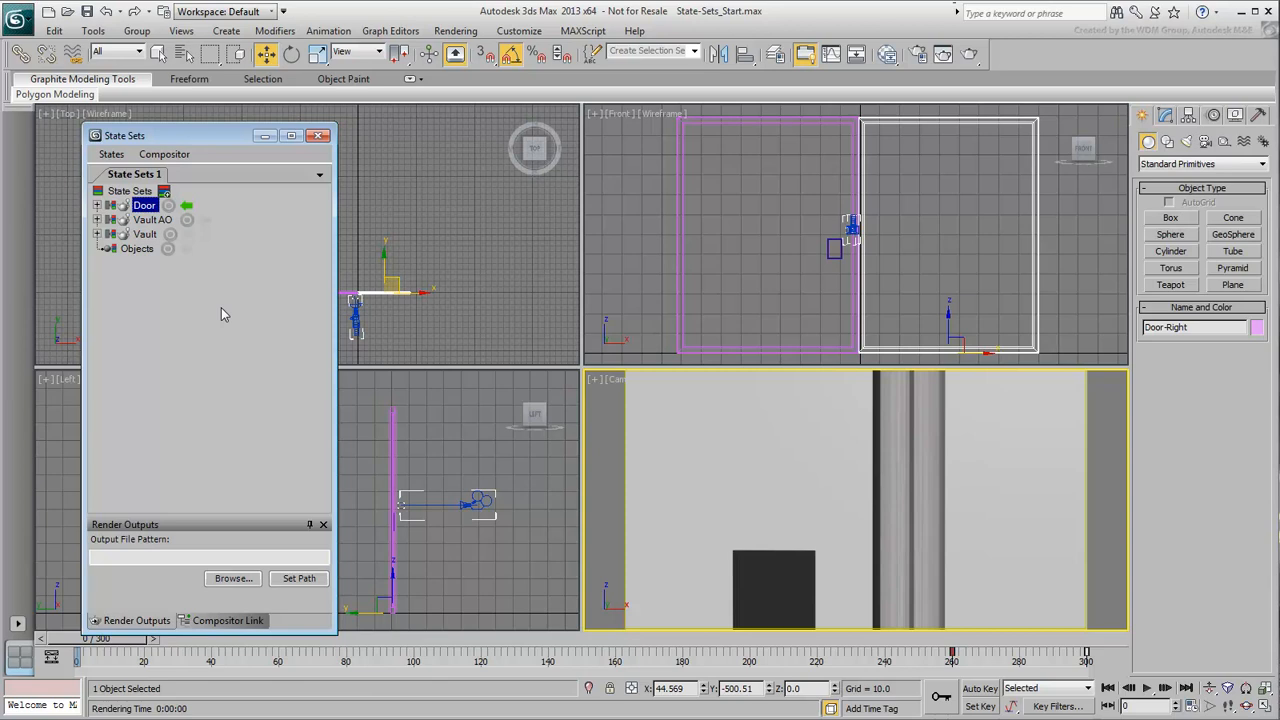
pyautogui.moveTo(265, 353)
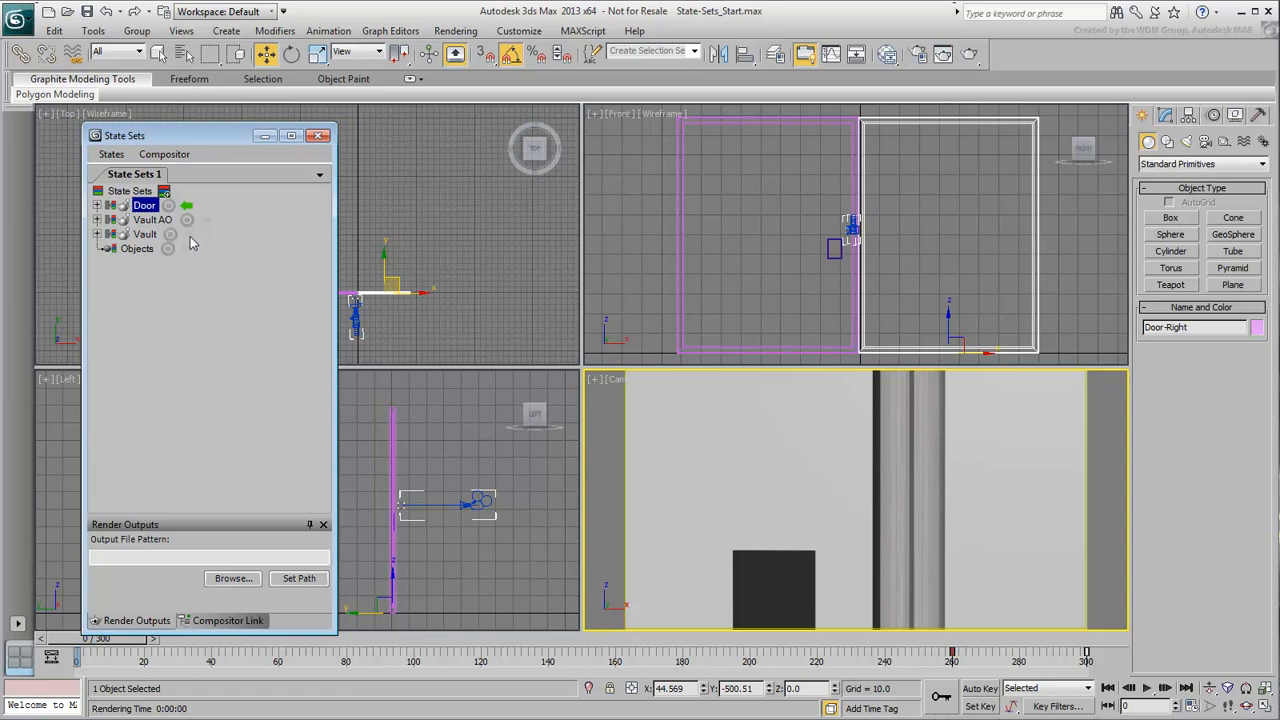
# - Record the Vault state with the Matte element disabled and Self-Illumination kept on
pyautogui.click(188, 234)
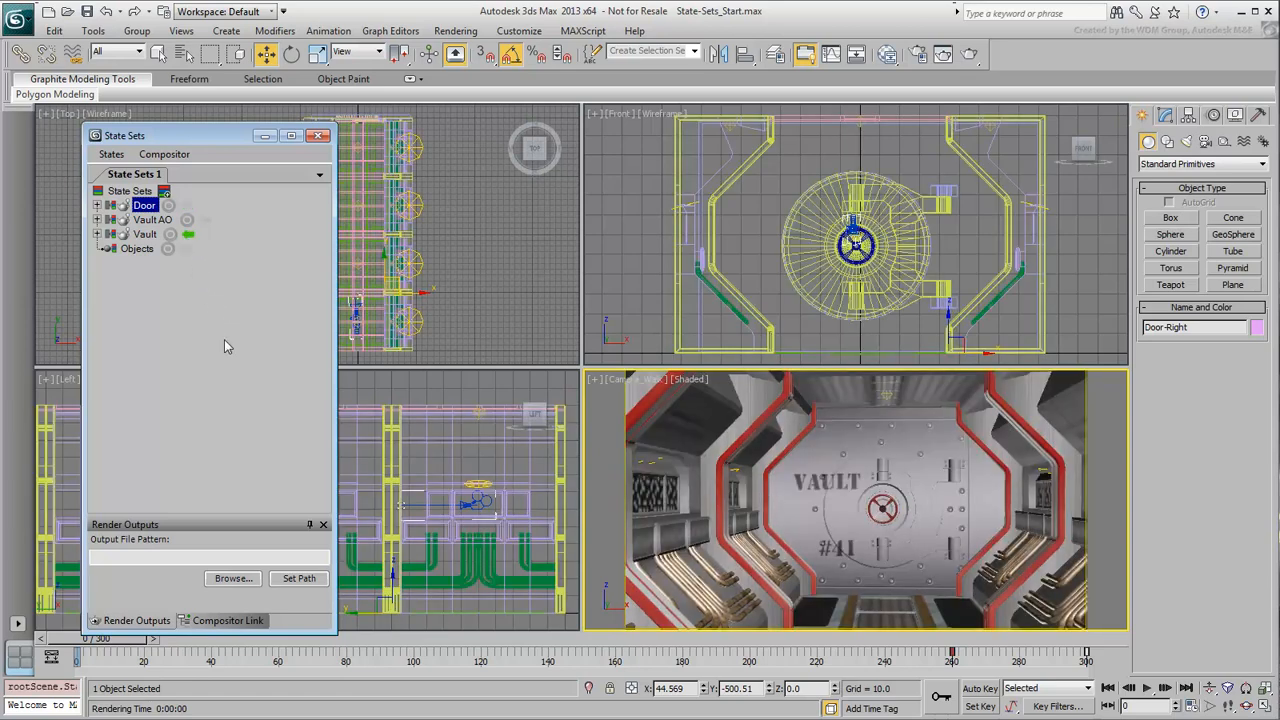
pyautogui.click(170, 234)
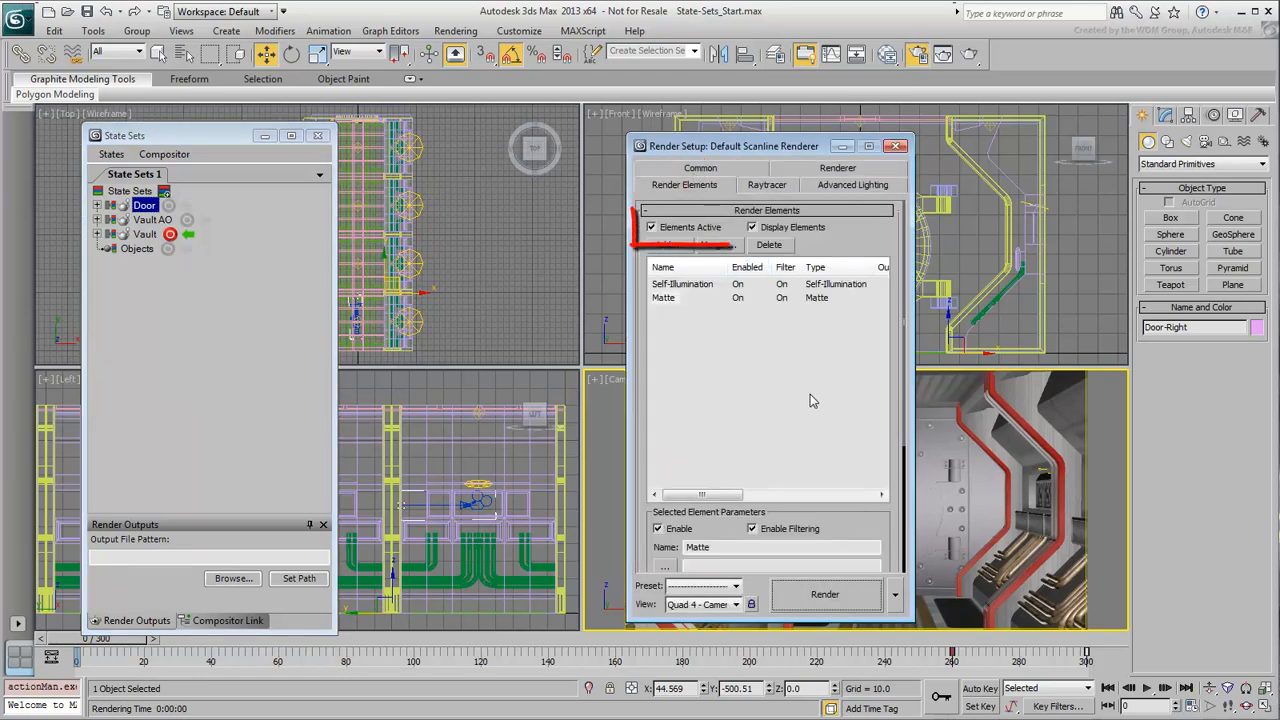
pyautogui.moveTo(718, 330)
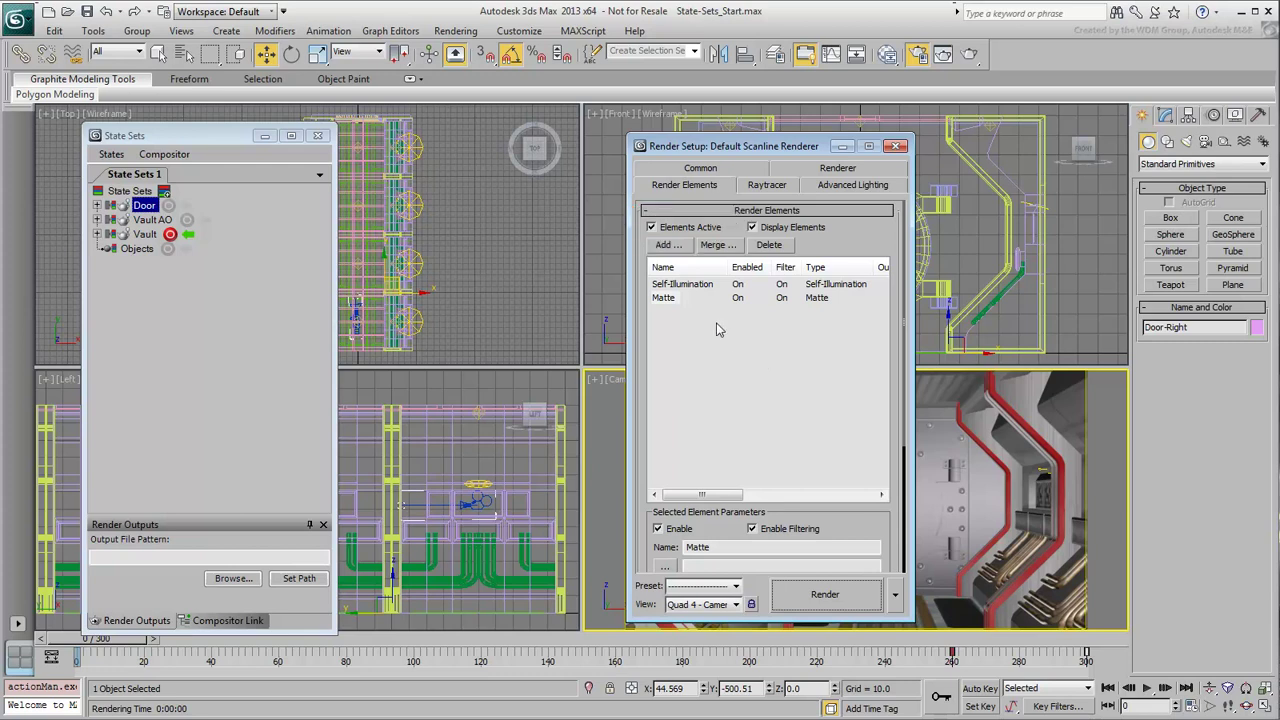
pyautogui.click(683, 283)
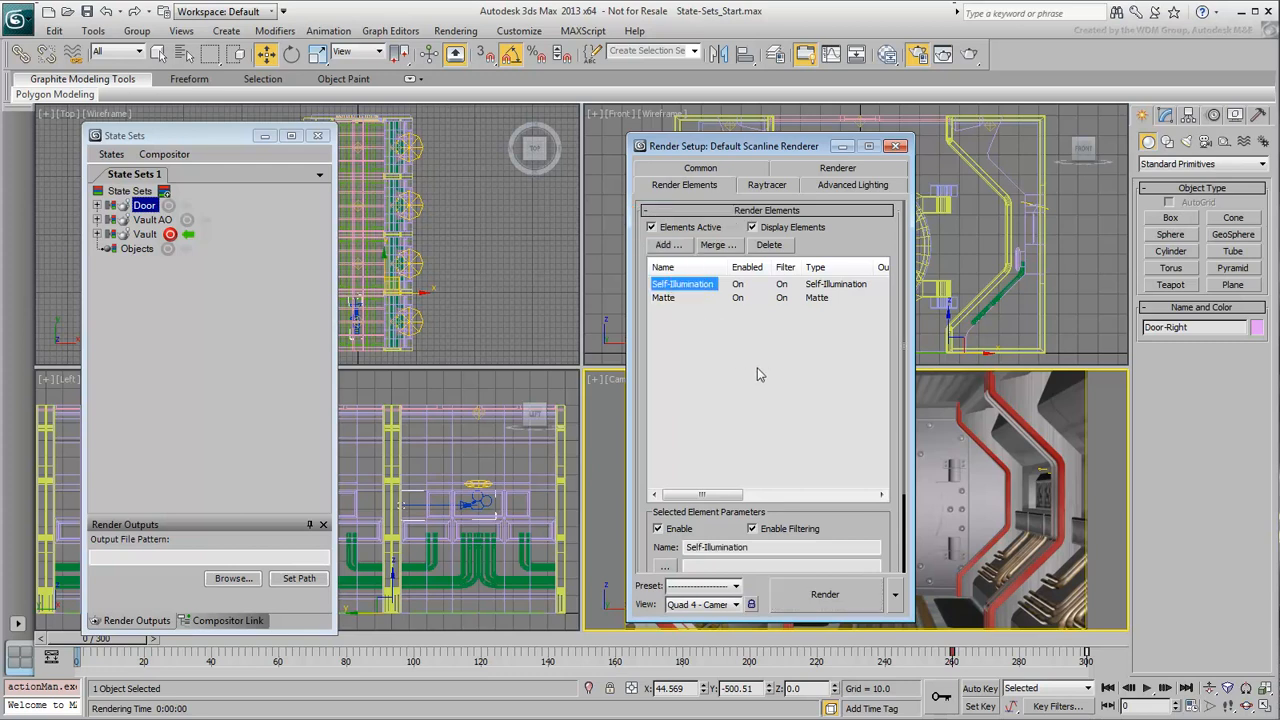
pyautogui.click(664, 297)
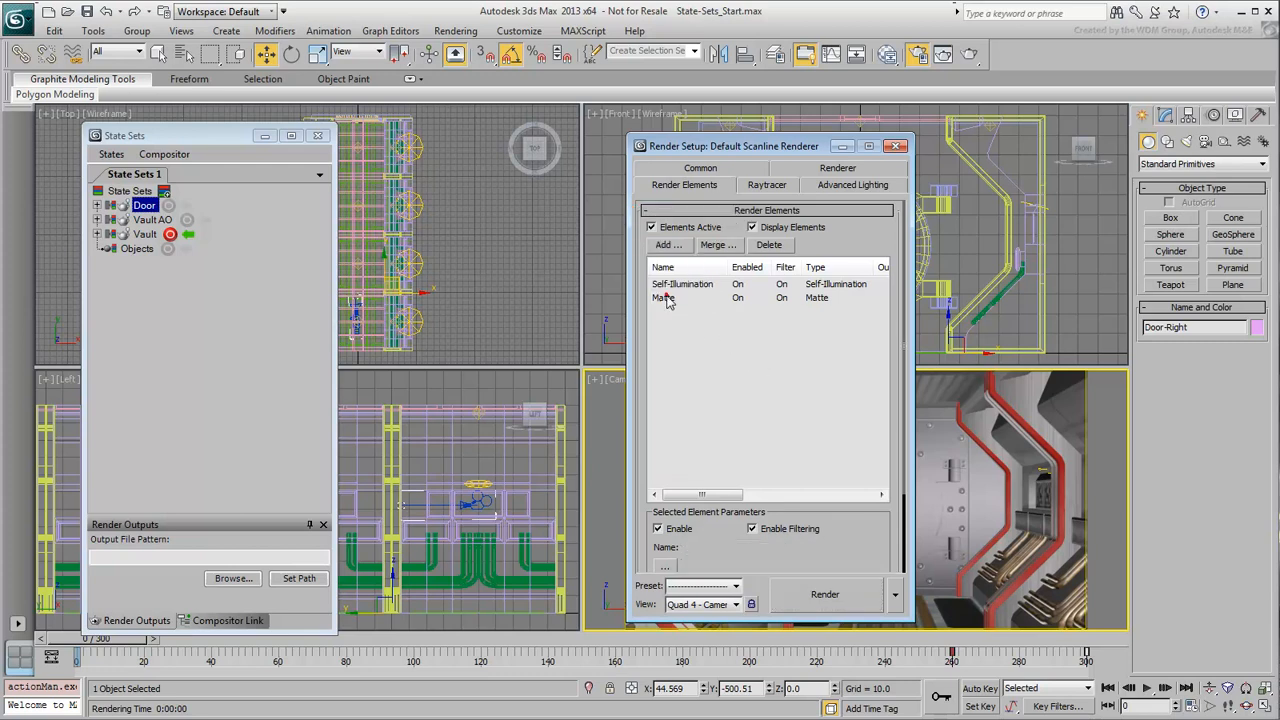
pyautogui.click(665, 297)
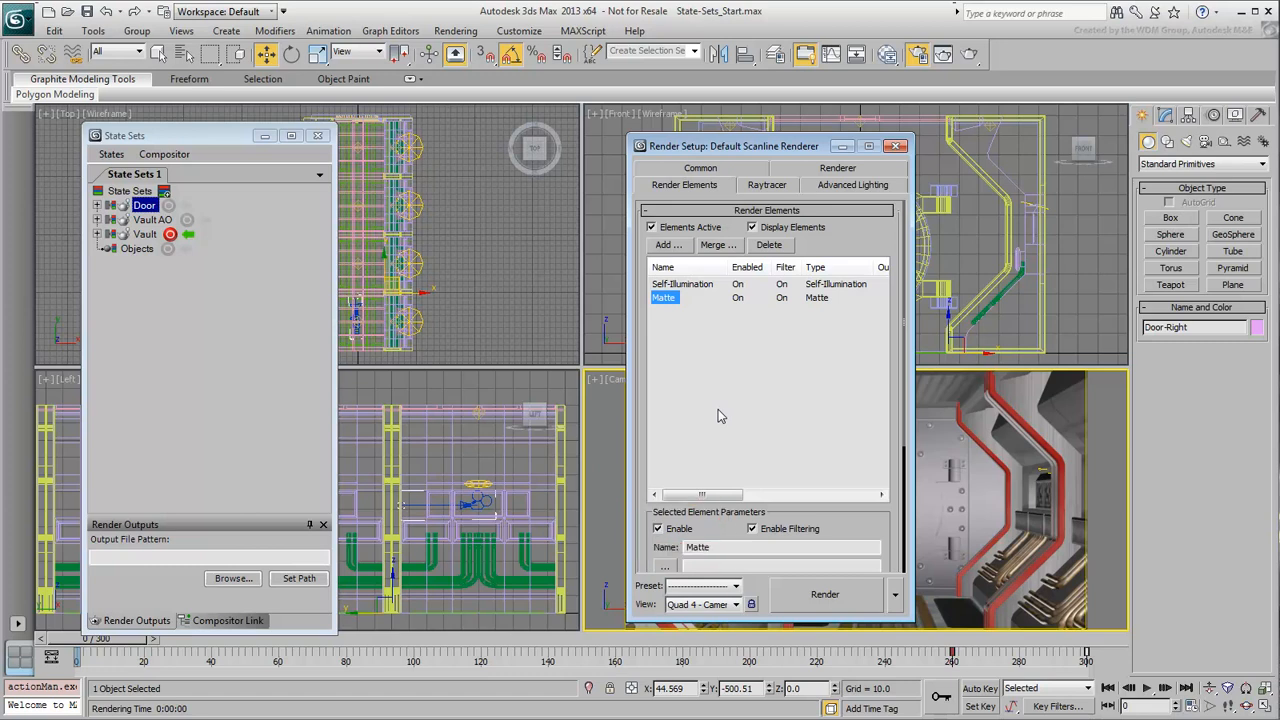
pyautogui.click(658, 528)
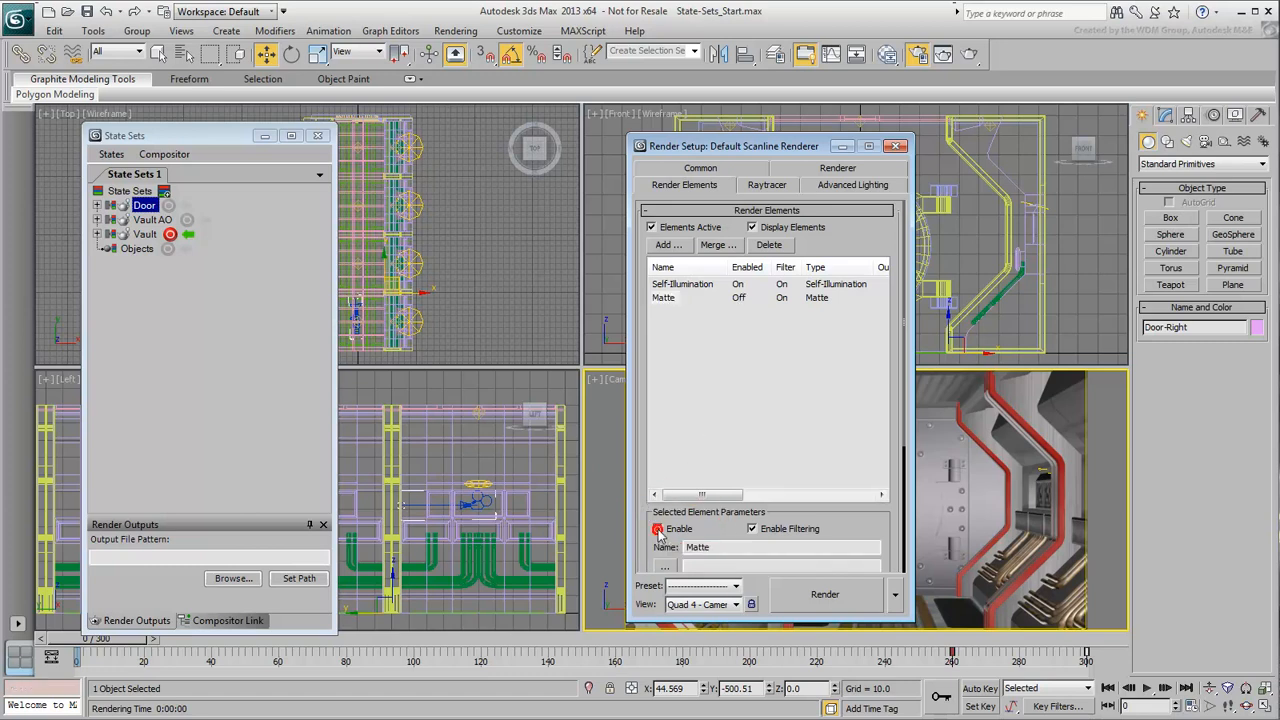
pyautogui.click(658, 528)
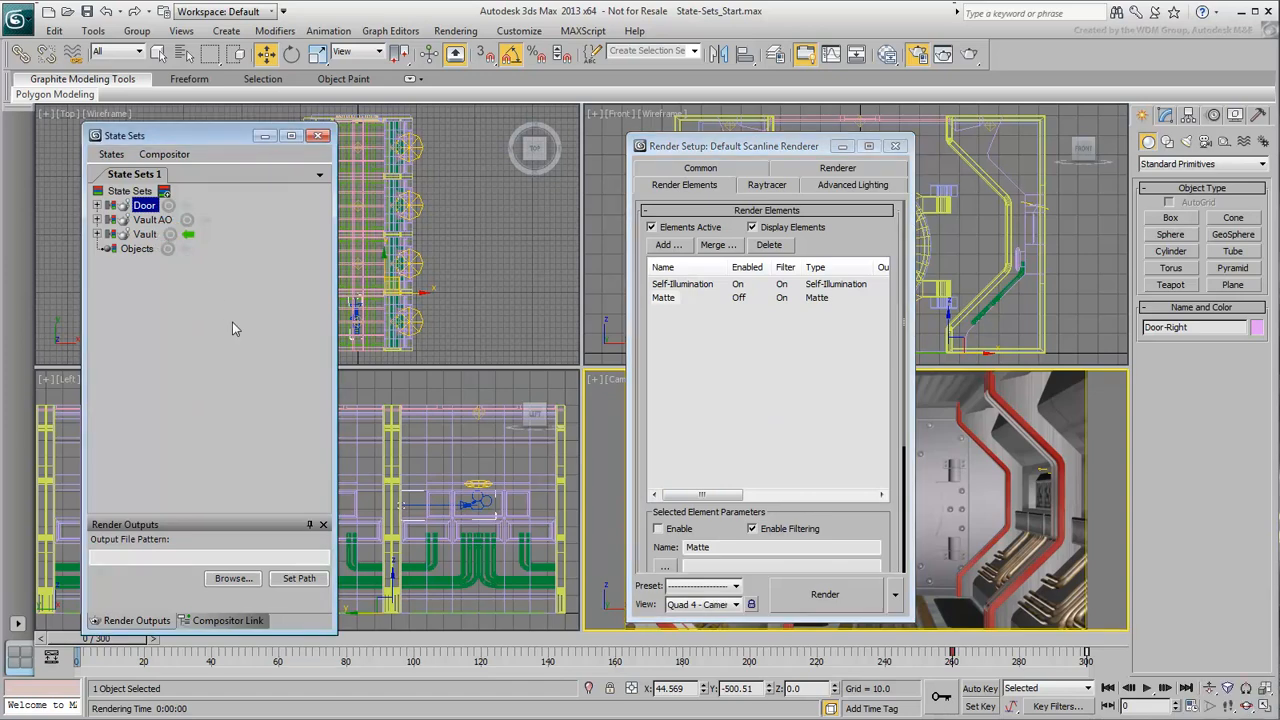
pyautogui.click(184, 219)
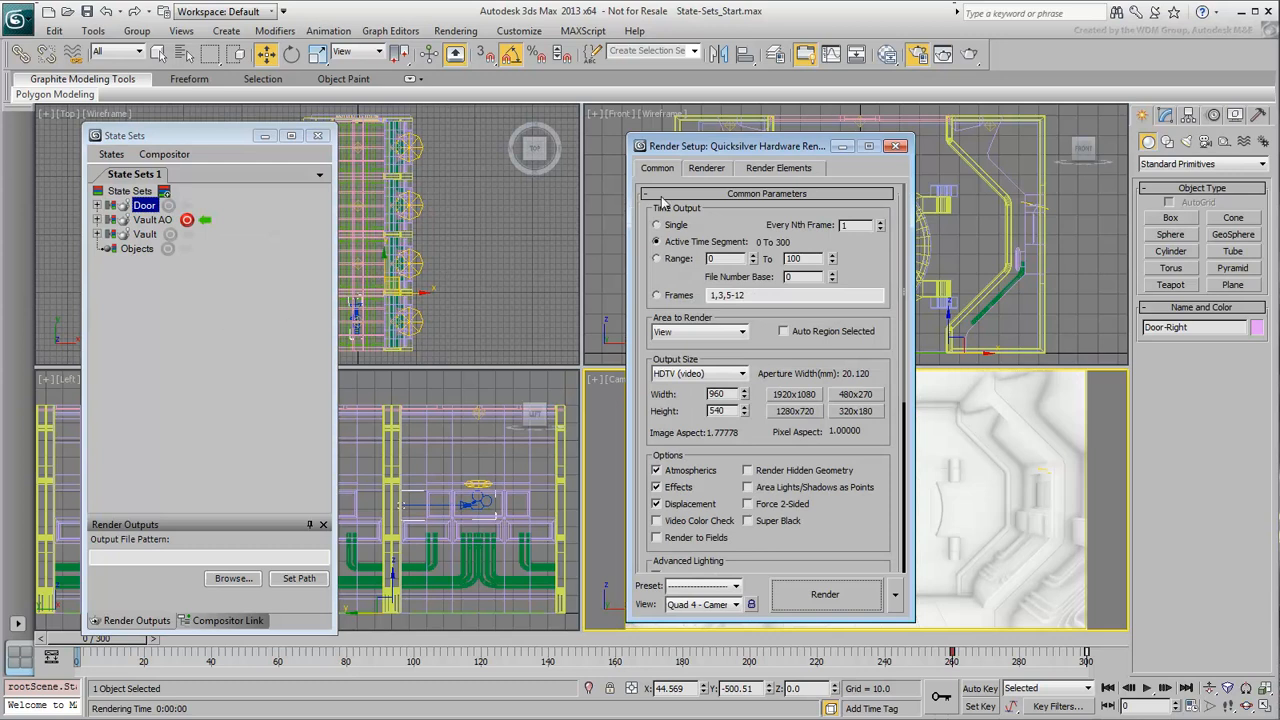
# - Review the Vault AO state's render elements, leaving them inactive
pyautogui.click(778, 167)
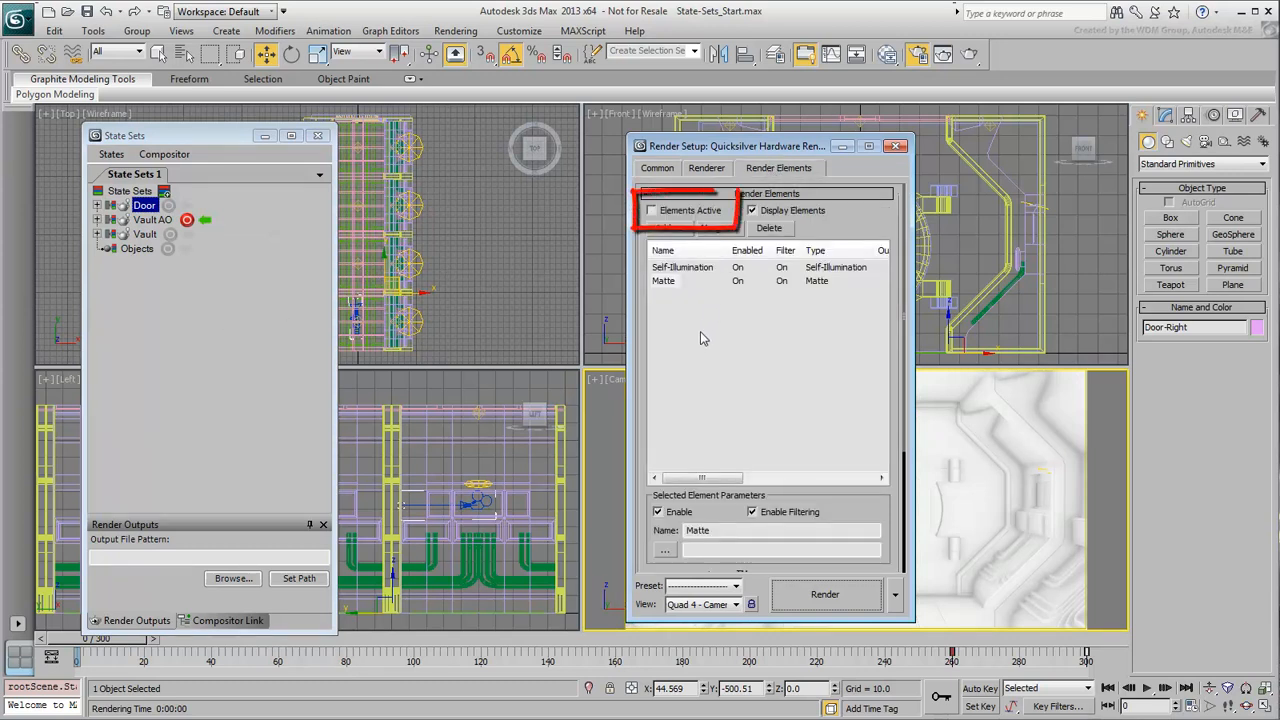
pyautogui.click(683, 267)
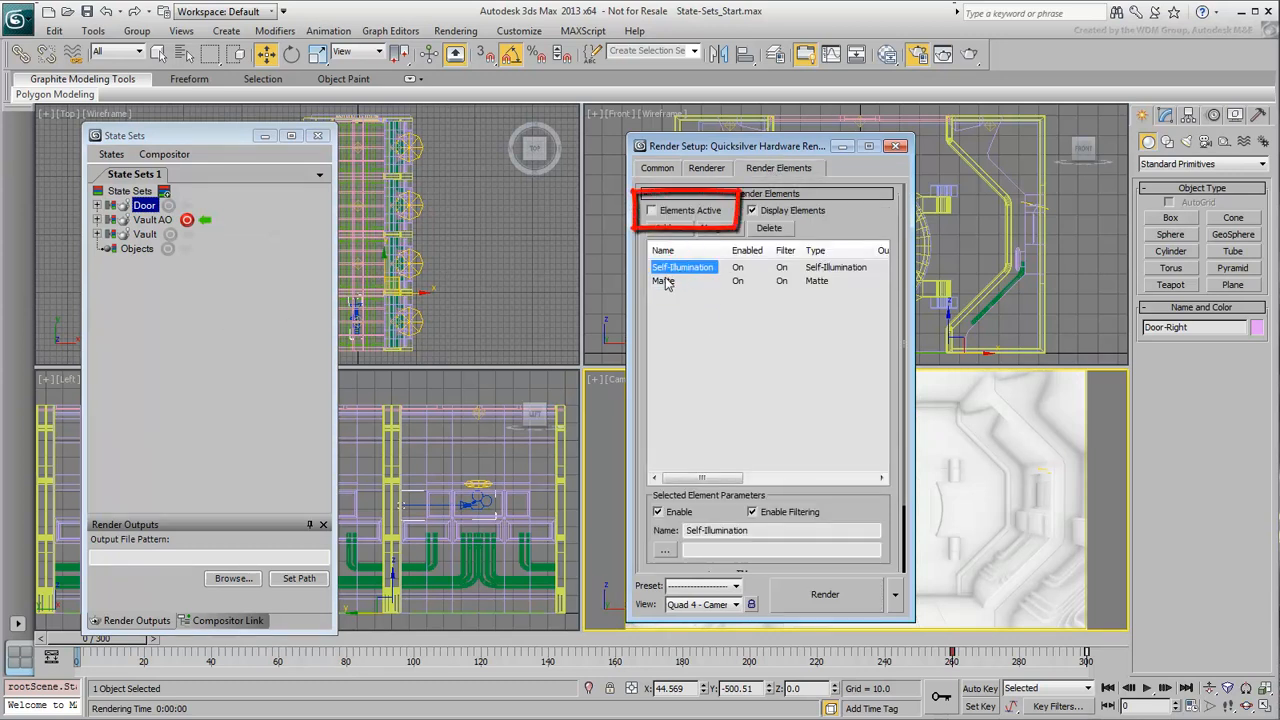
pyautogui.click(665, 280)
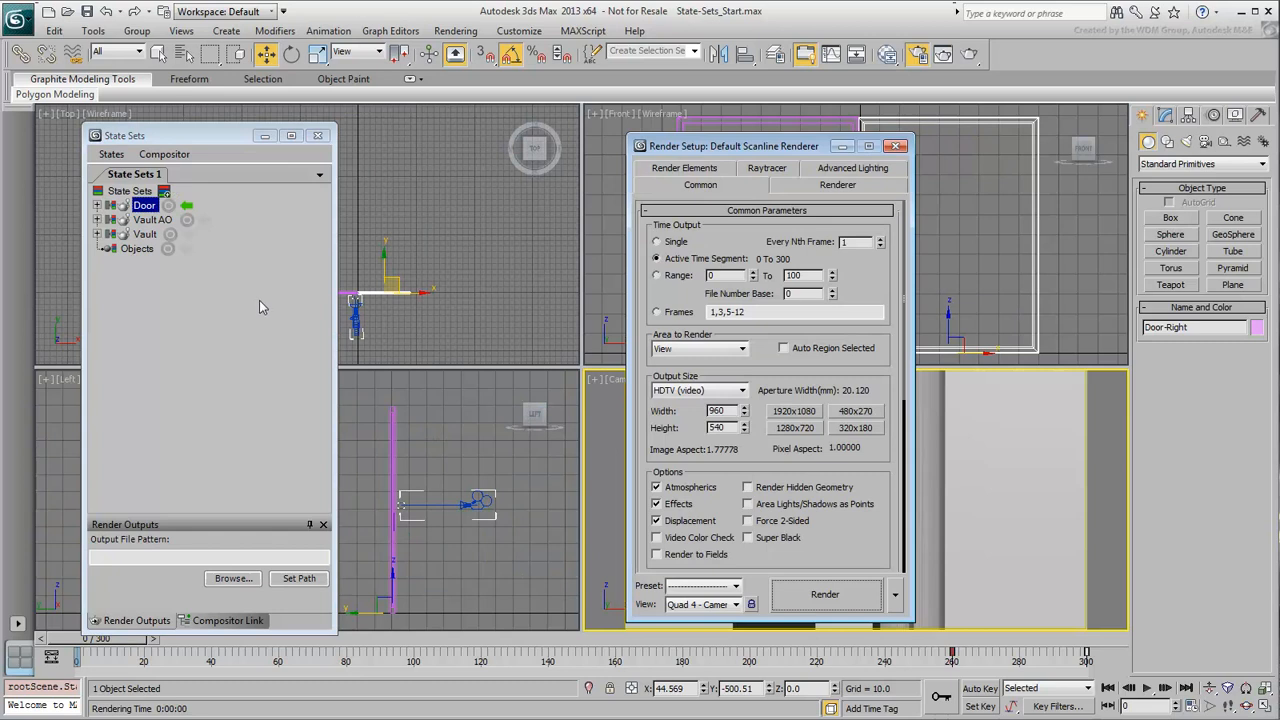
pyautogui.moveTo(167, 200)
pyautogui.write('Arm')
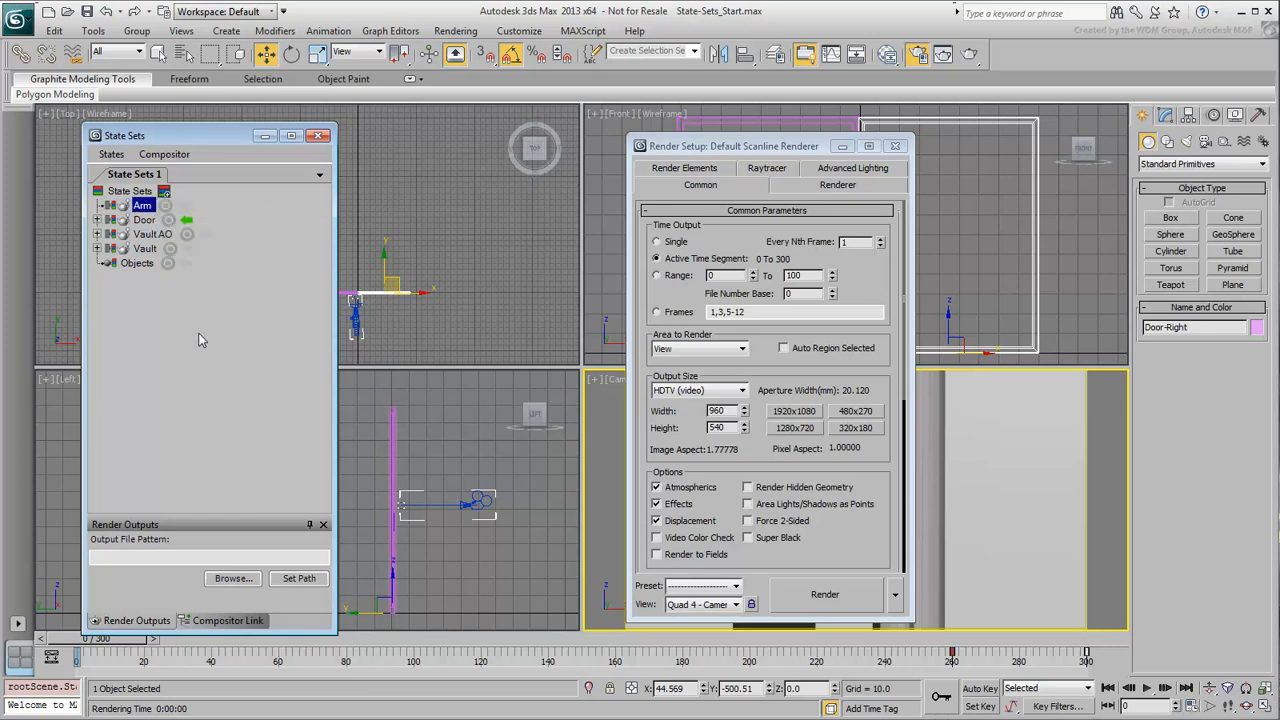
pyautogui.moveTo(185, 210)
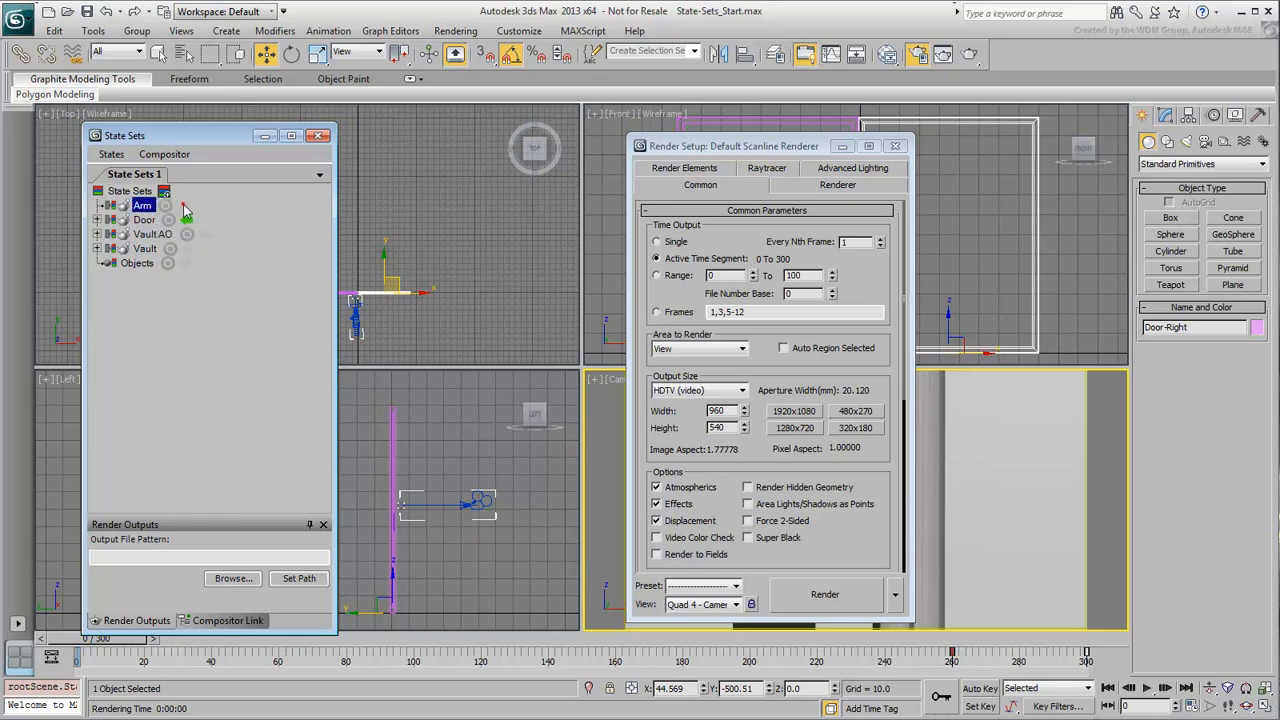
# - Record the Arm state with render elements inactive, then close Render Setup
pyautogui.click(142, 205)
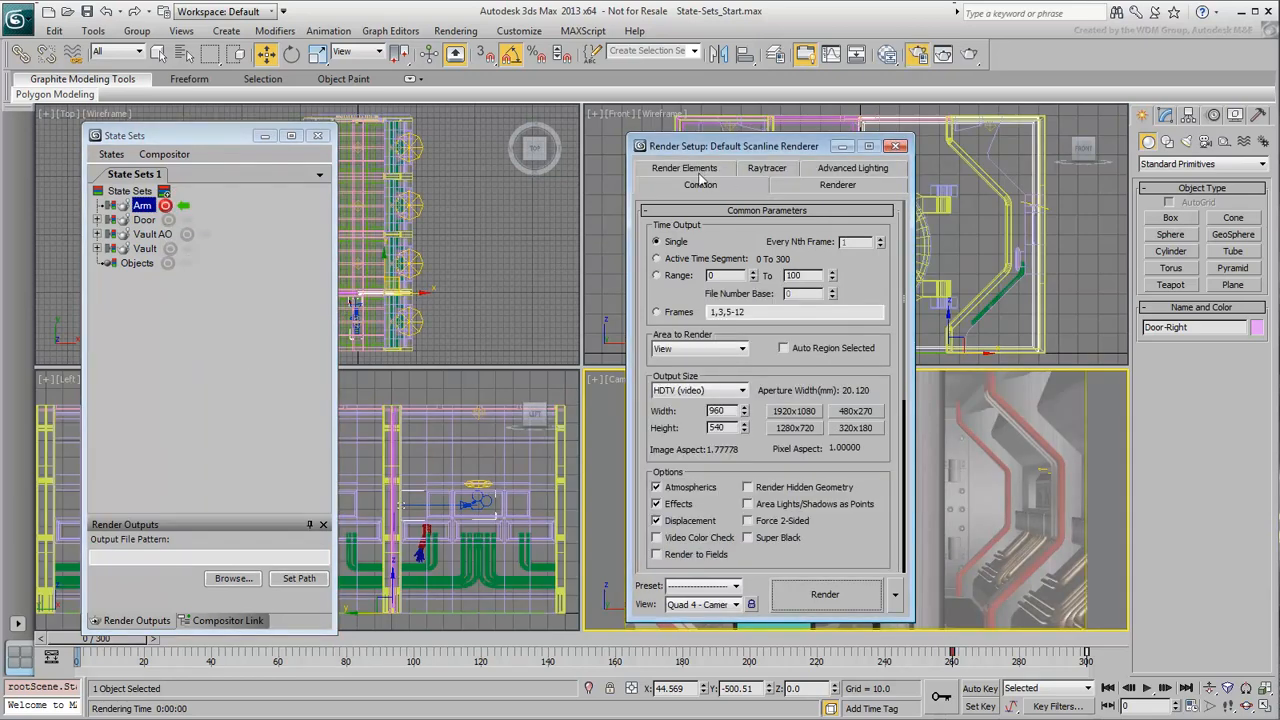
pyautogui.click(684, 184)
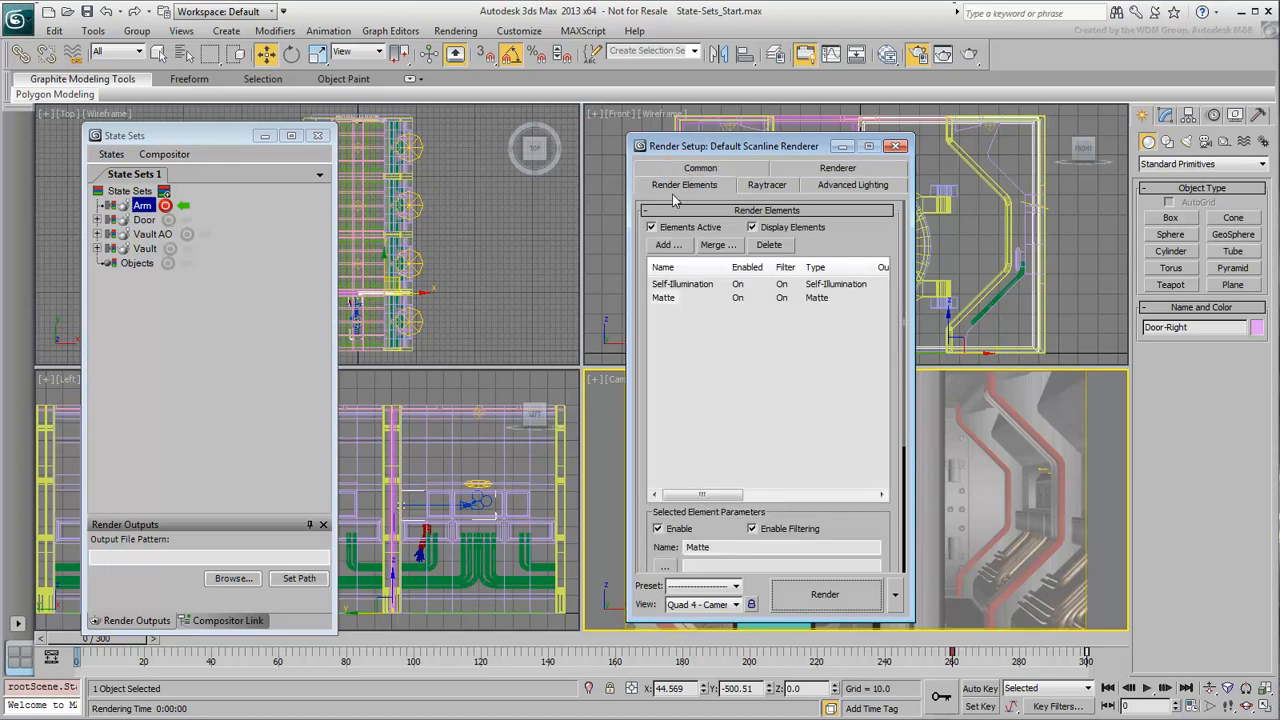
pyautogui.click(651, 227)
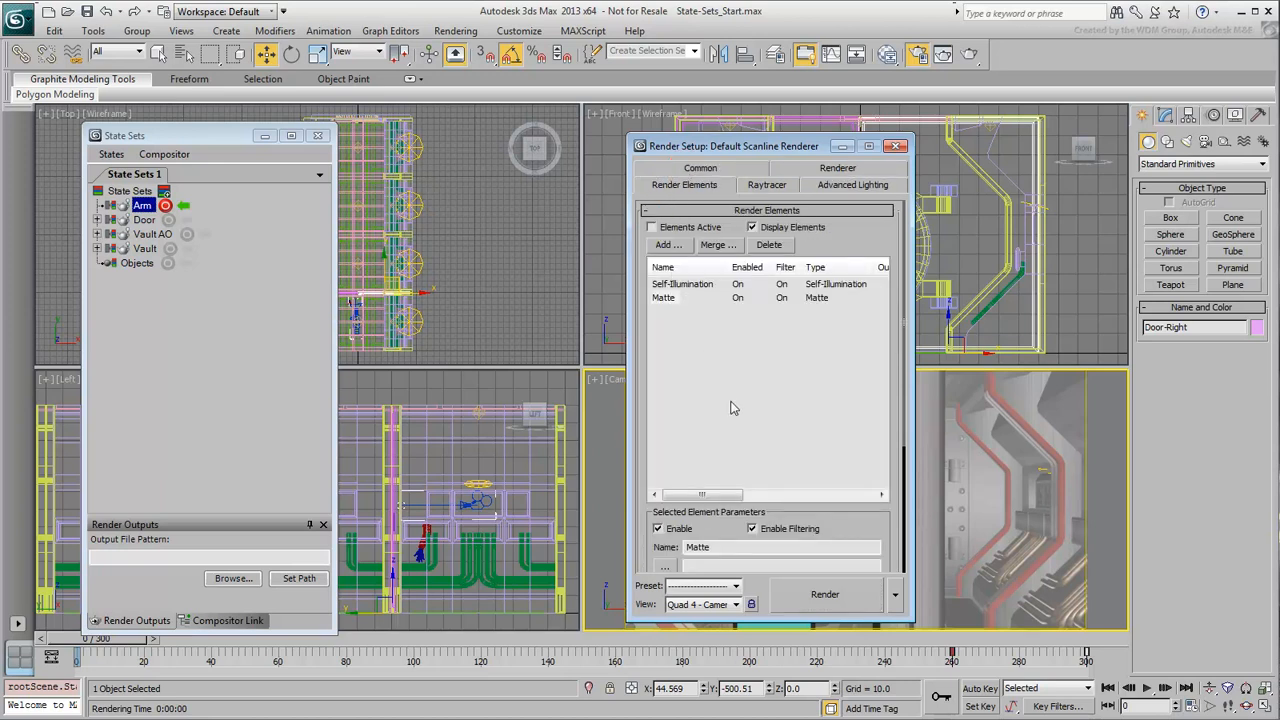
pyautogui.moveTo(896, 146)
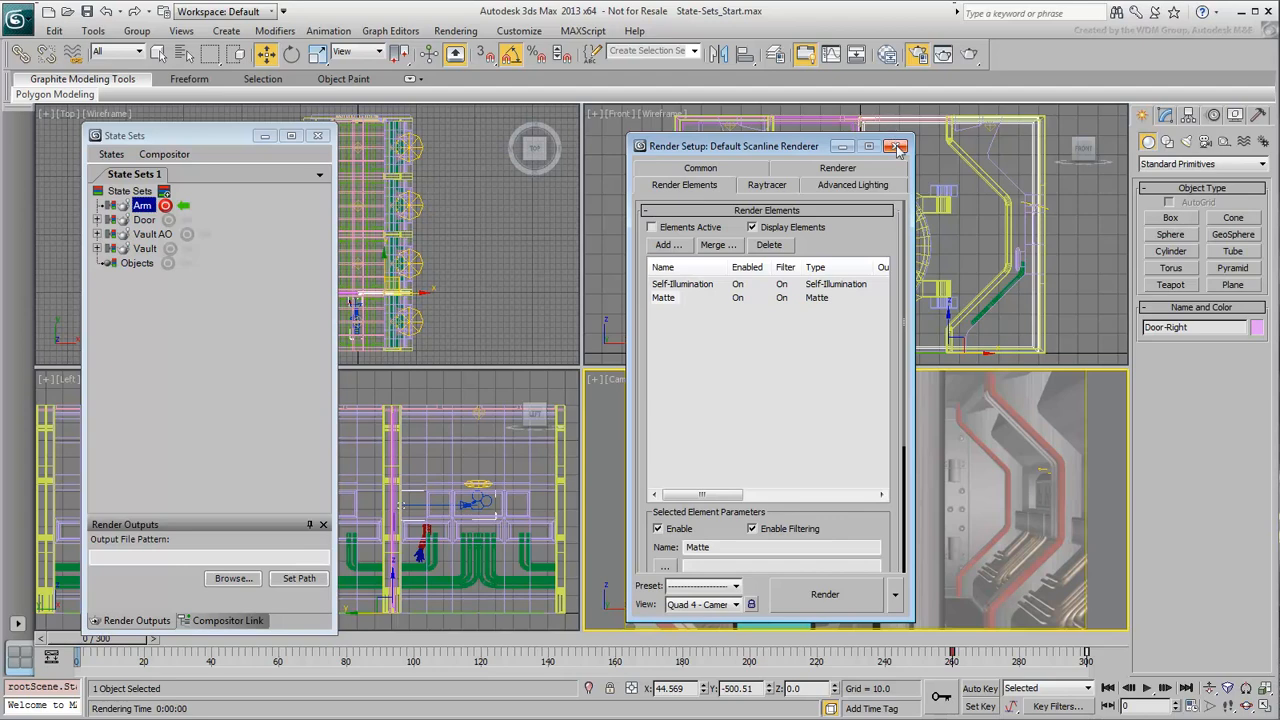
pyautogui.click(895, 146)
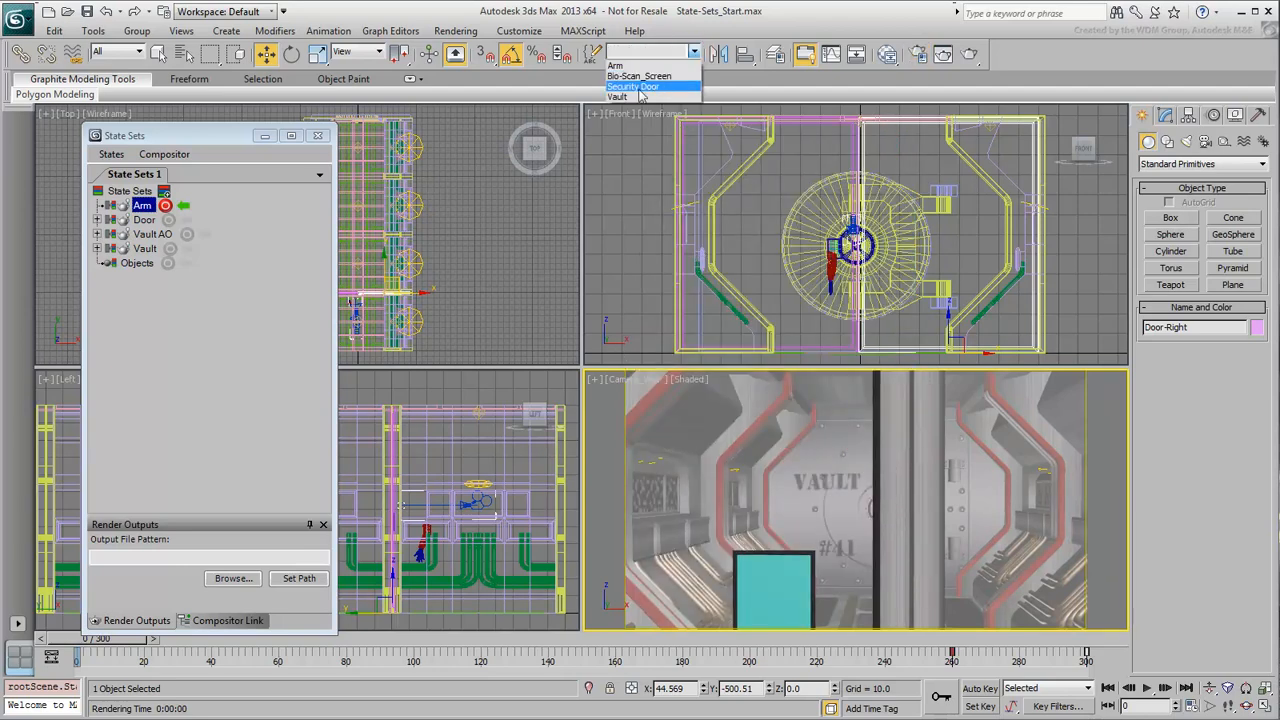
# - Hide the Vault groups, leaving only the door panels, arm and screen visible
pyautogui.rightClick(695, 440)
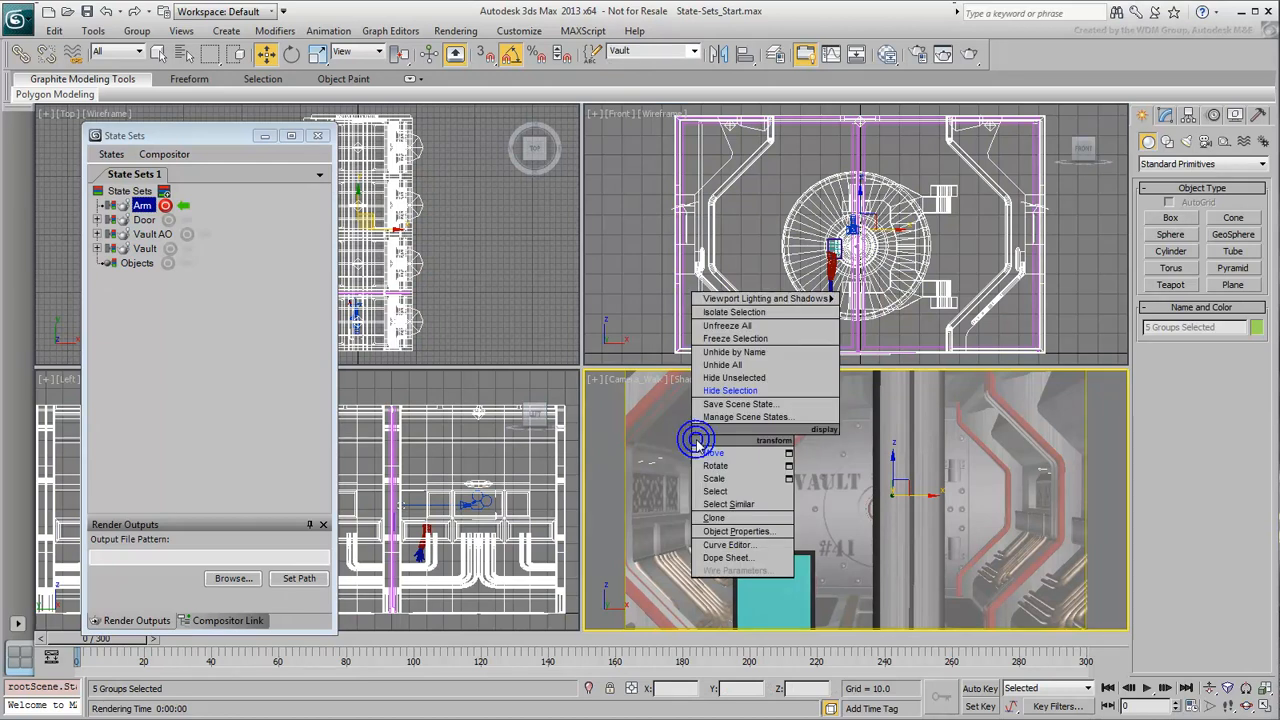
pyautogui.click(730, 390)
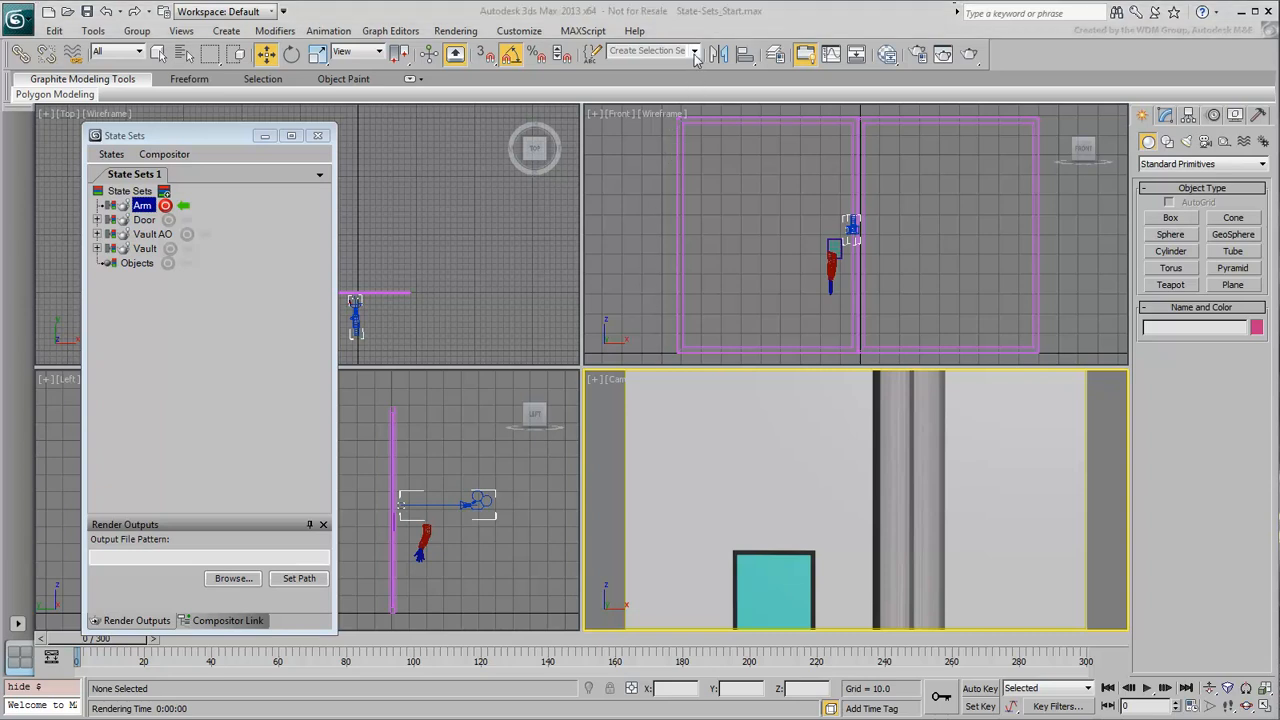
# - Select the Security Door set and assign it Matte/Shadow material #51
pyautogui.click(648, 50)
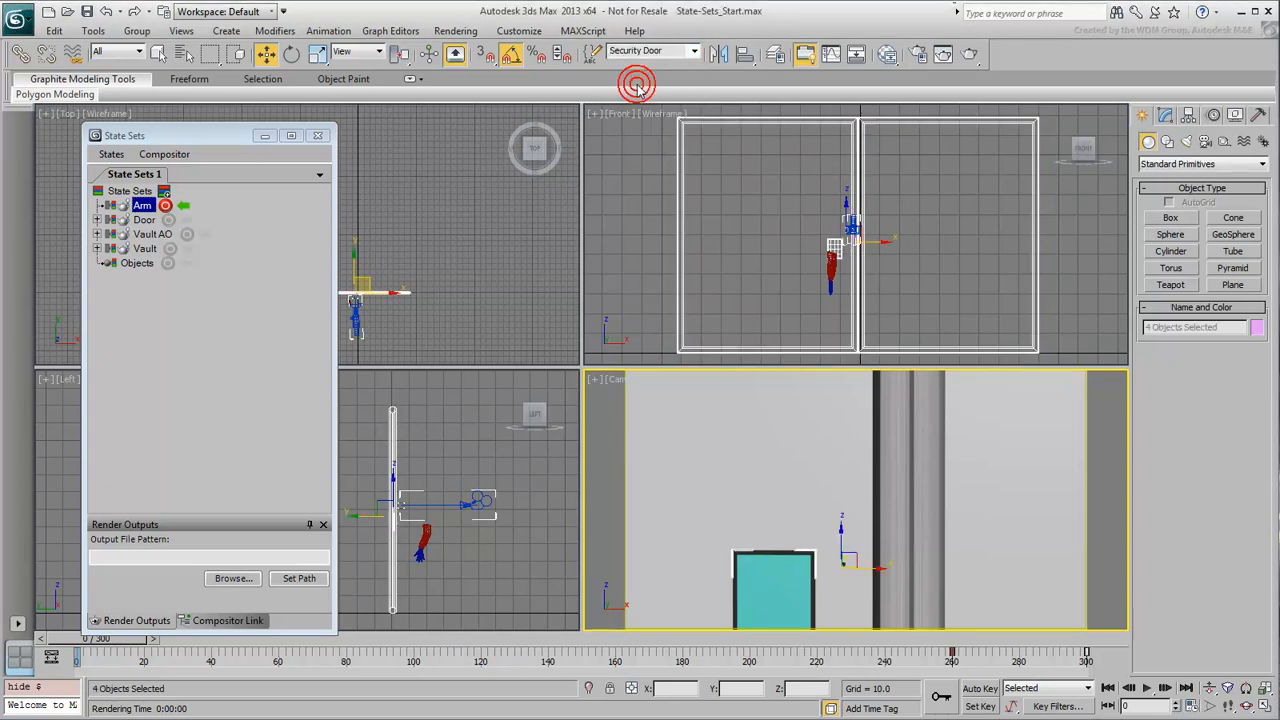
pyautogui.click(886, 54)
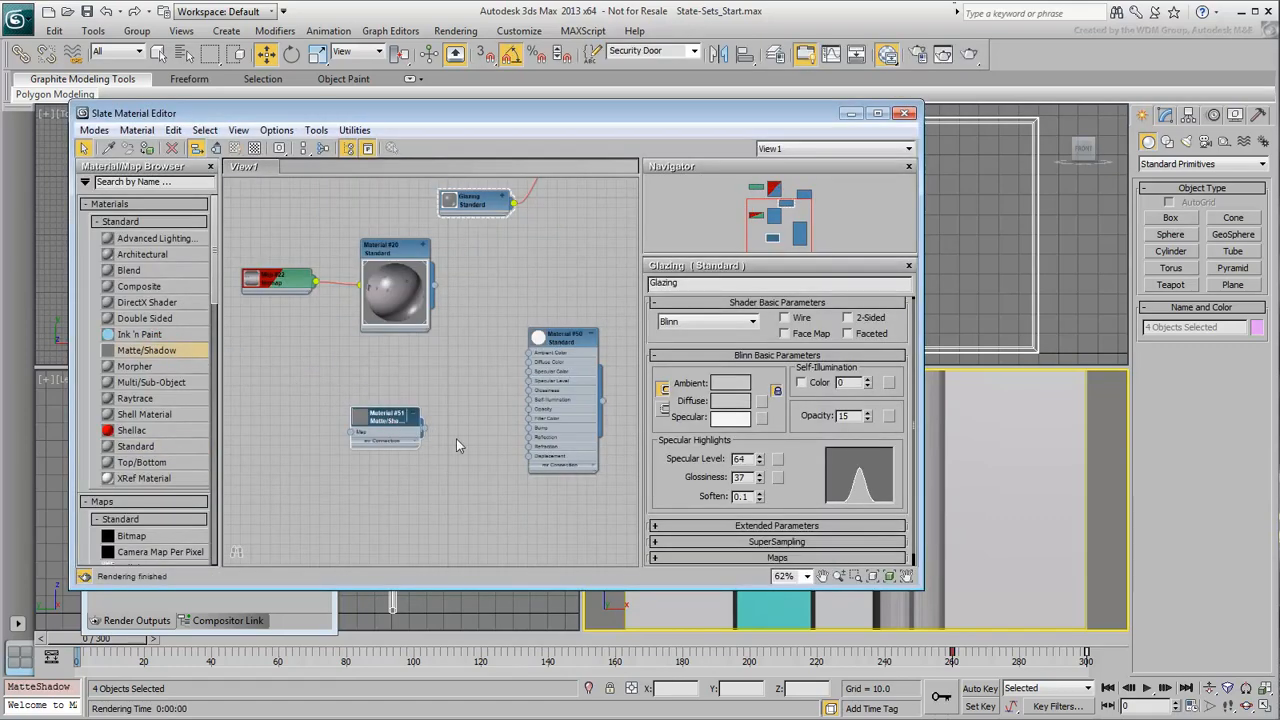
pyautogui.click(385, 420)
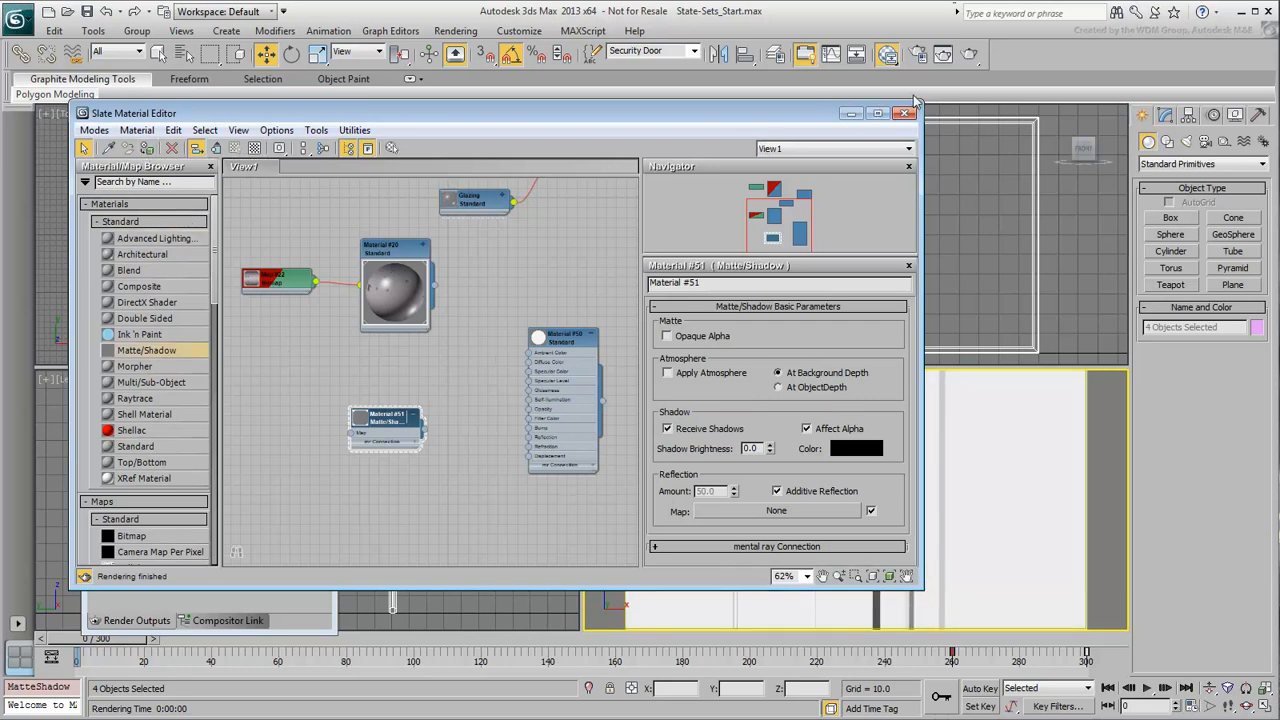
pyautogui.click(905, 113)
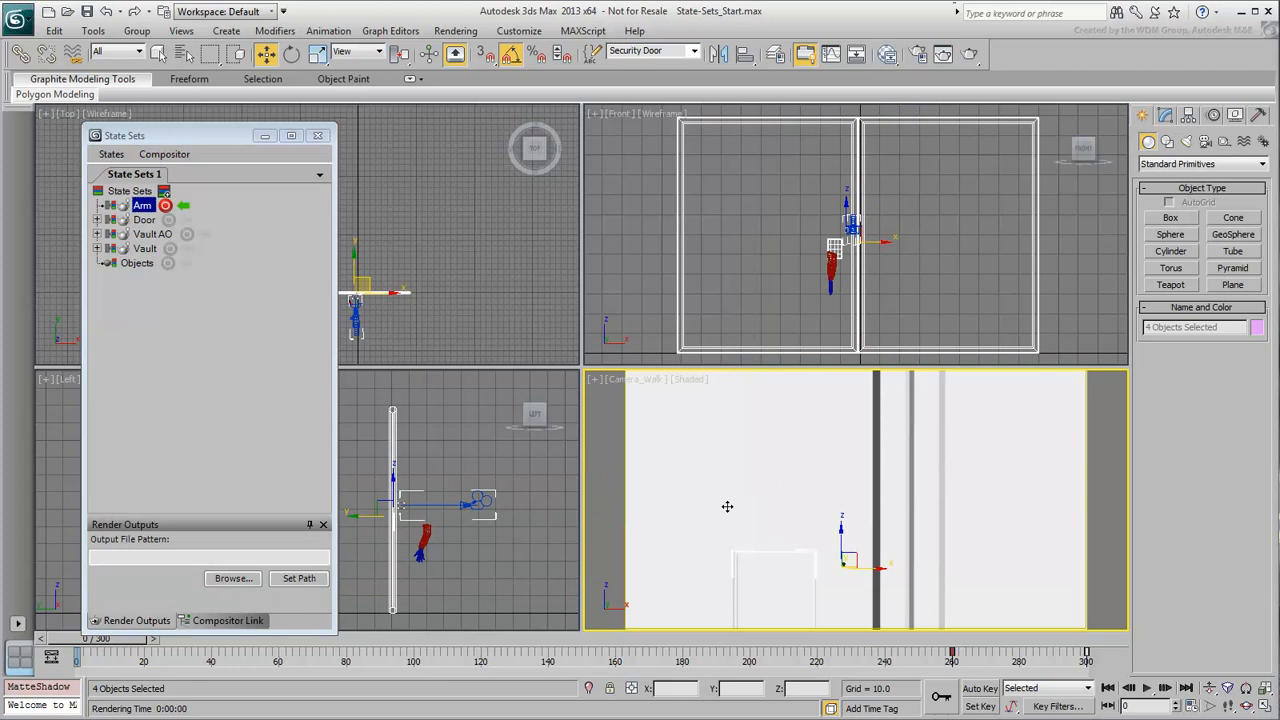
# - Test-render frame 160 and check the alpha showing only the hand
pyautogui.moveTo(77, 658); pyautogui.dragTo(325, 658)
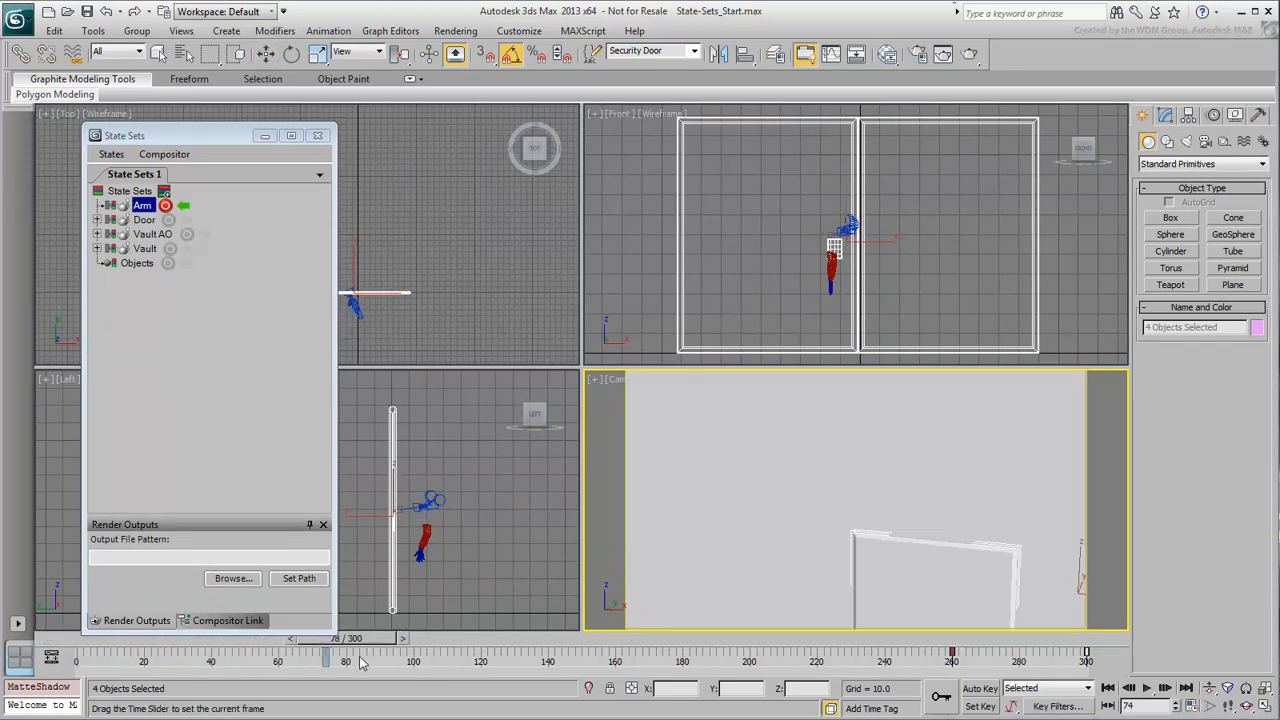
pyautogui.moveTo(325, 658); pyautogui.dragTo(615, 658)
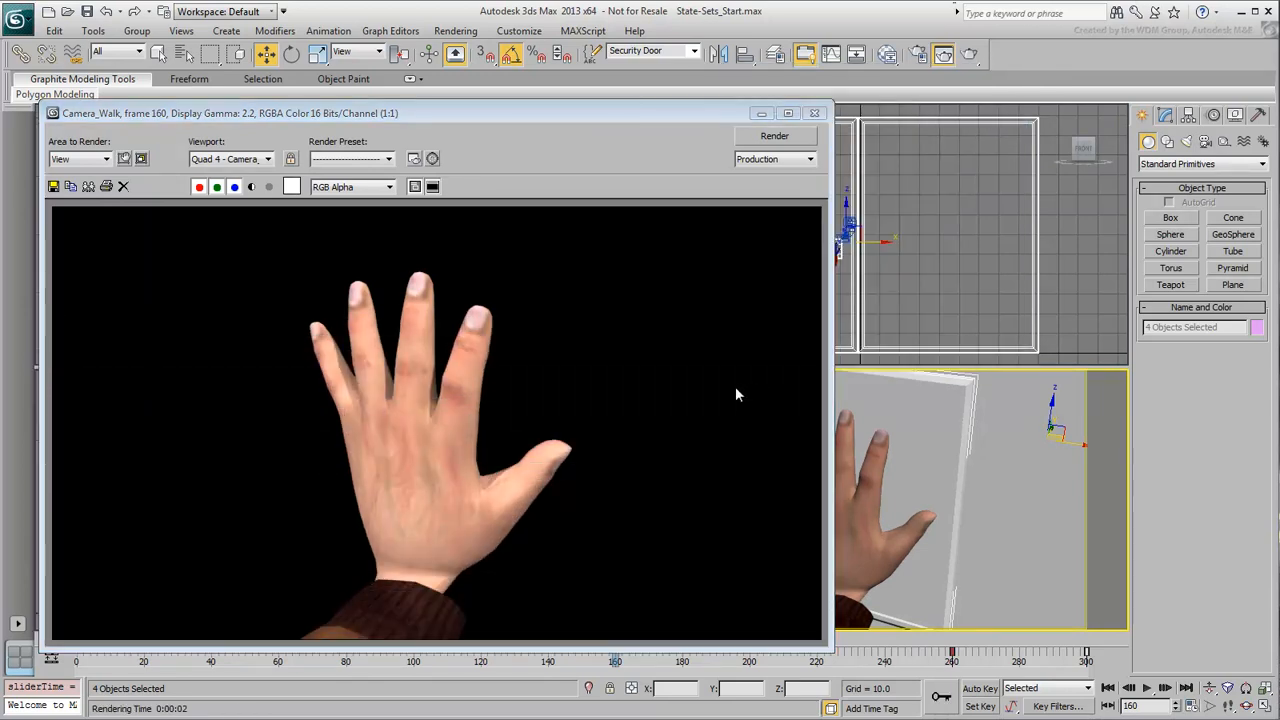
pyautogui.moveTo(281, 225)
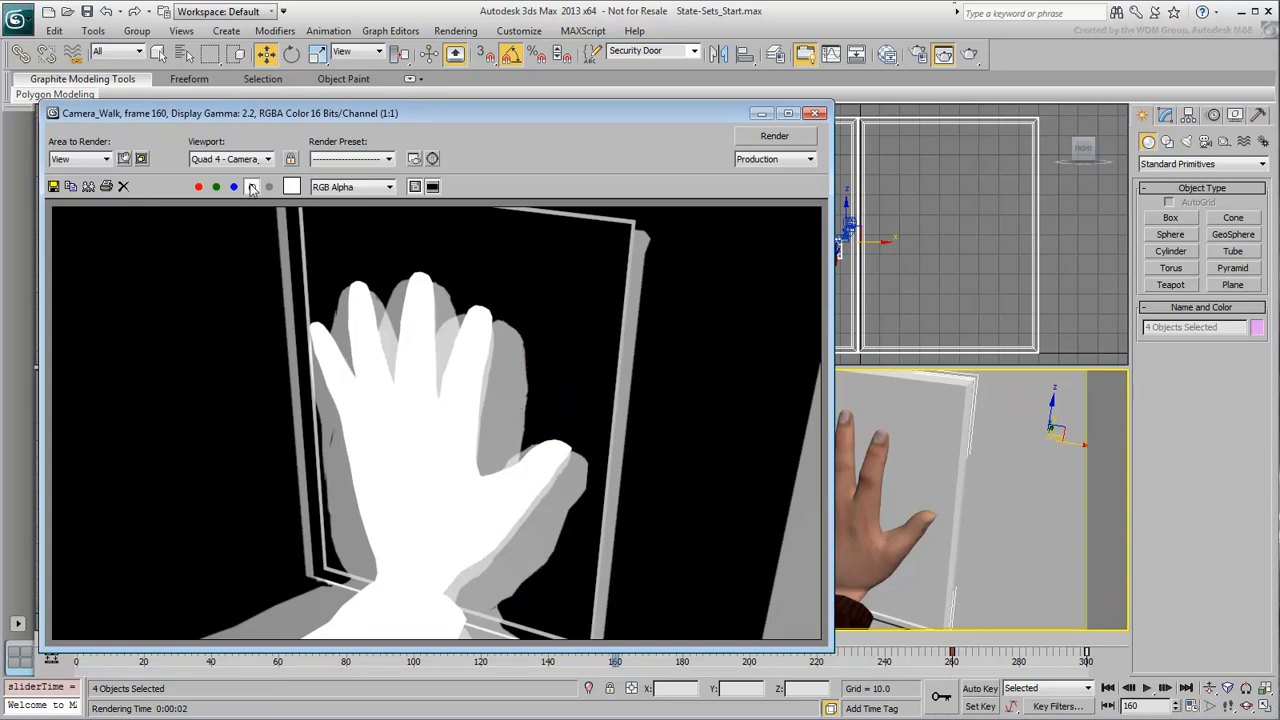
pyautogui.click(251, 187)
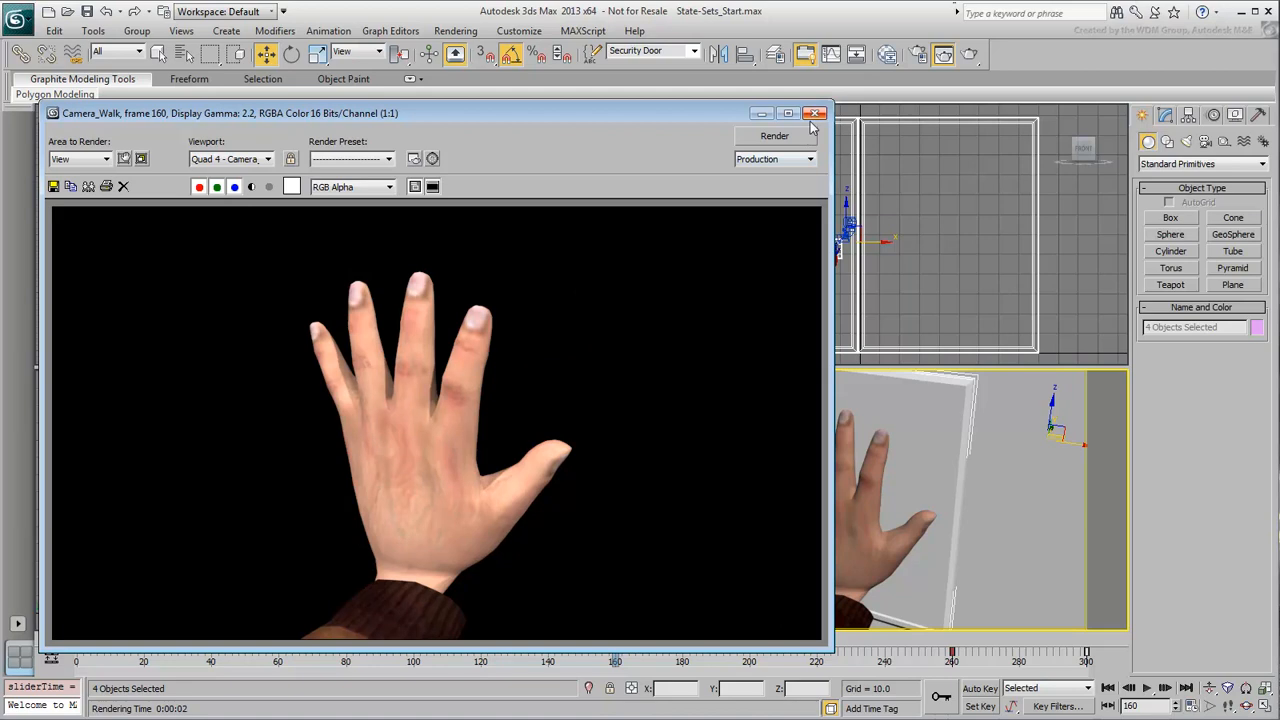
pyautogui.click(814, 113)
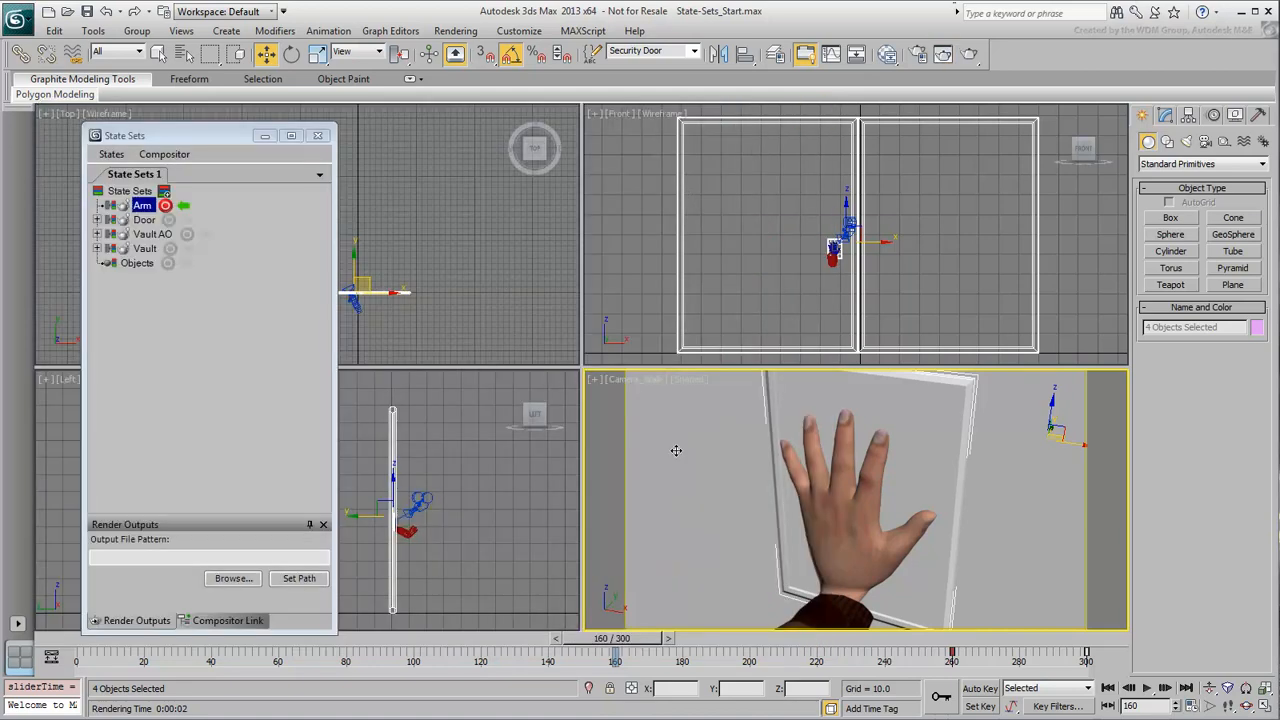
pyautogui.moveTo(658, 402)
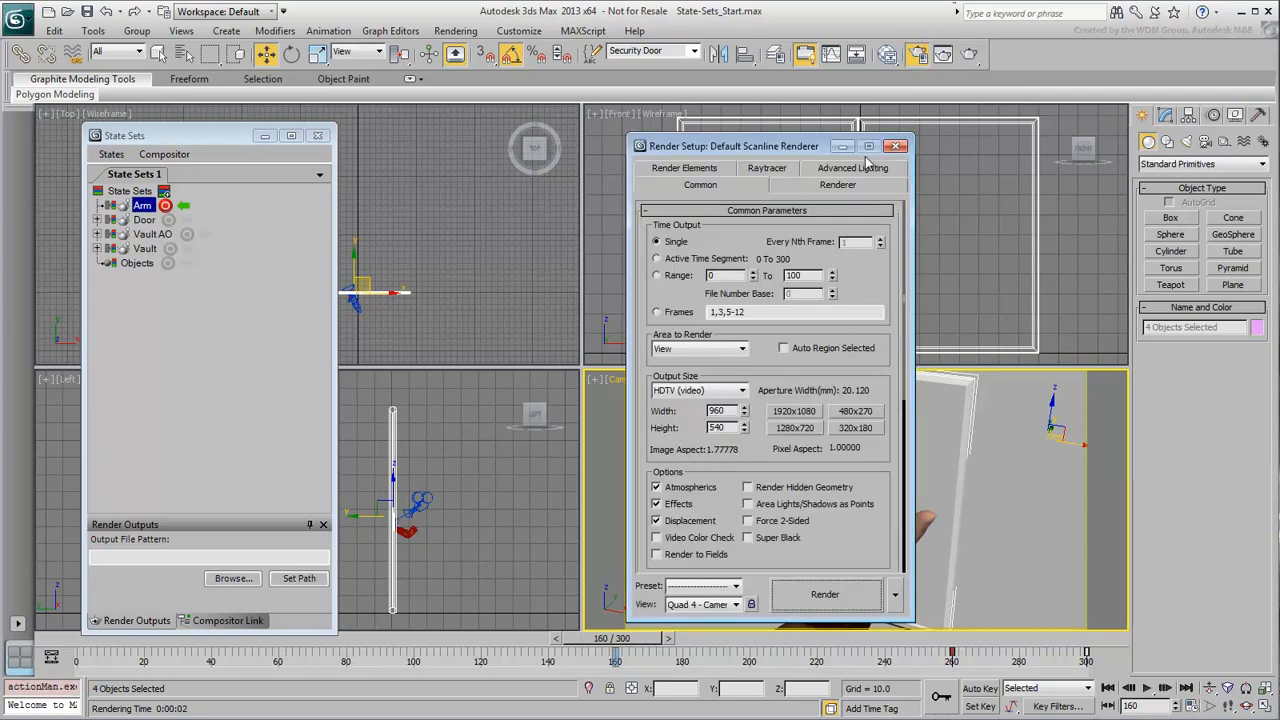
# - Set Time Output to Active Time Segment and rewind to the first frame
pyautogui.click(657, 258)
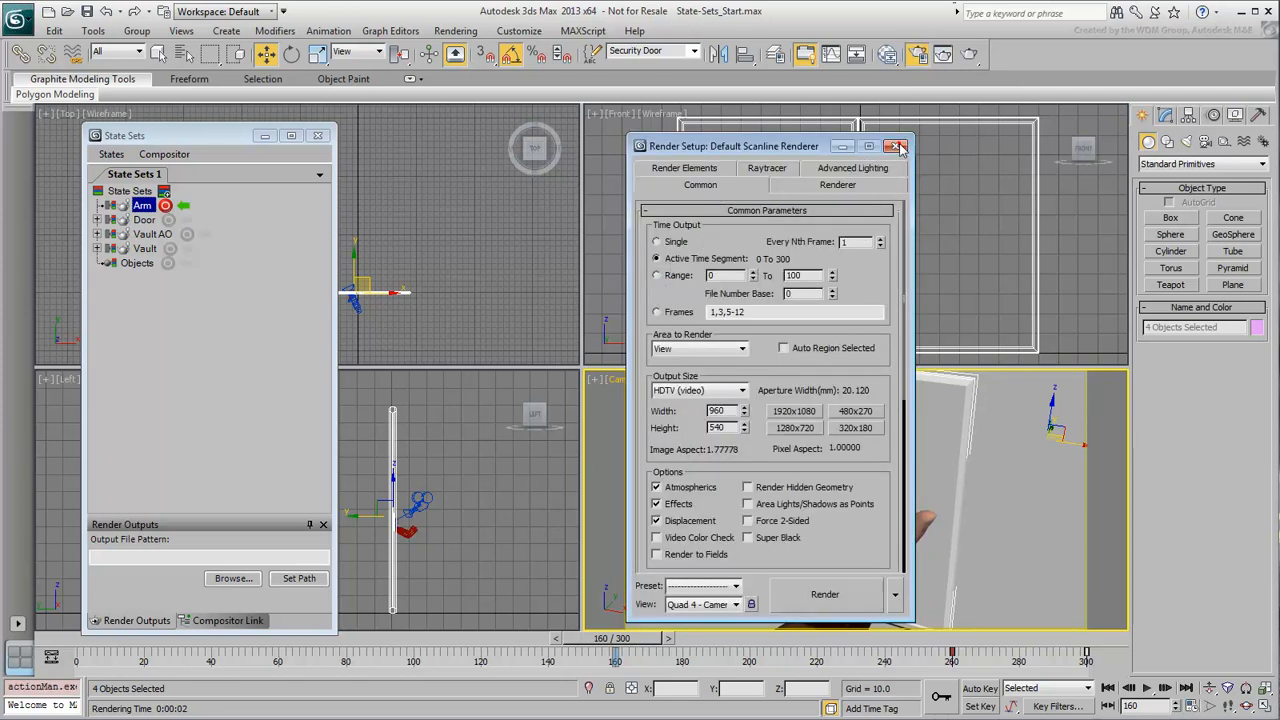
pyautogui.click(897, 146)
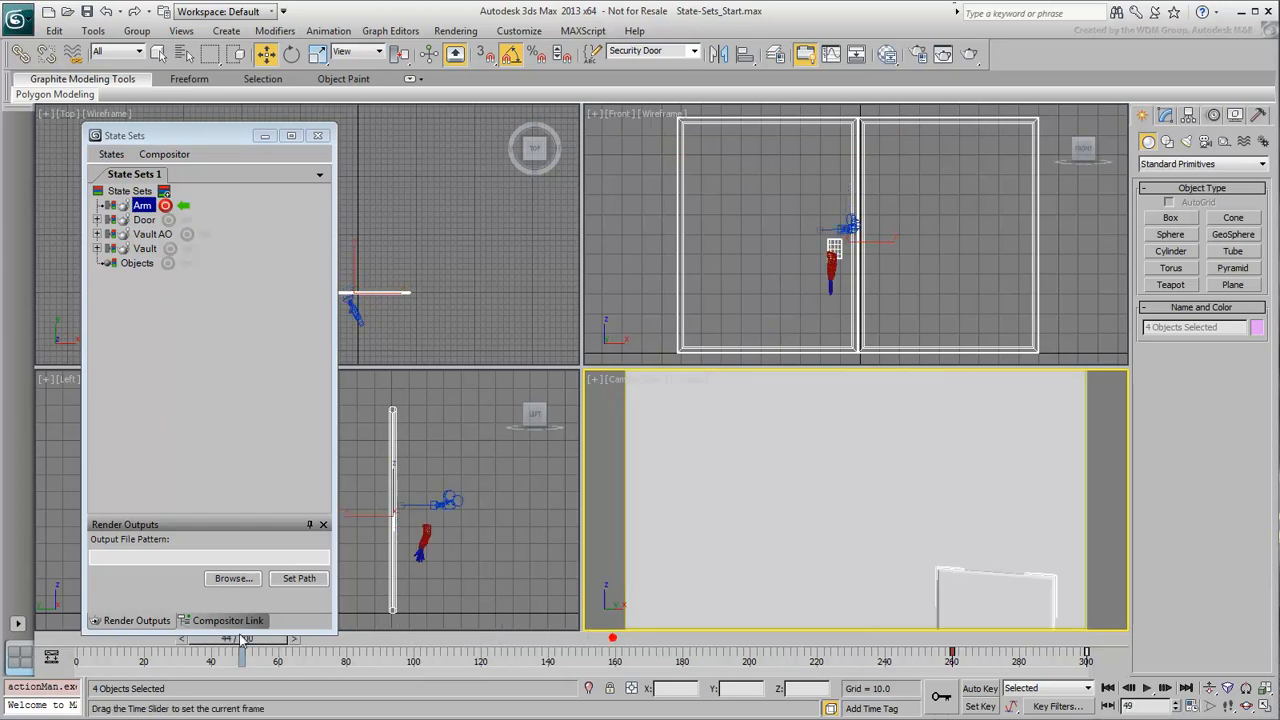
pyautogui.moveTo(241, 655); pyautogui.dragTo(78, 655)
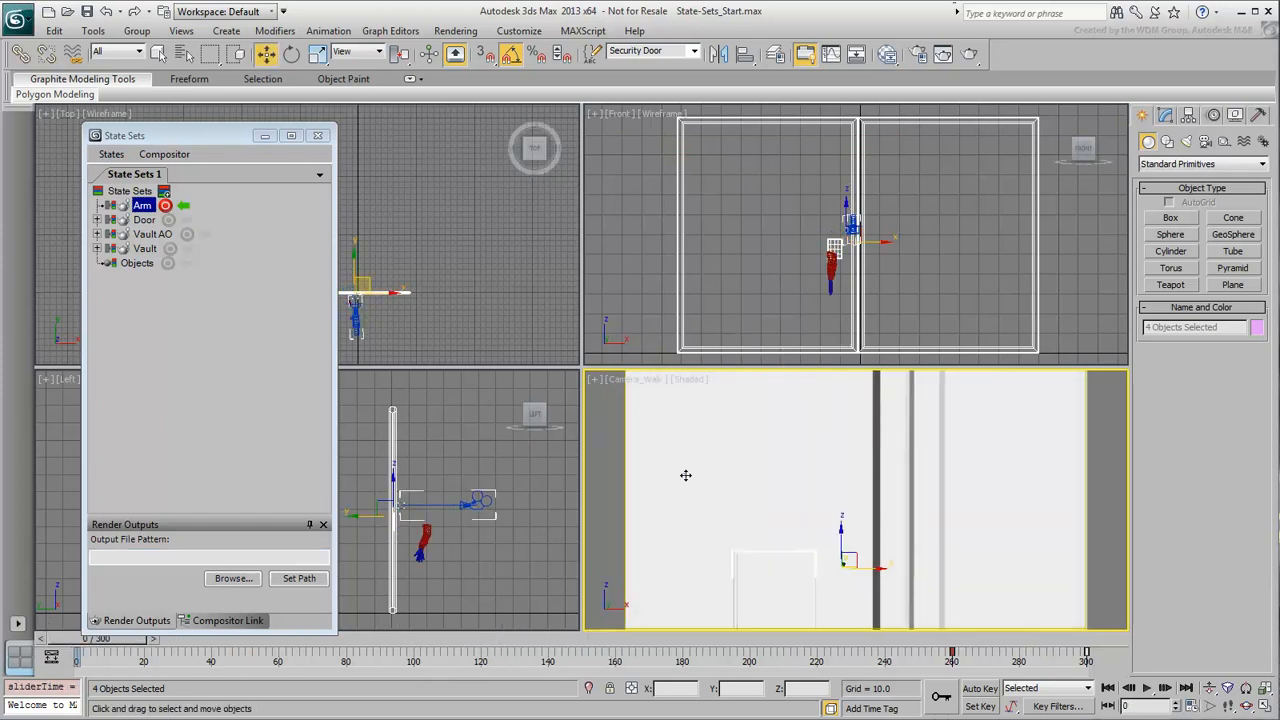
pyautogui.moveTo(218, 232)
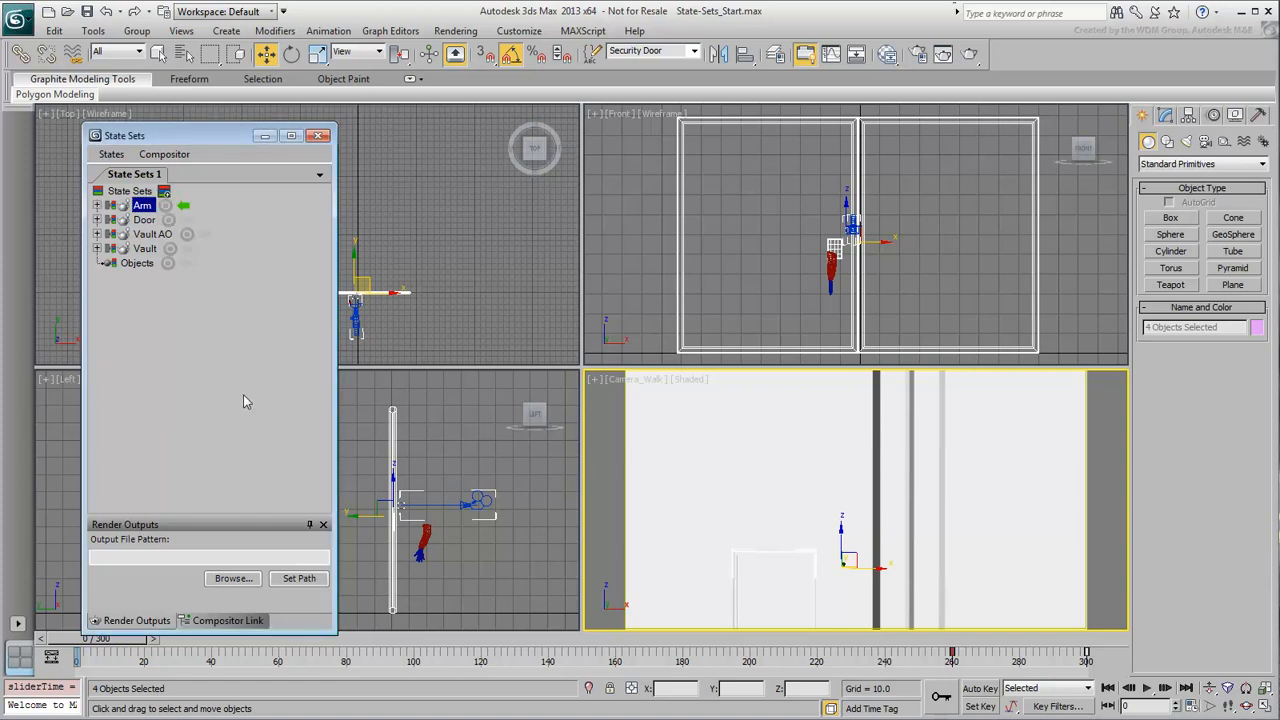
pyautogui.moveTo(175, 188)
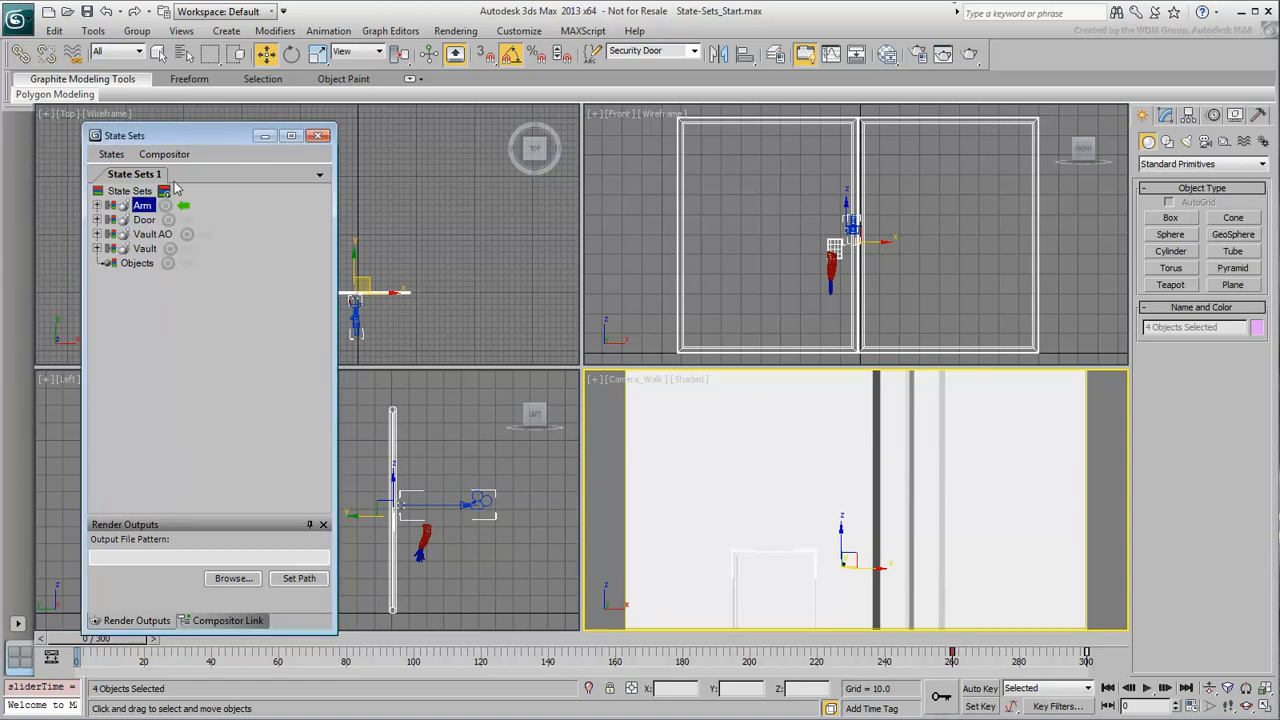
# - Create and record into the Arm_Door AO state, then pick the Vault selection set
pyautogui.doubleClick(142, 205)
pyautogui.write('Arm_Door AO')
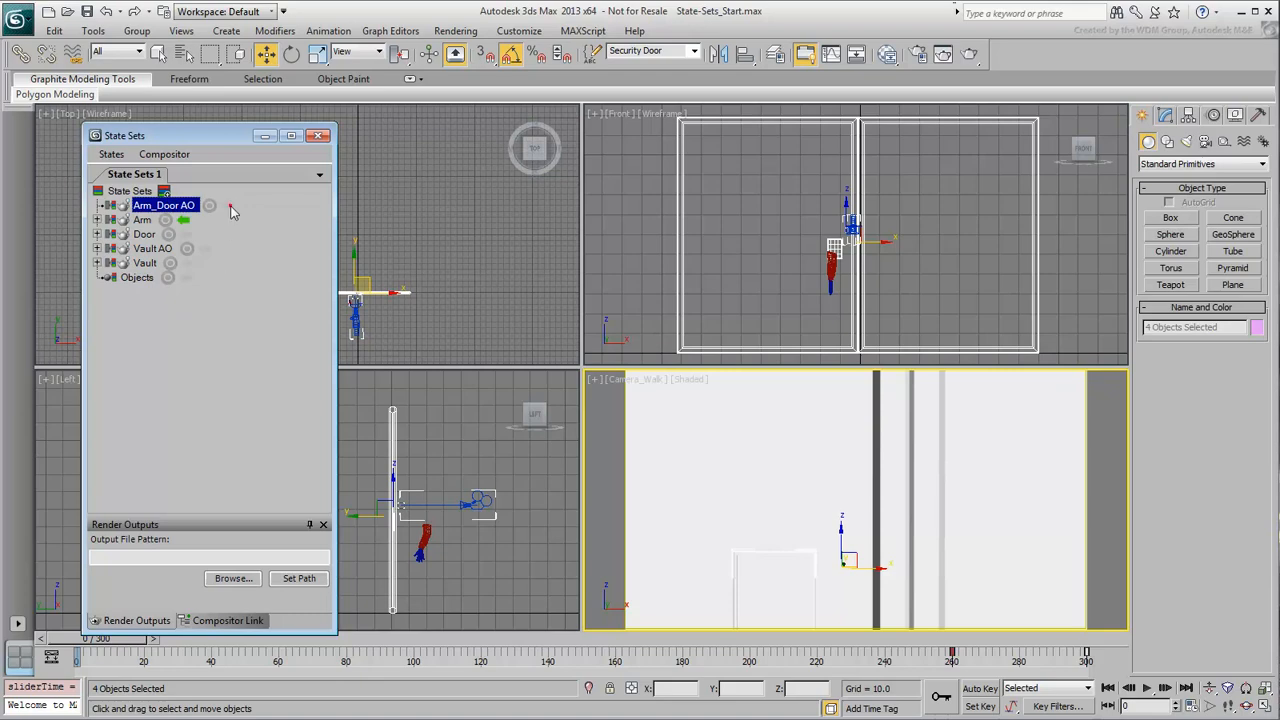
pyautogui.click(208, 205)
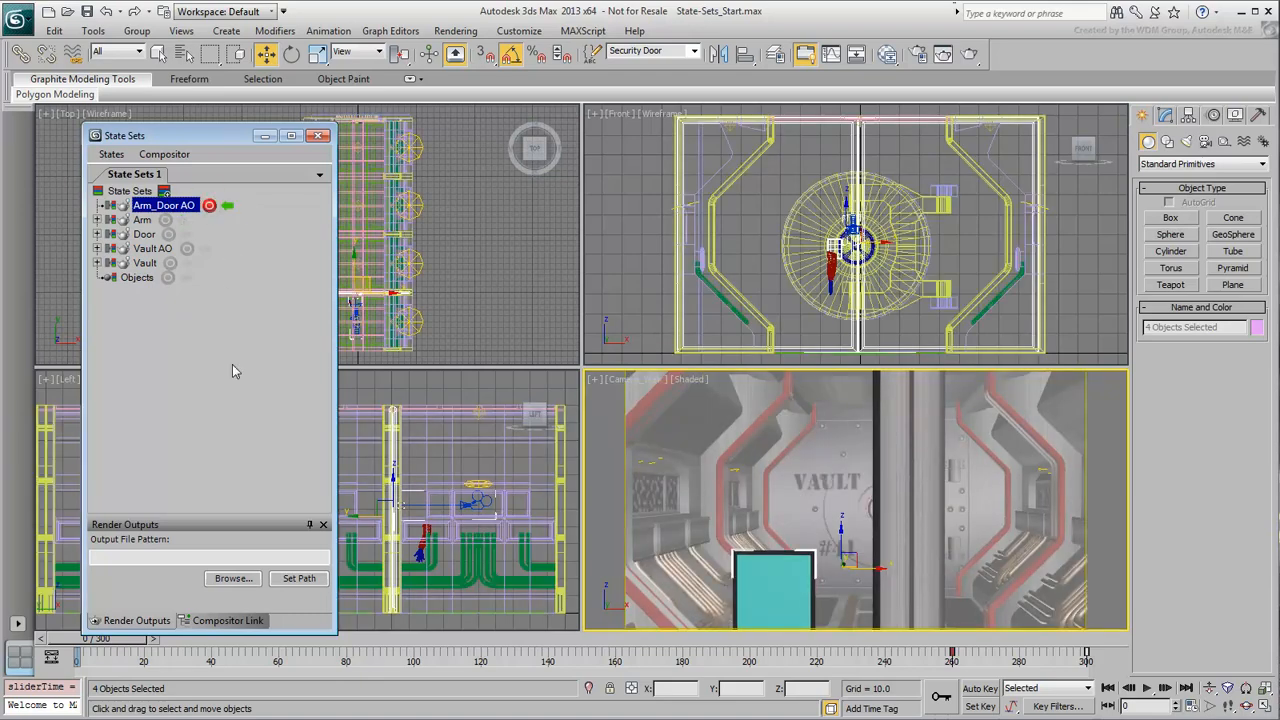
pyautogui.click(695, 51)
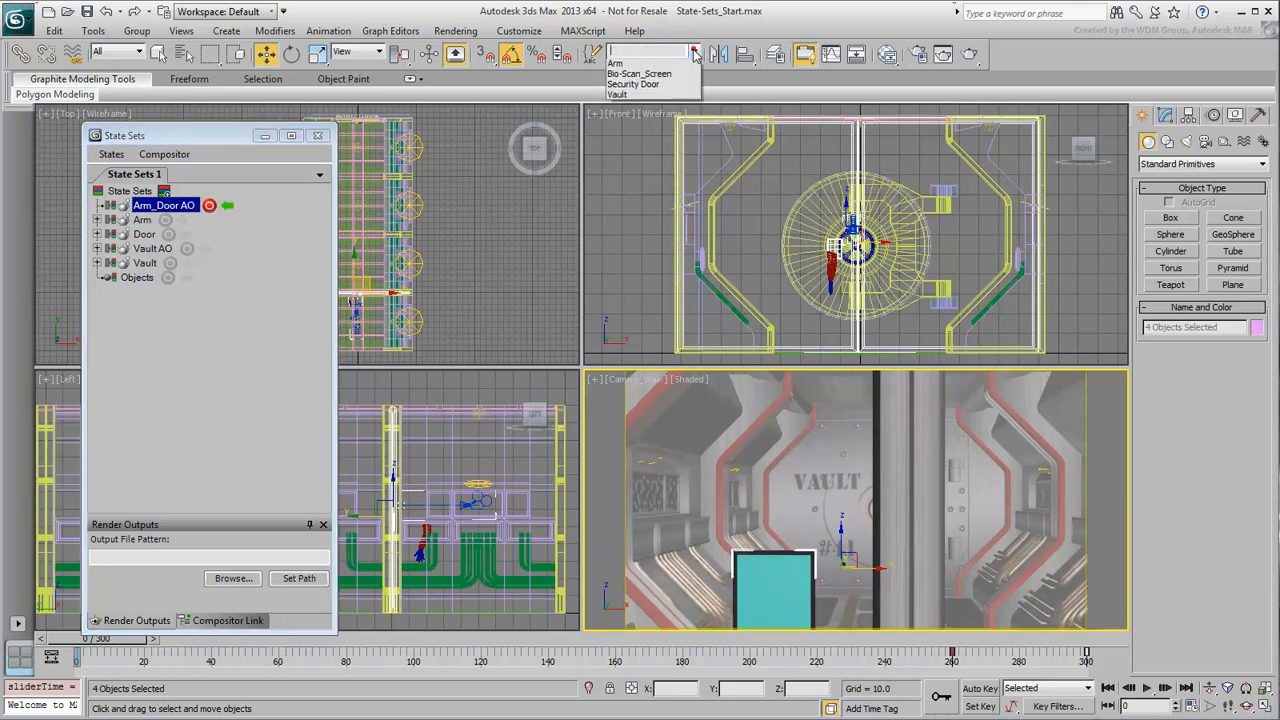
pyautogui.click(617, 95)
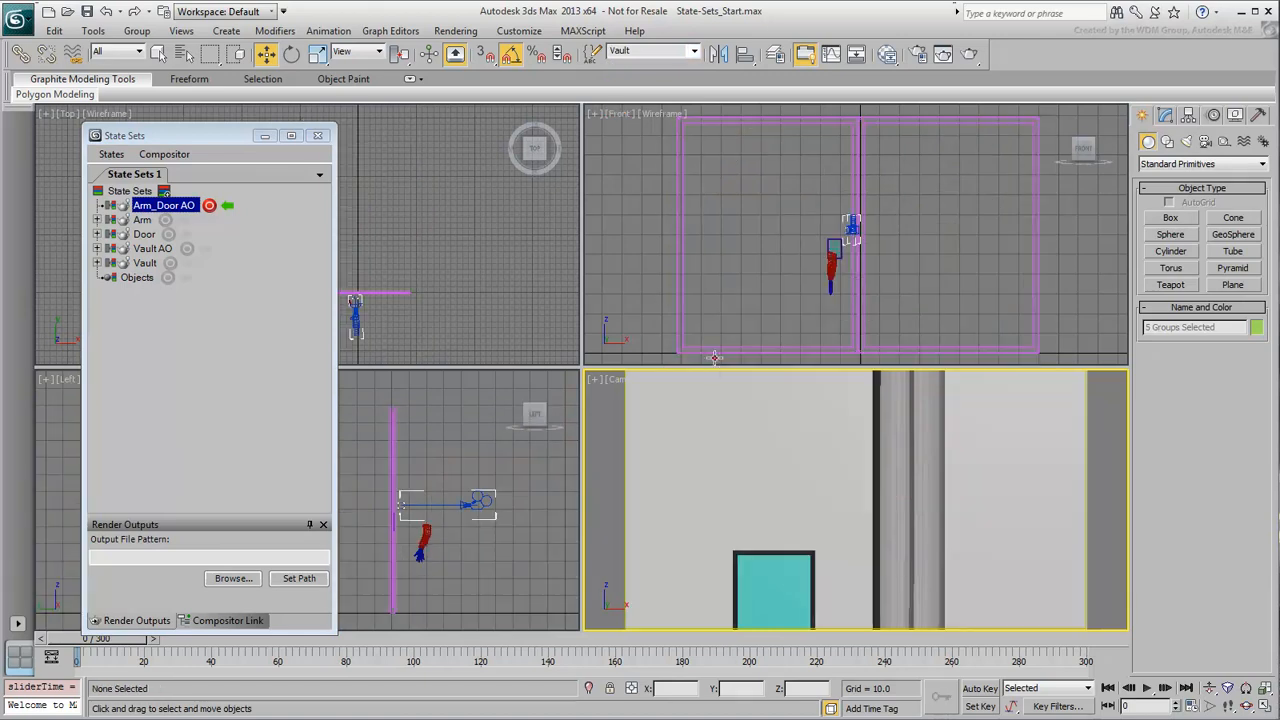
# - Select the Vault objects and switch the Camera_Walk viewport to Realistic shading
pyautogui.click(54, 31)
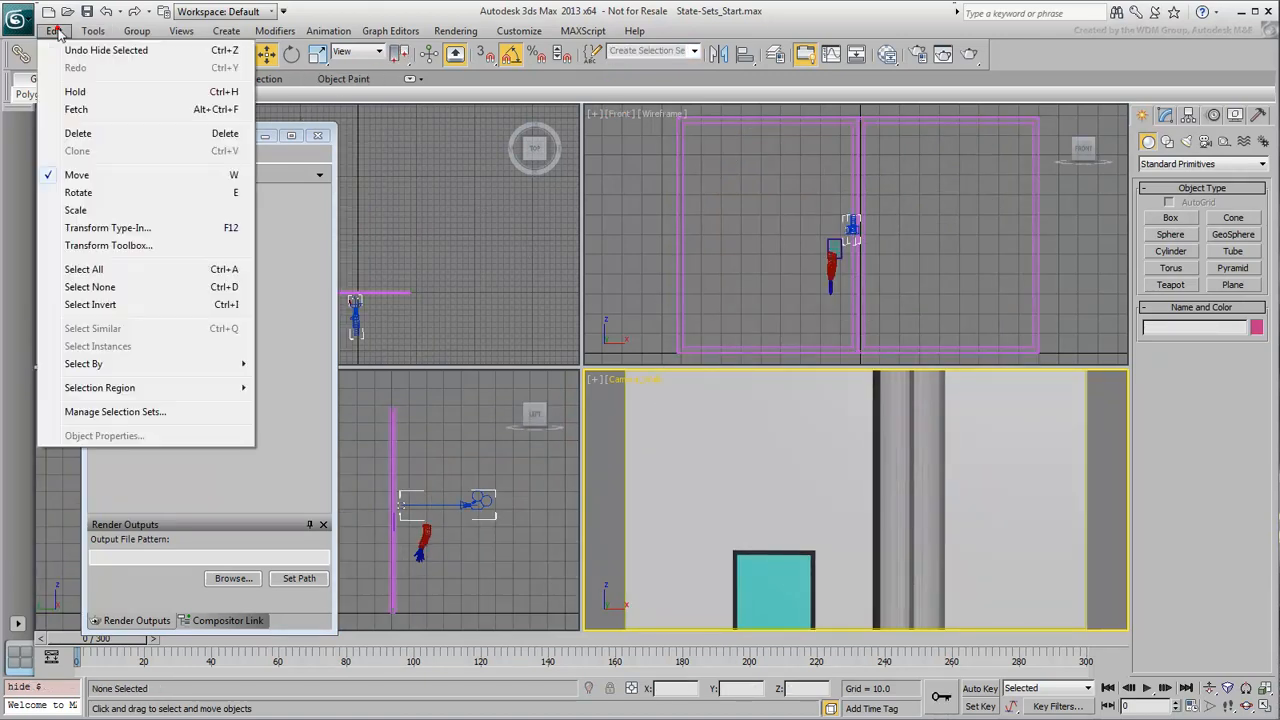
pyautogui.click(83, 269)
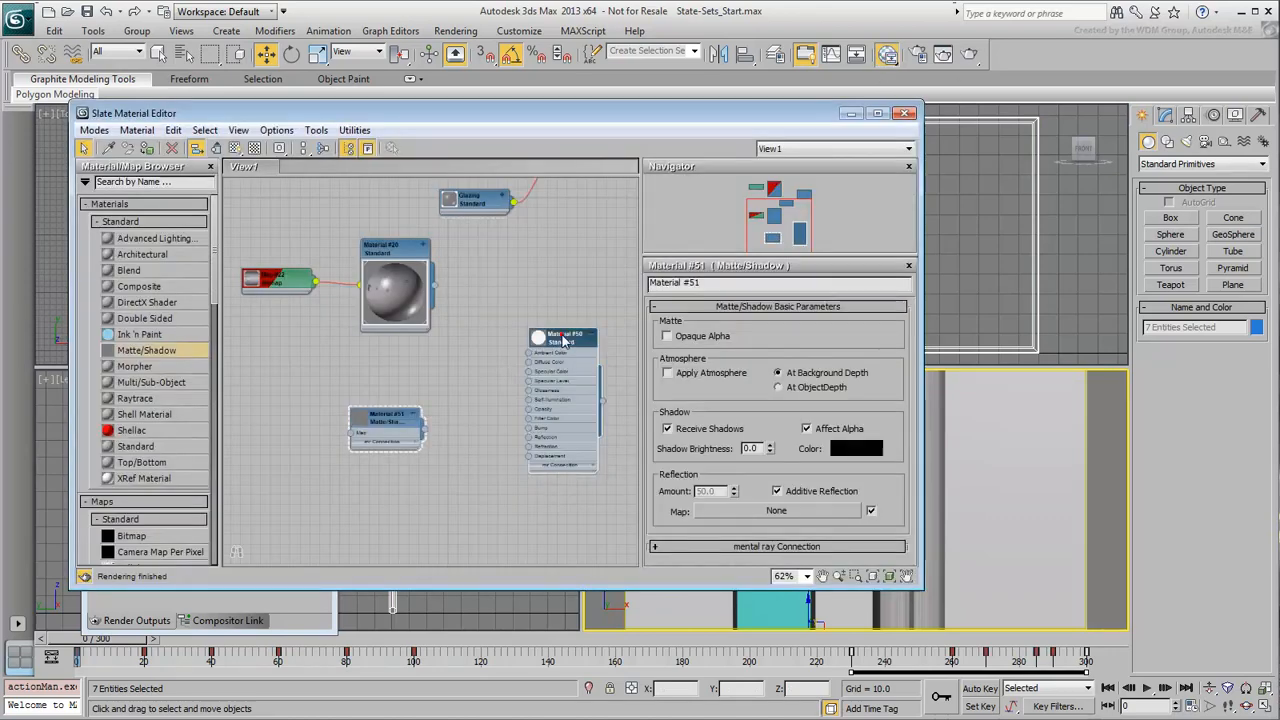
pyautogui.click(563, 338)
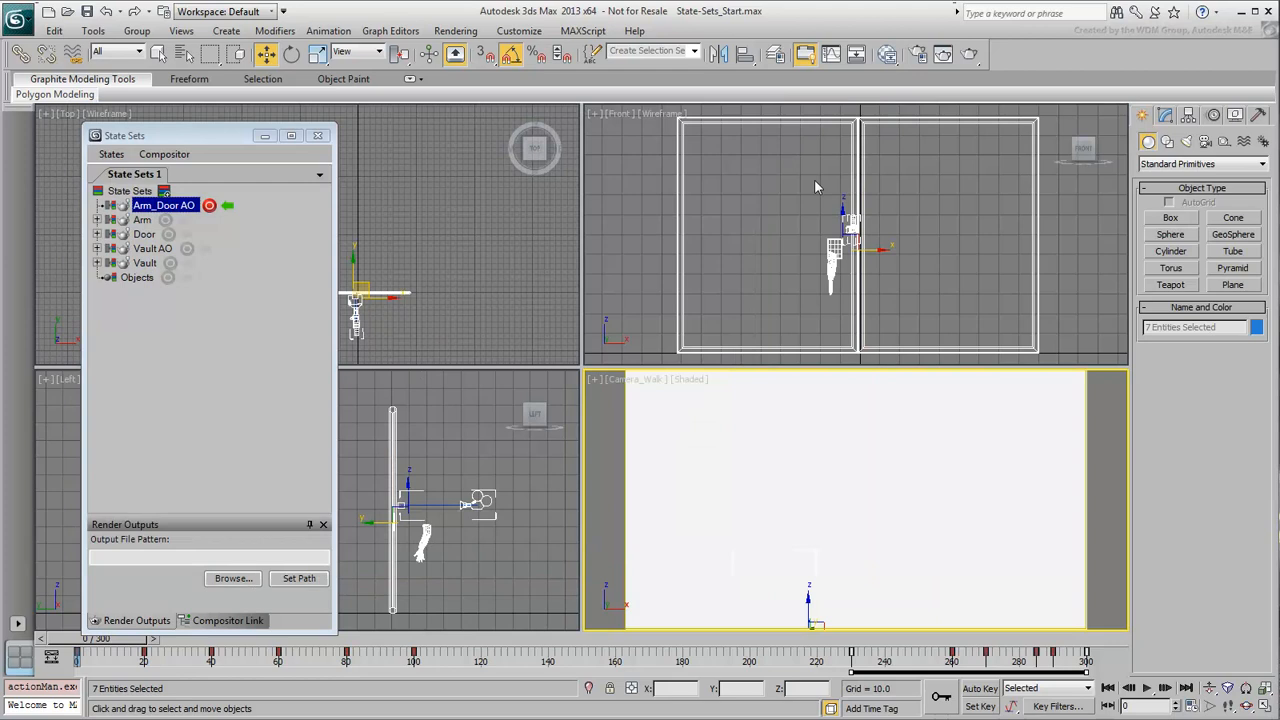
pyautogui.click(688, 379)
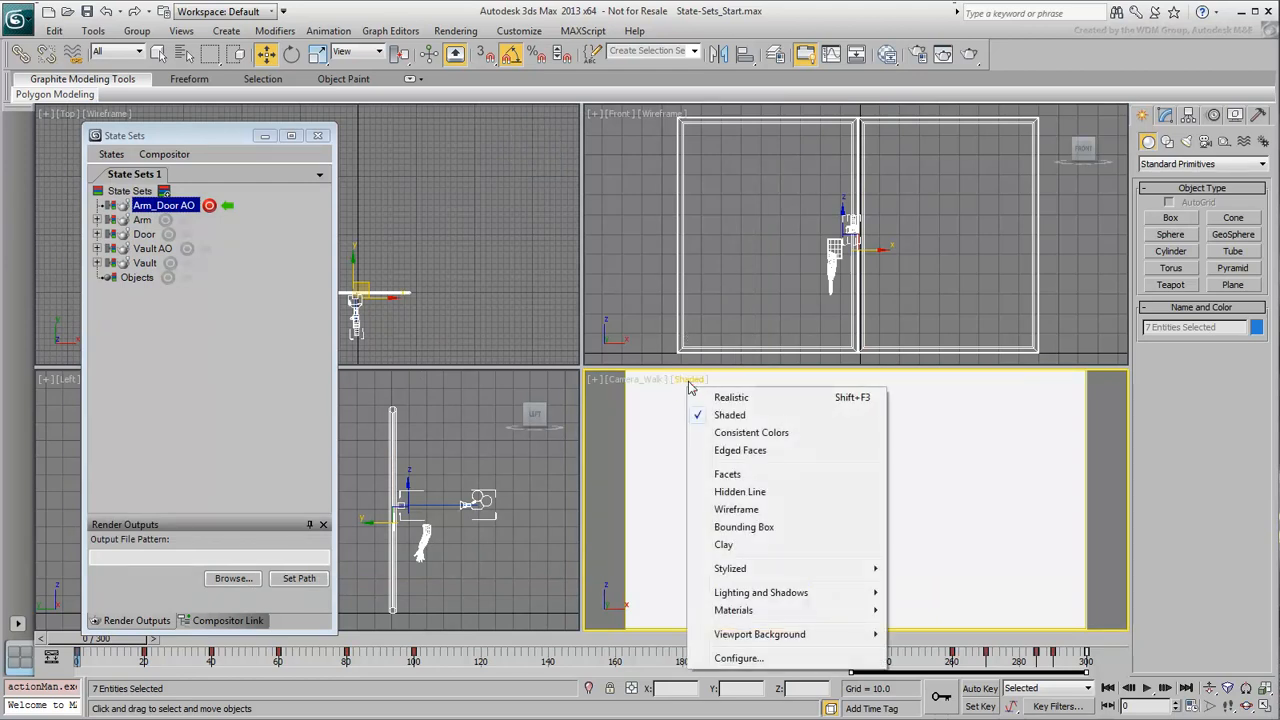
pyautogui.click(731, 397)
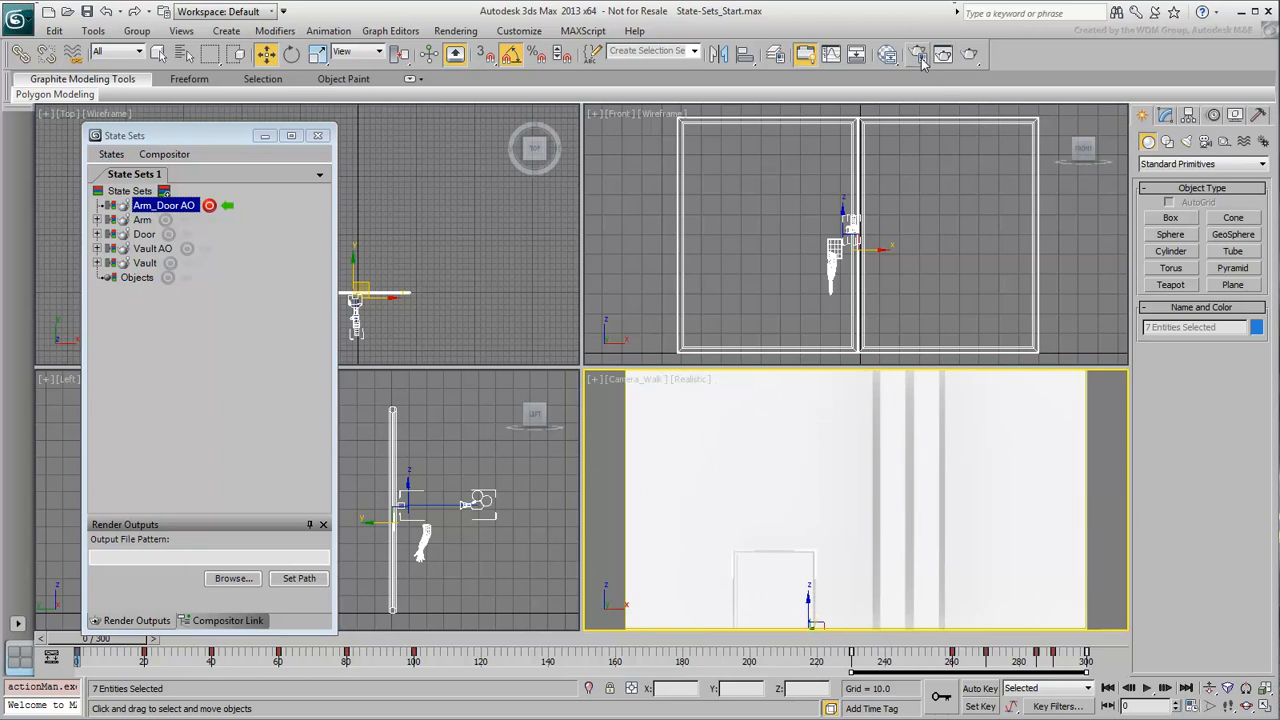
# - Disable Elements Active and assign Quicksilver Hardware Renderer for Production
pyautogui.click(918, 54)
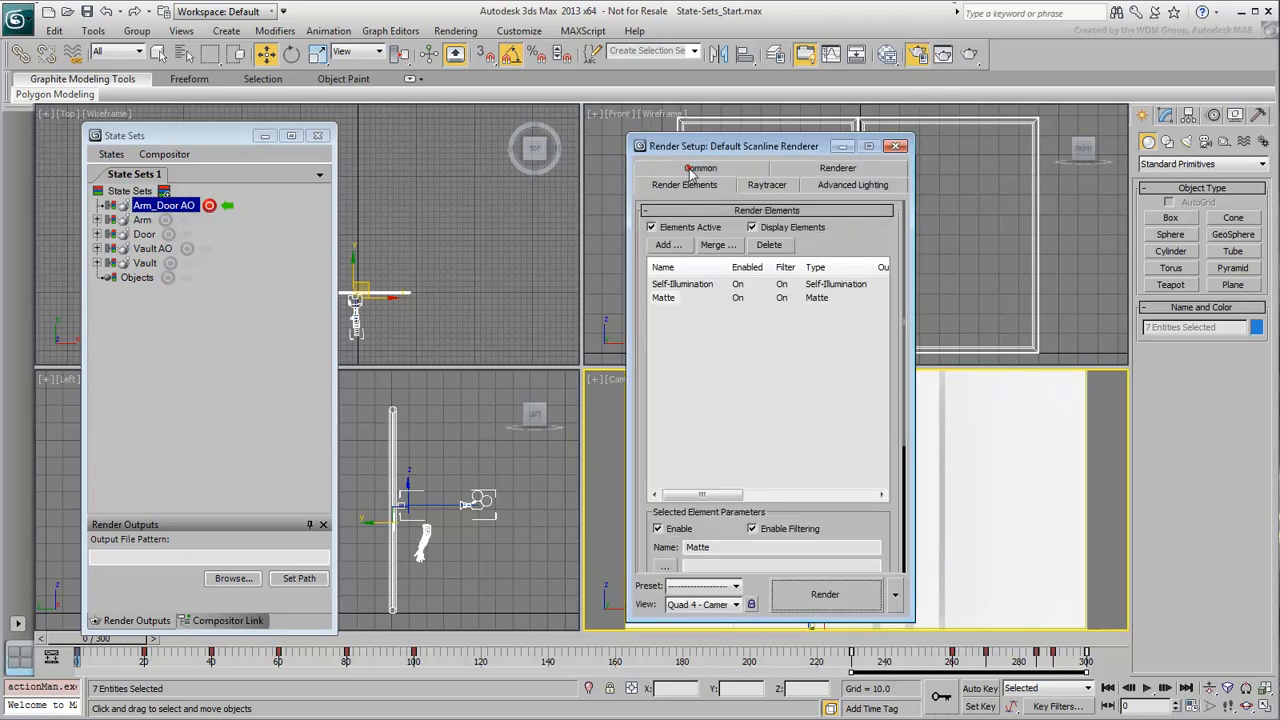
pyautogui.click(651, 227)
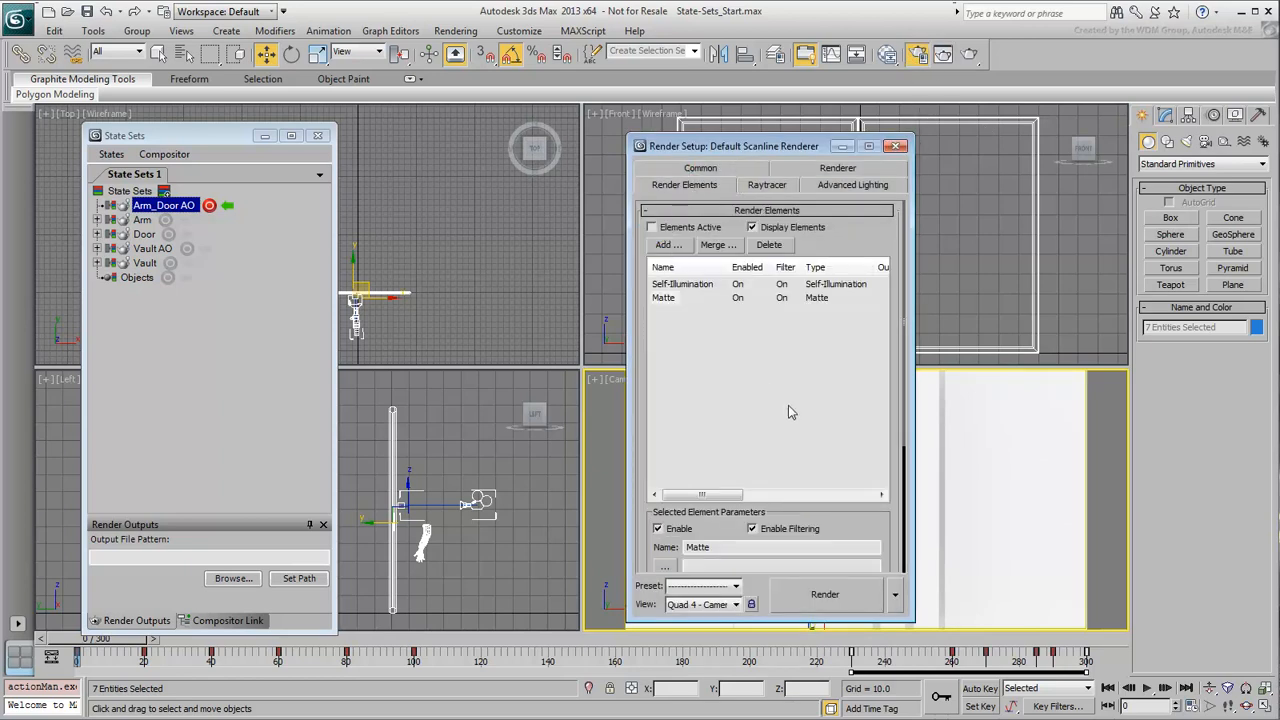
pyautogui.click(700, 167)
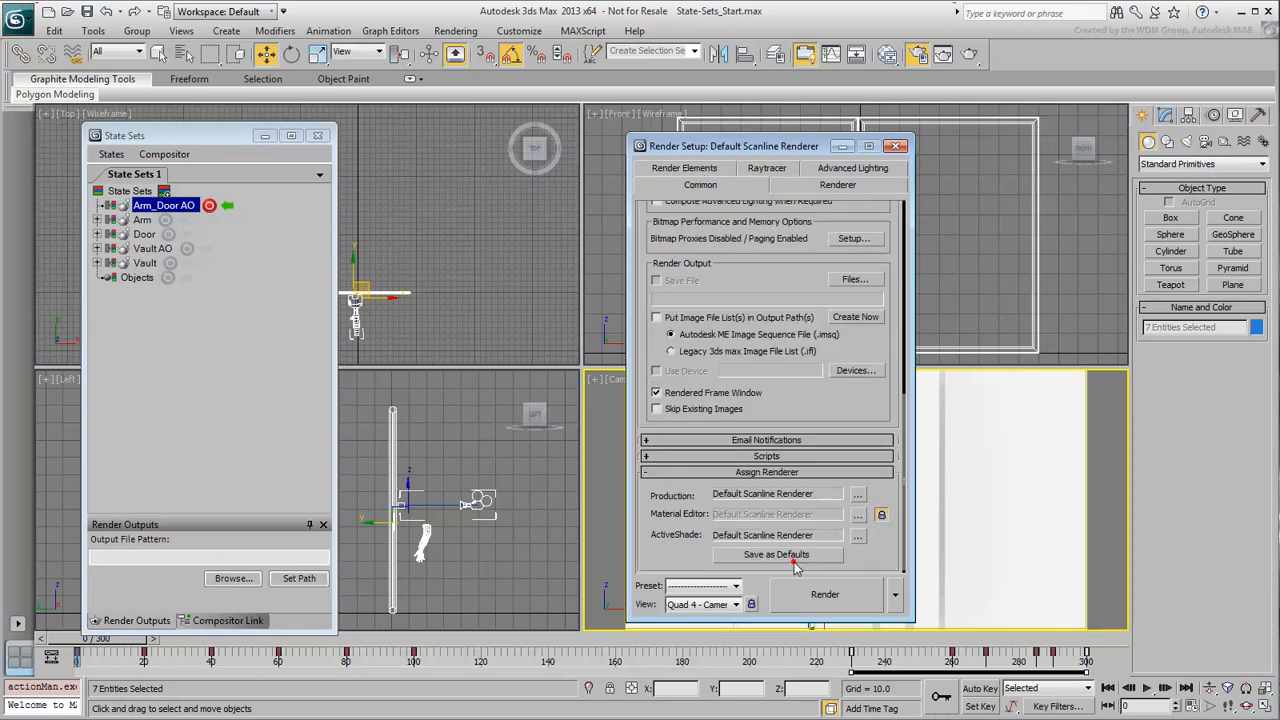
pyautogui.click(857, 493)
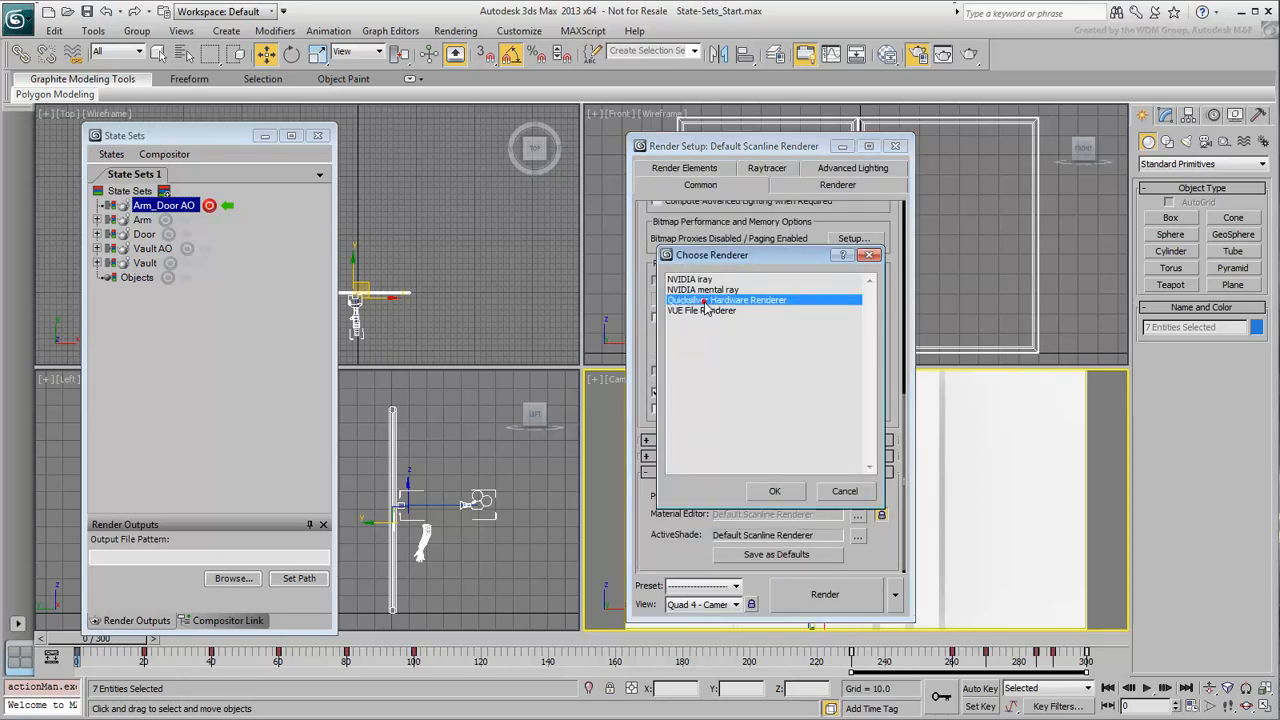
pyautogui.click(774, 491)
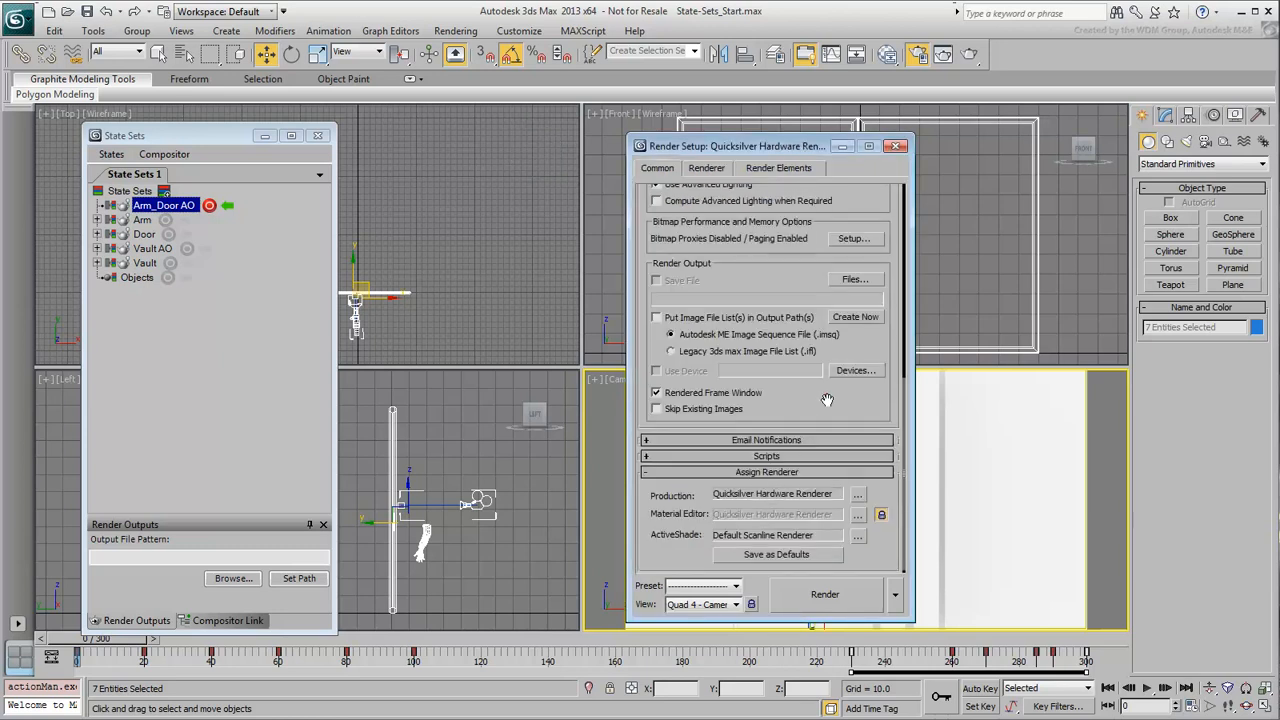
pyautogui.click(706, 167)
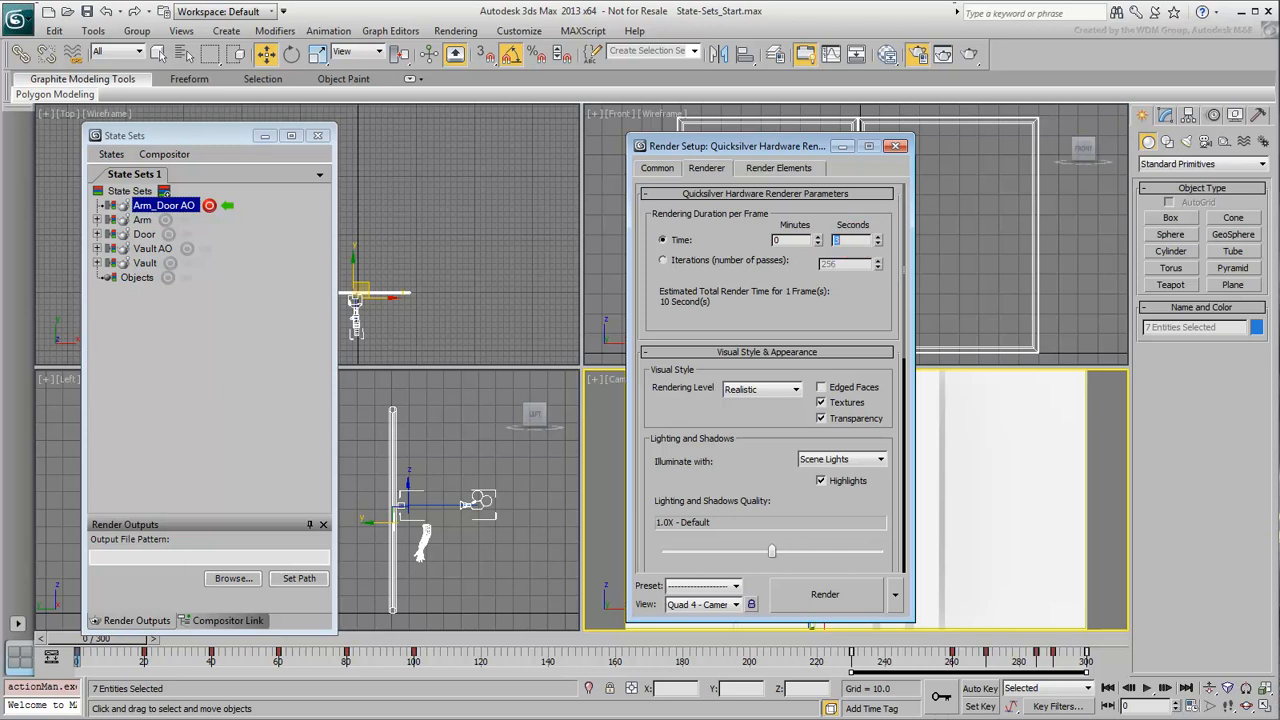
# - Turn off Quicksilver shadows and enable ambient occlusion at intensity 1.5, radius 4.0
pyautogui.scroll(-3)
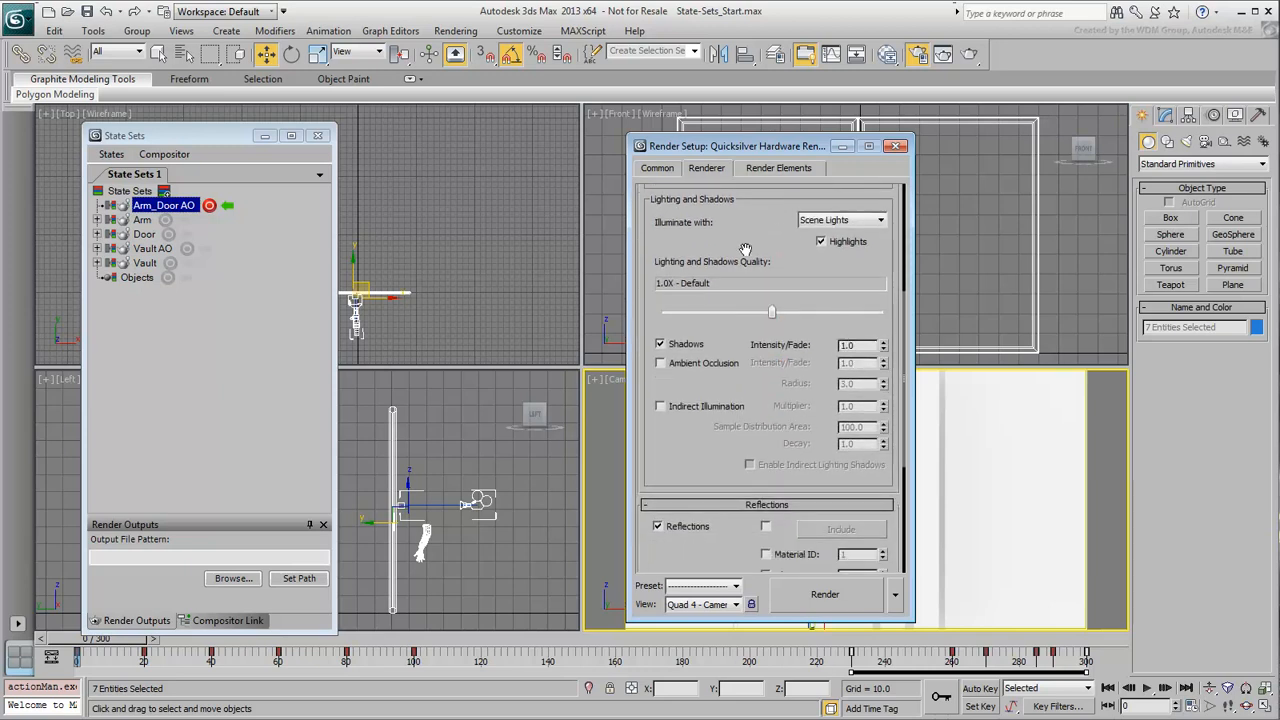
pyautogui.click(660, 363)
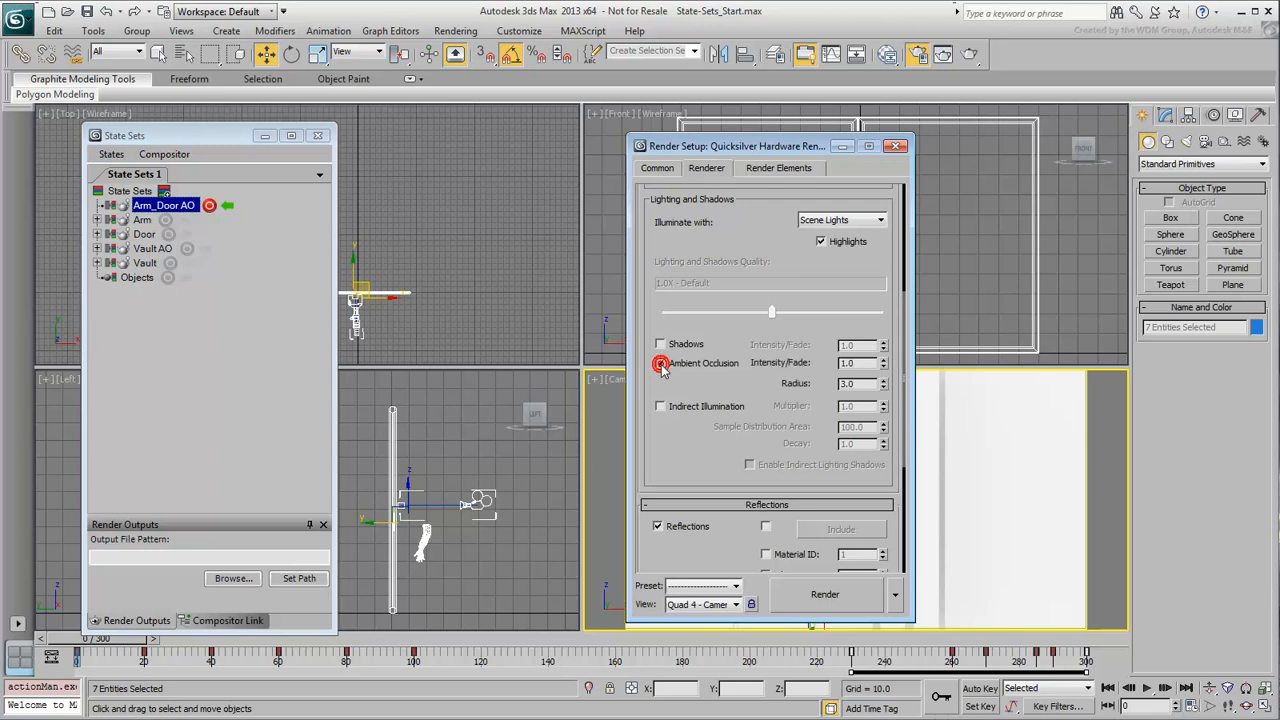
pyautogui.click(660, 363)
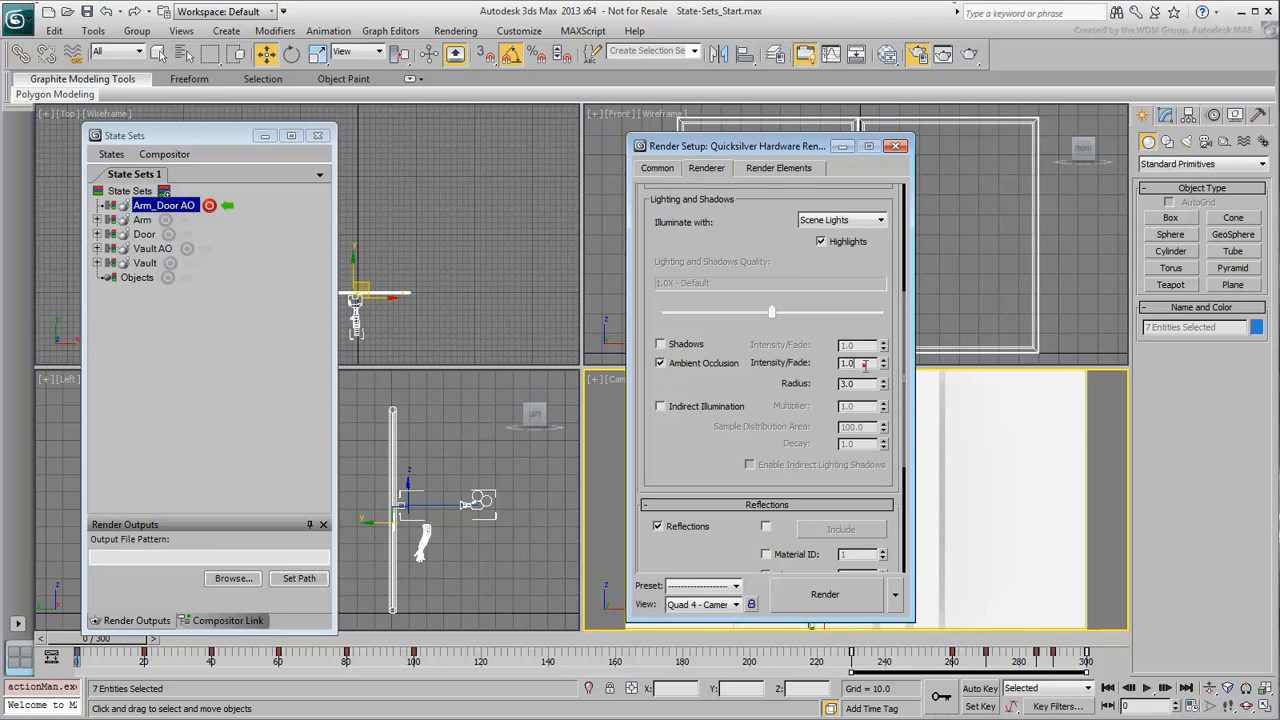
pyautogui.tripleClick(852, 363)
pyautogui.write('1.5')
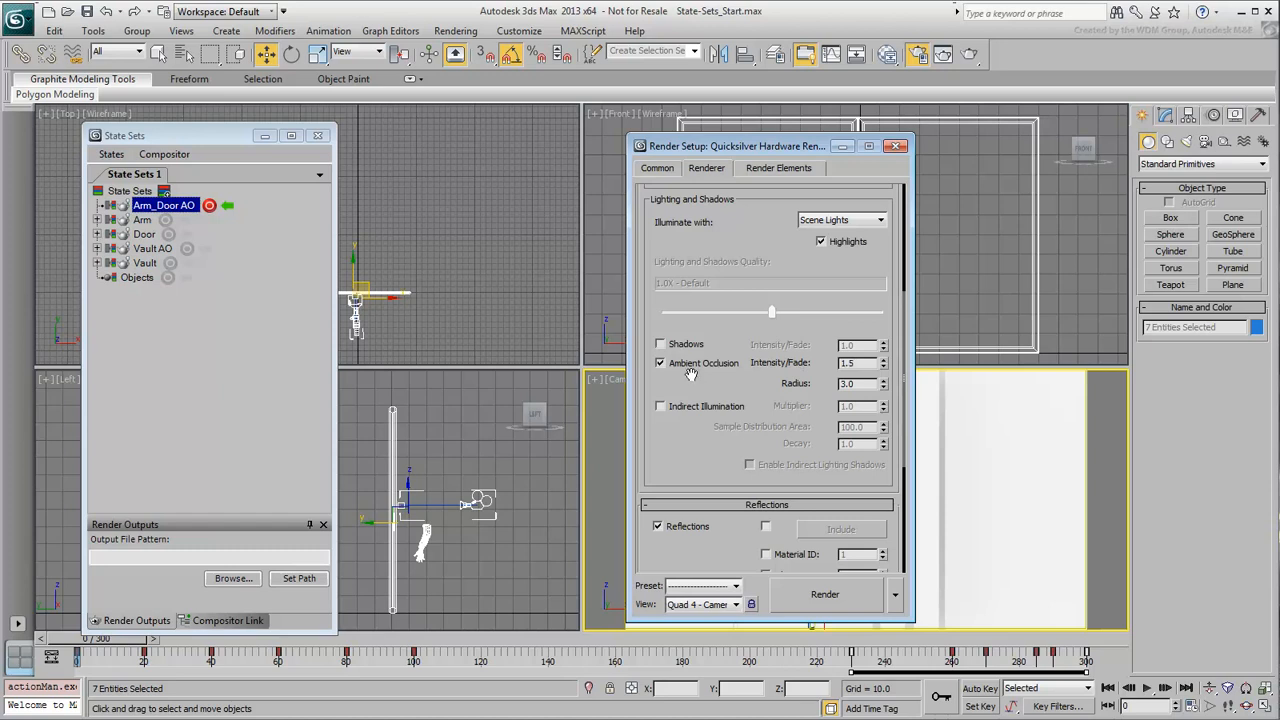
pyautogui.tripleClick(855, 383)
pyautogui.write('4')
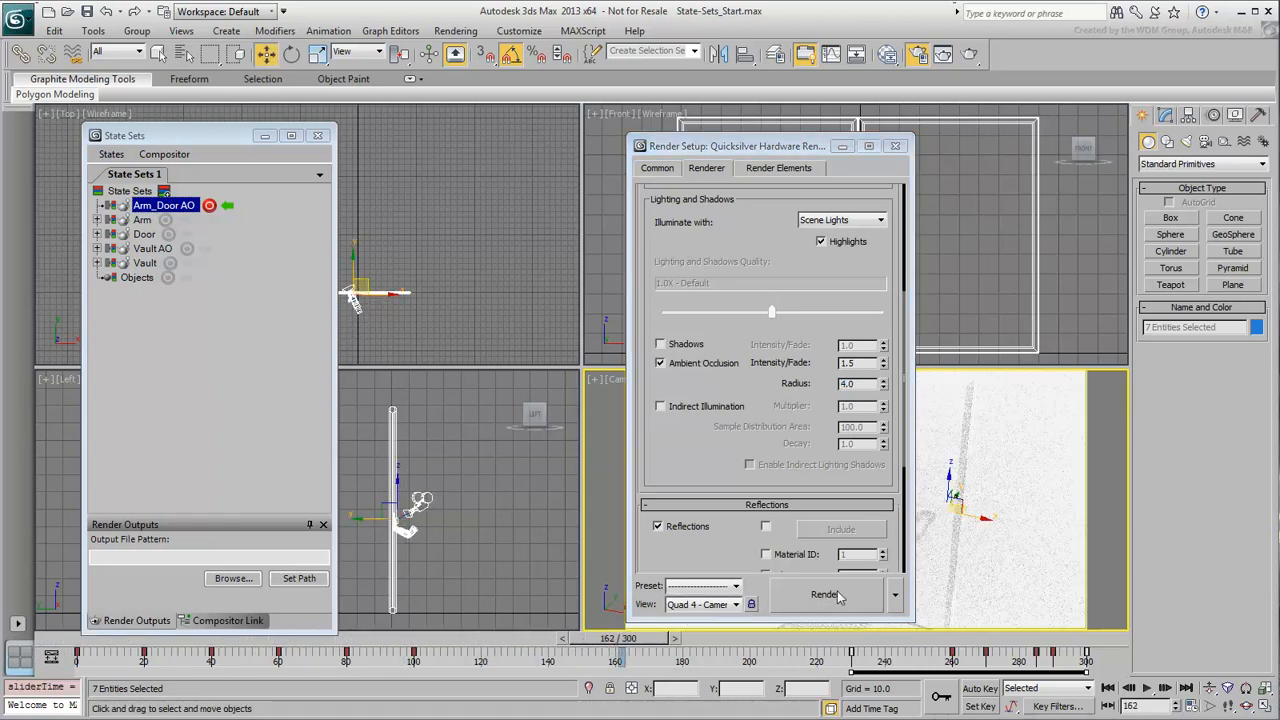
# - Render a test frame of the hand, then close the frame window and Render Setup
pyautogui.click(824, 594)
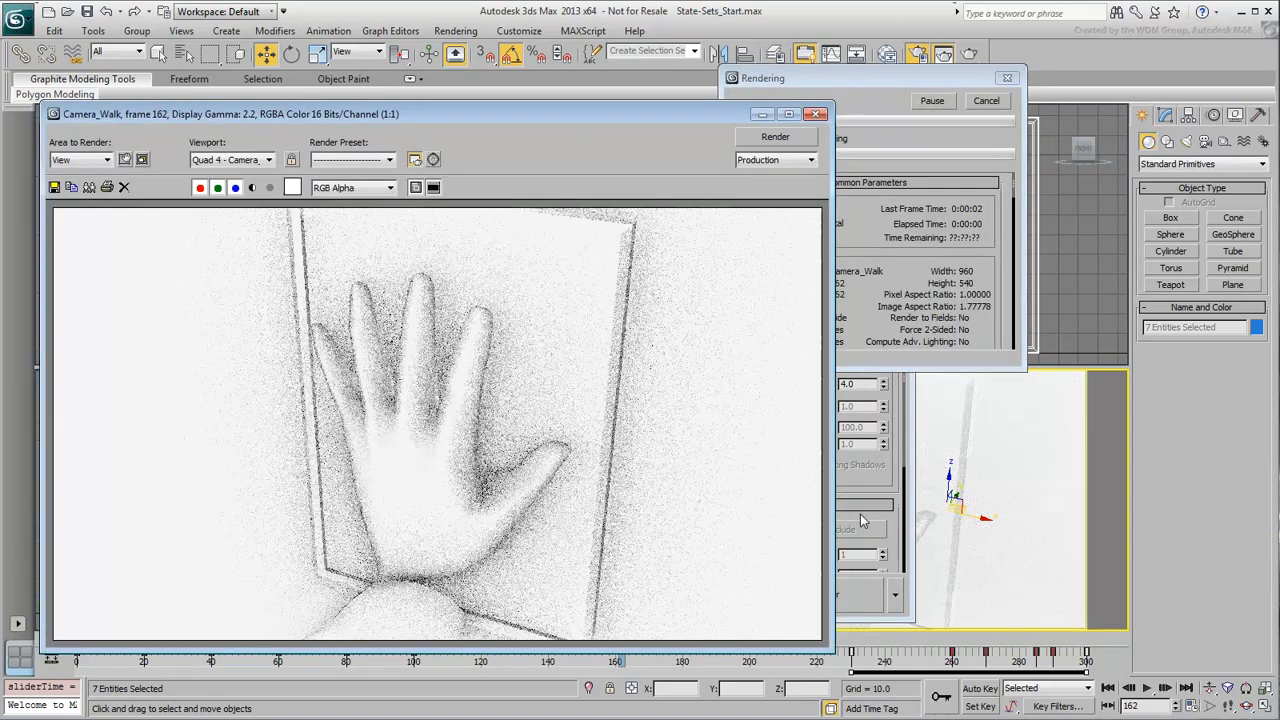
pyautogui.click(775, 137)
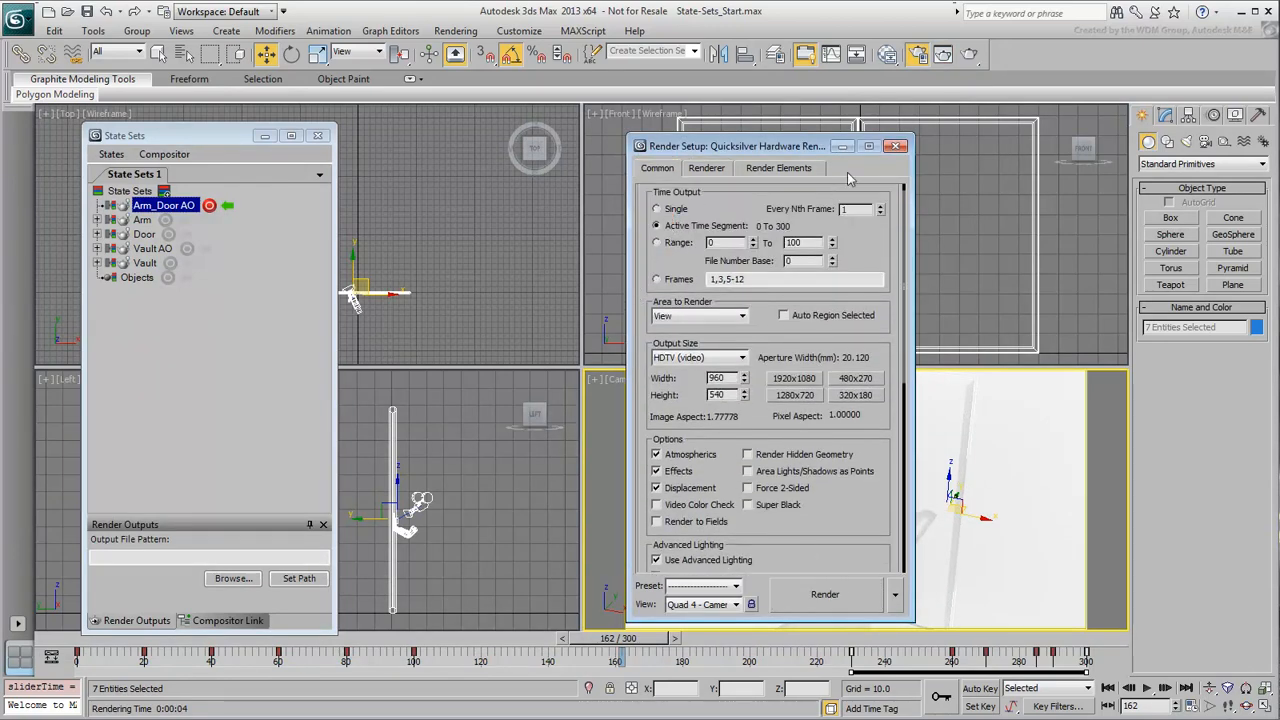
pyautogui.click(895, 146)
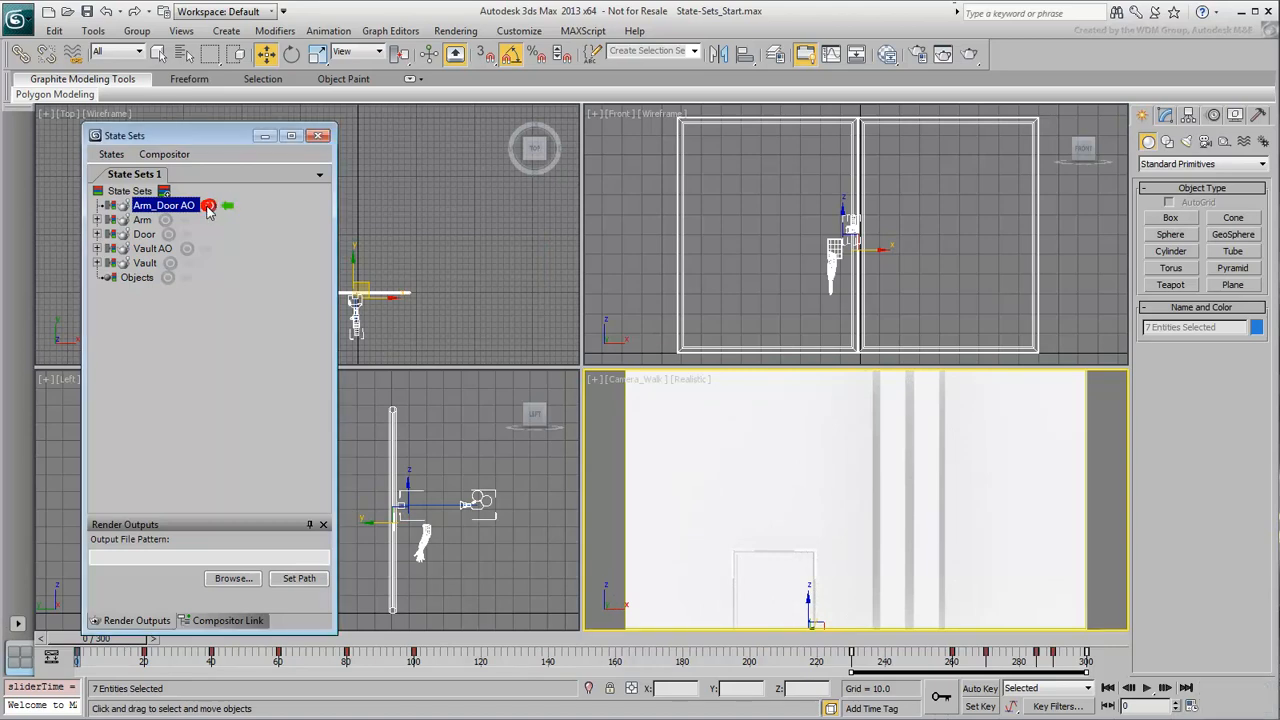
# - Stop recording Arm_Door AO, preview Vault AO and Door, then reactivate Arm_Door AO
pyautogui.click(209, 205)
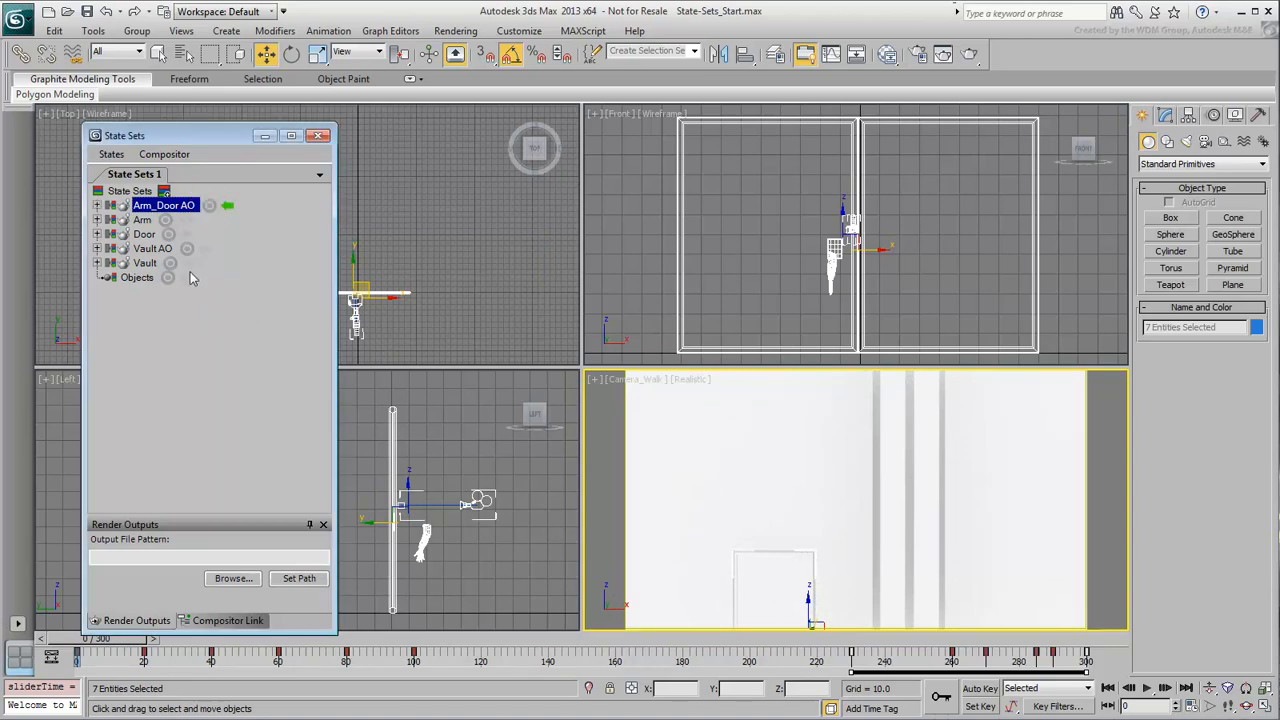
pyautogui.click(207, 249)
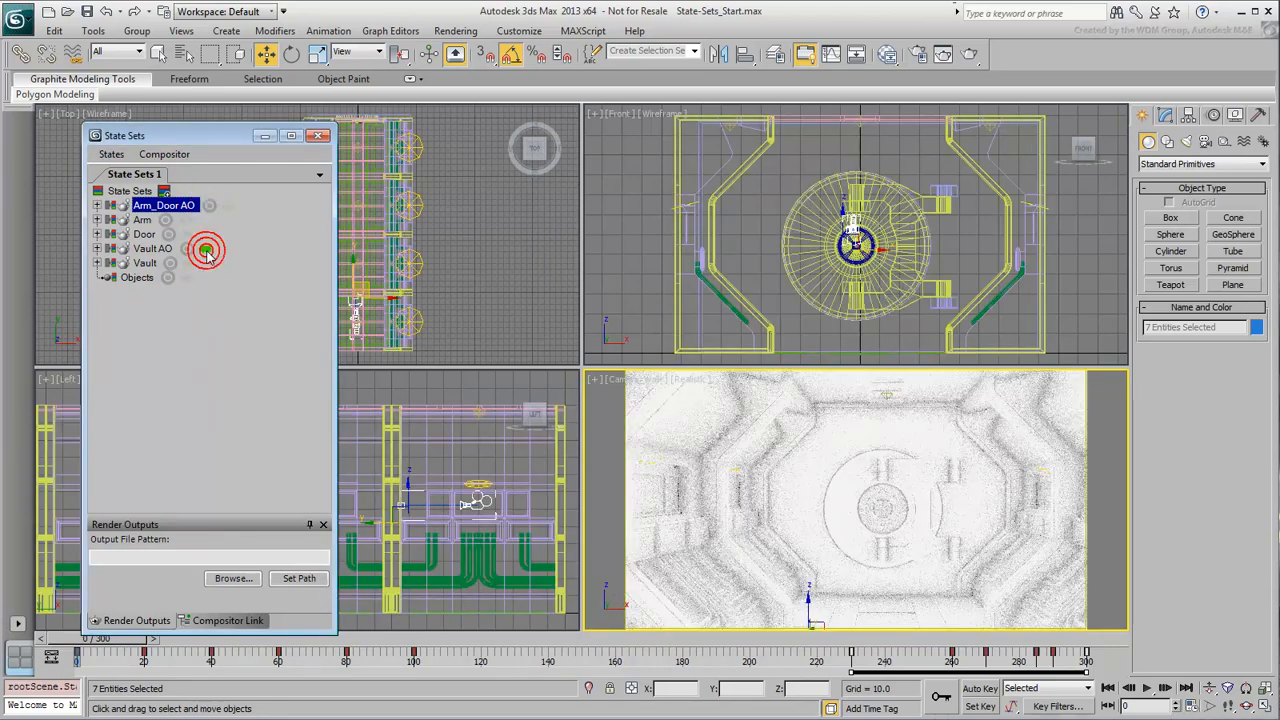
pyautogui.click(207, 249)
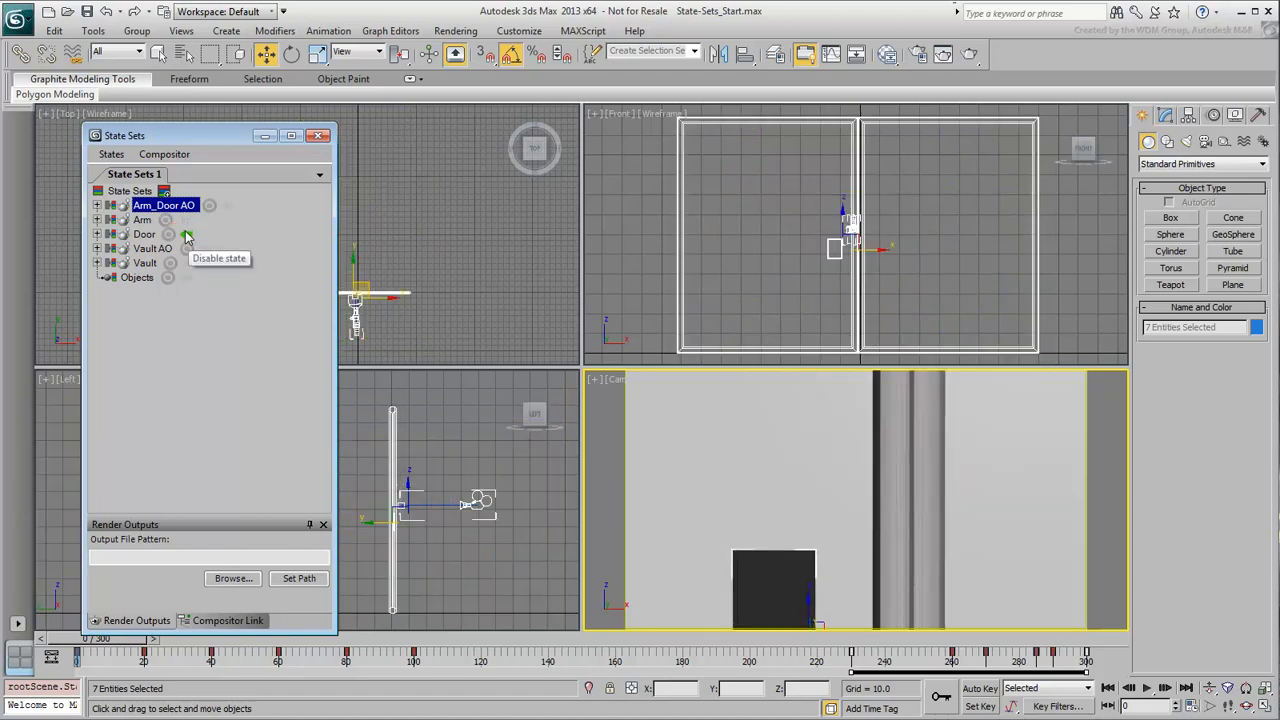
pyautogui.click(209, 205)
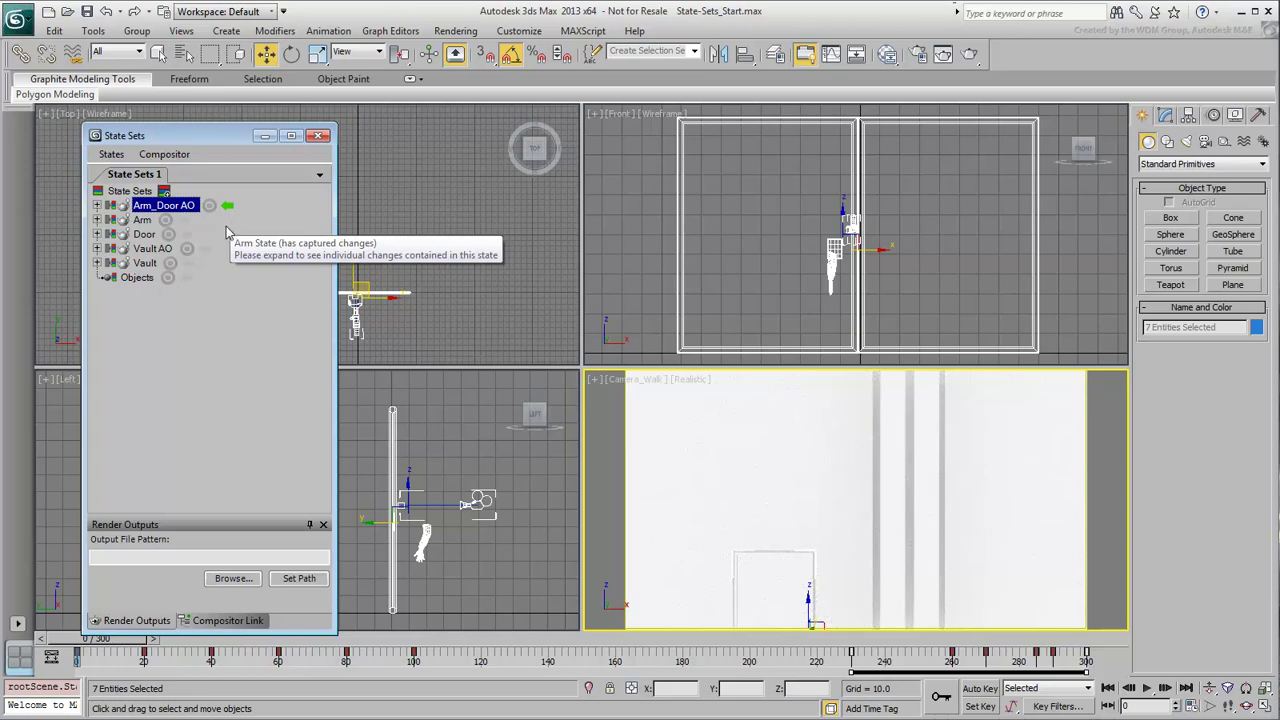
pyautogui.moveTo(220, 323)
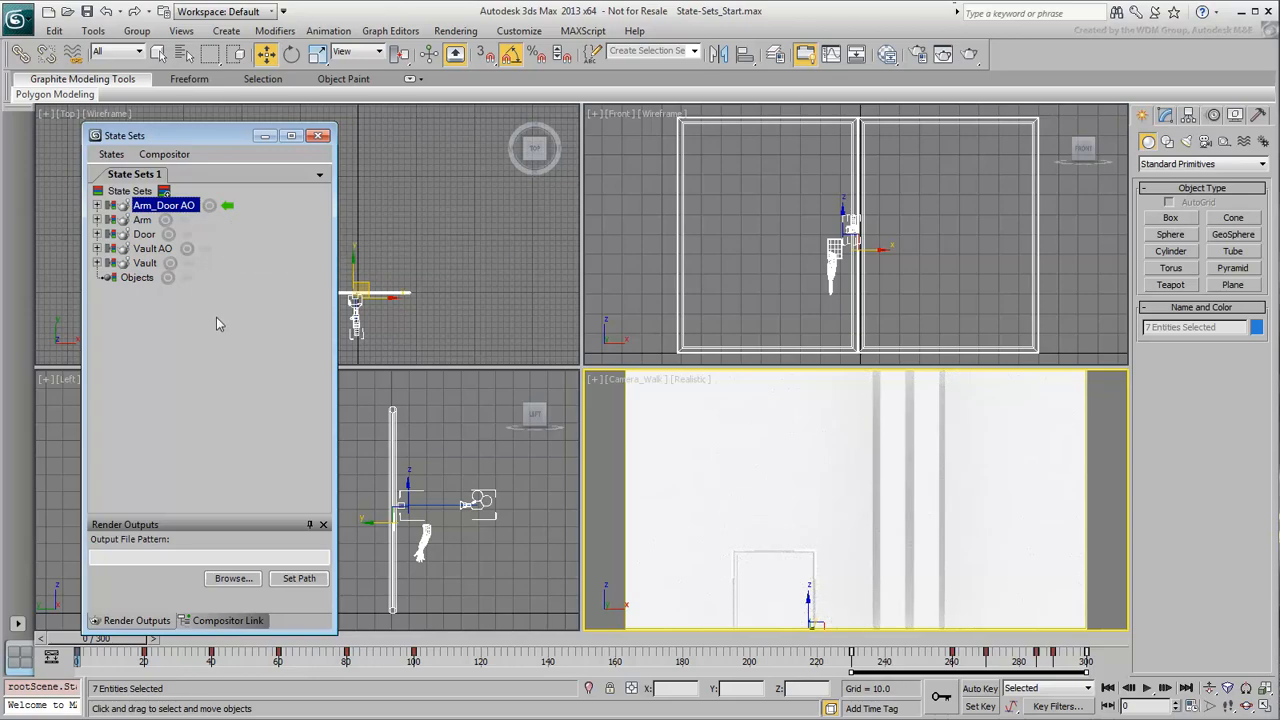